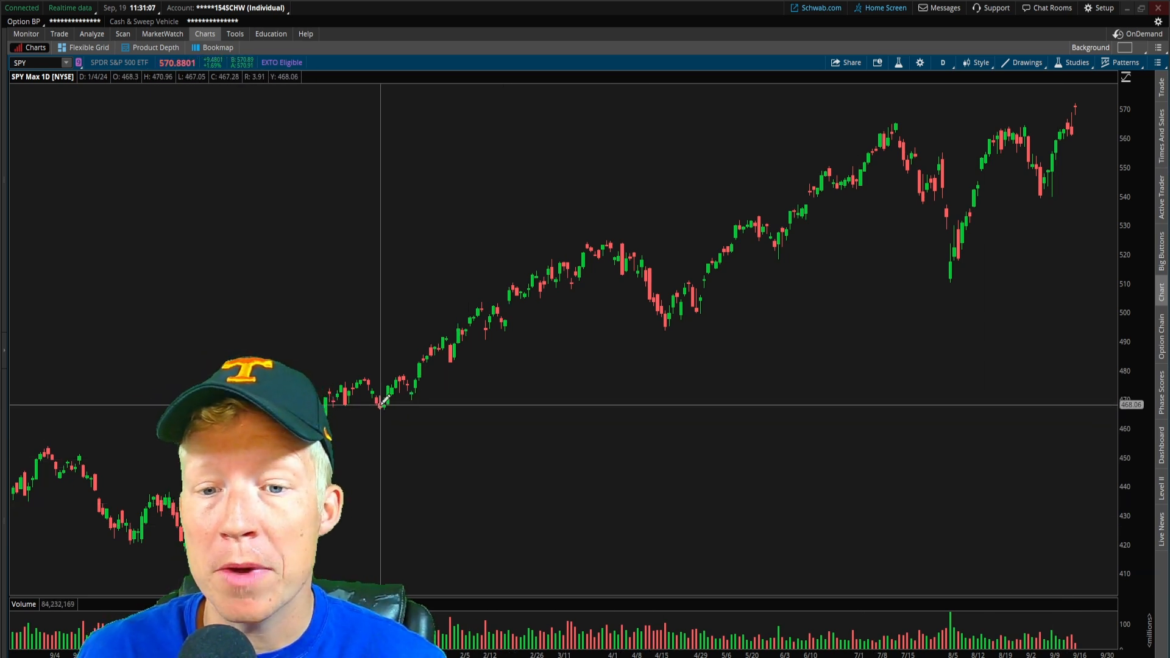
Step: Draw a trendline and channel on the SPY chart and set alerts on the trendline and Fibonacci level
drag(381, 407, 1045, 193)
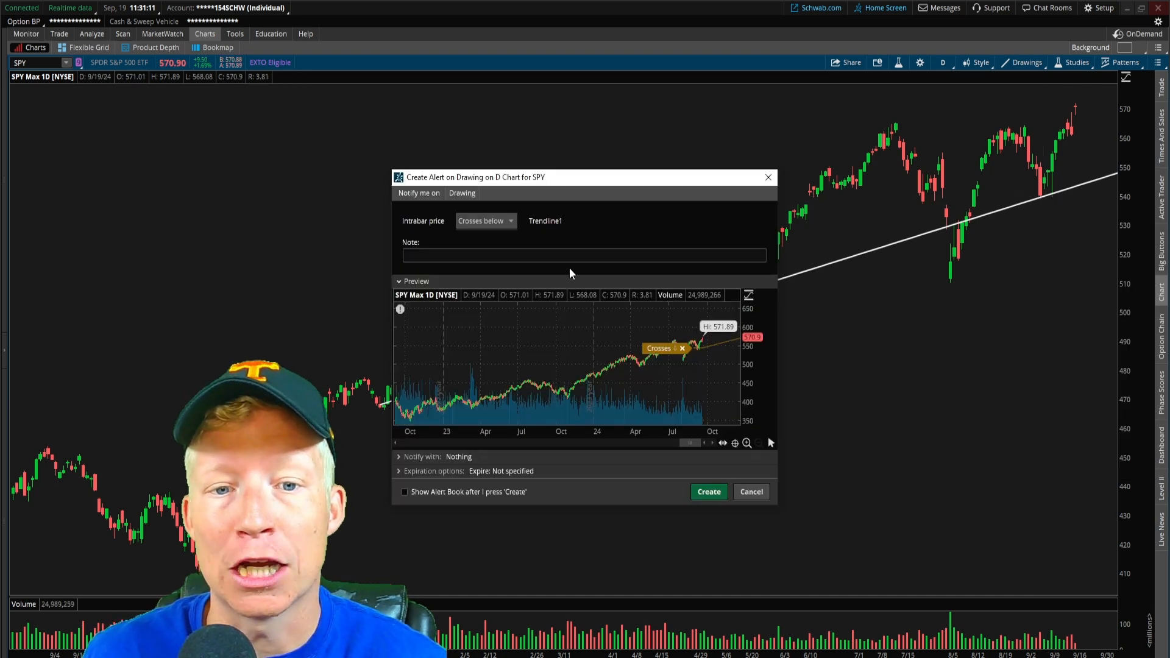
click(751, 492)
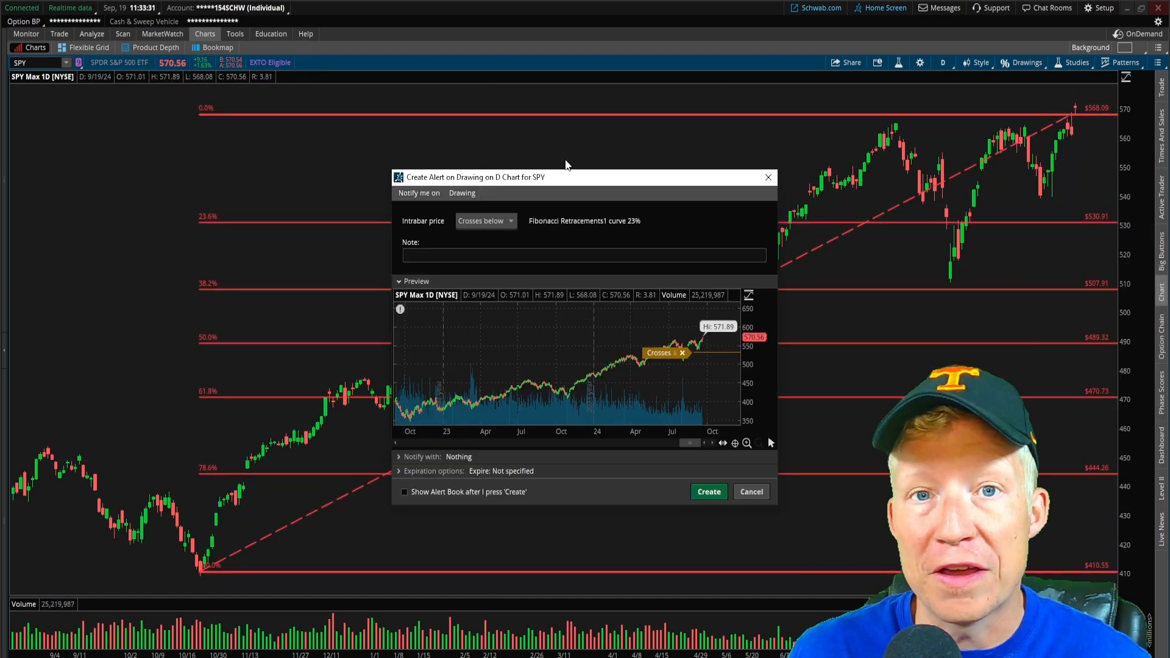
click(749, 491)
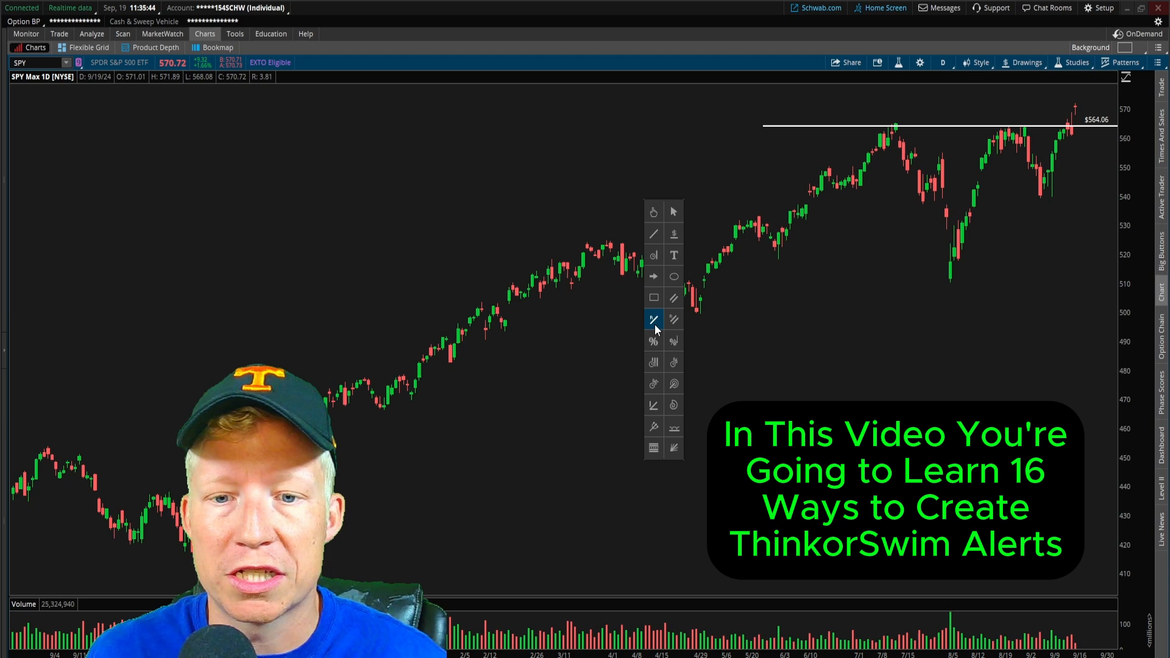
drag(650, 299, 769, 225)
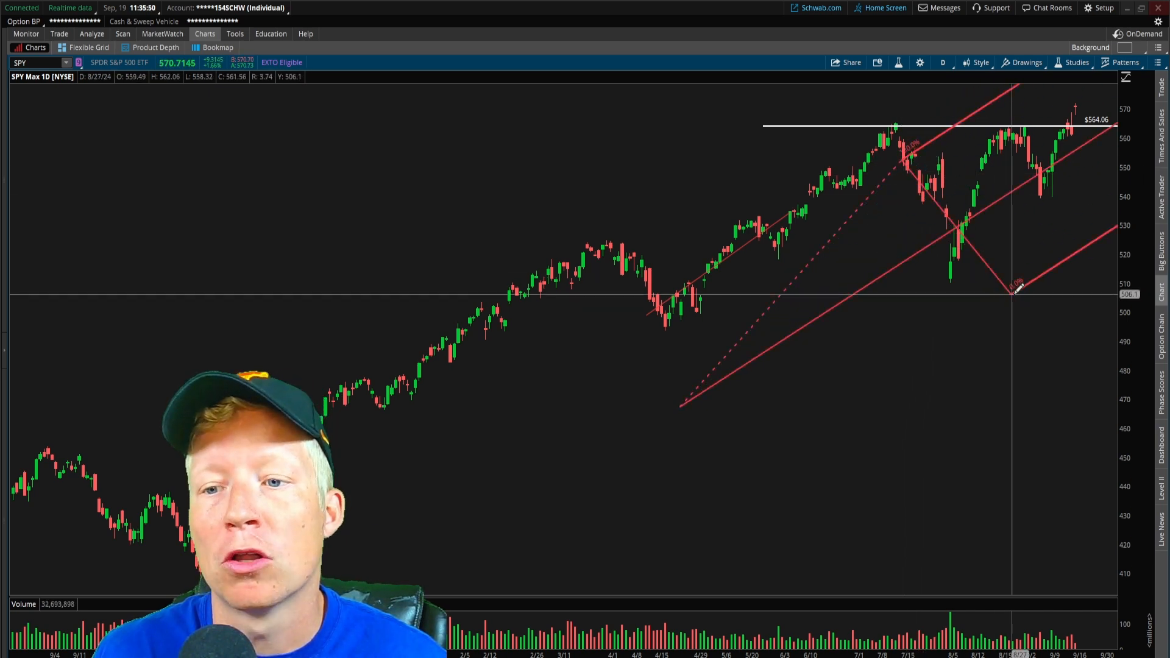
right_click(1015, 288)
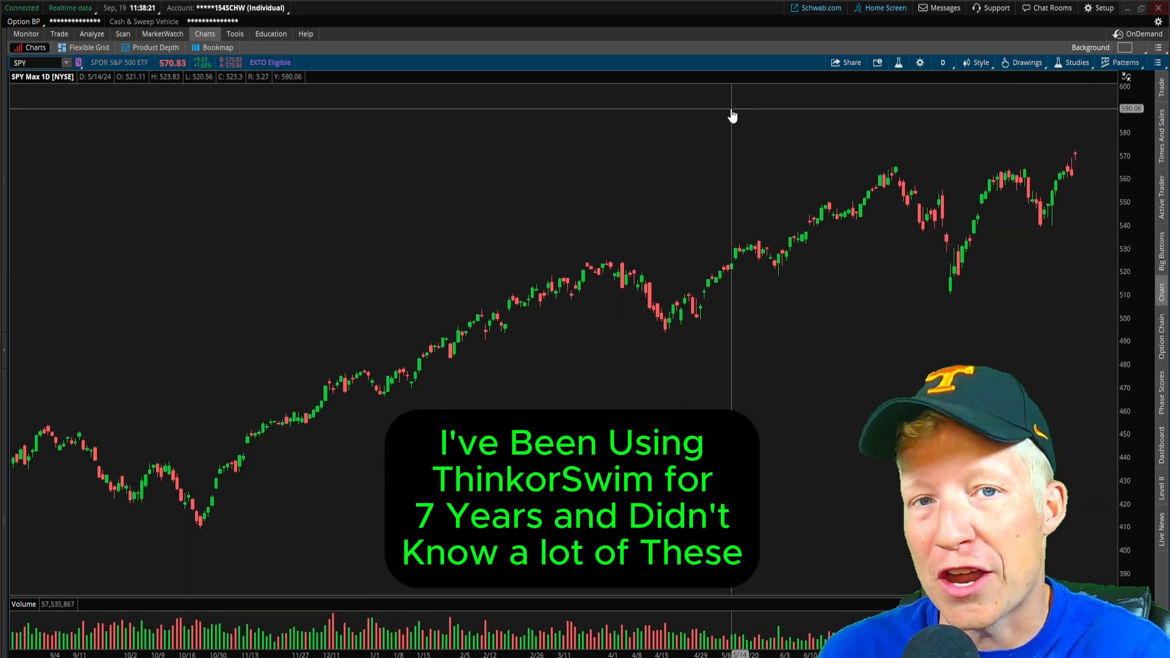
mouse_move(682, 149)
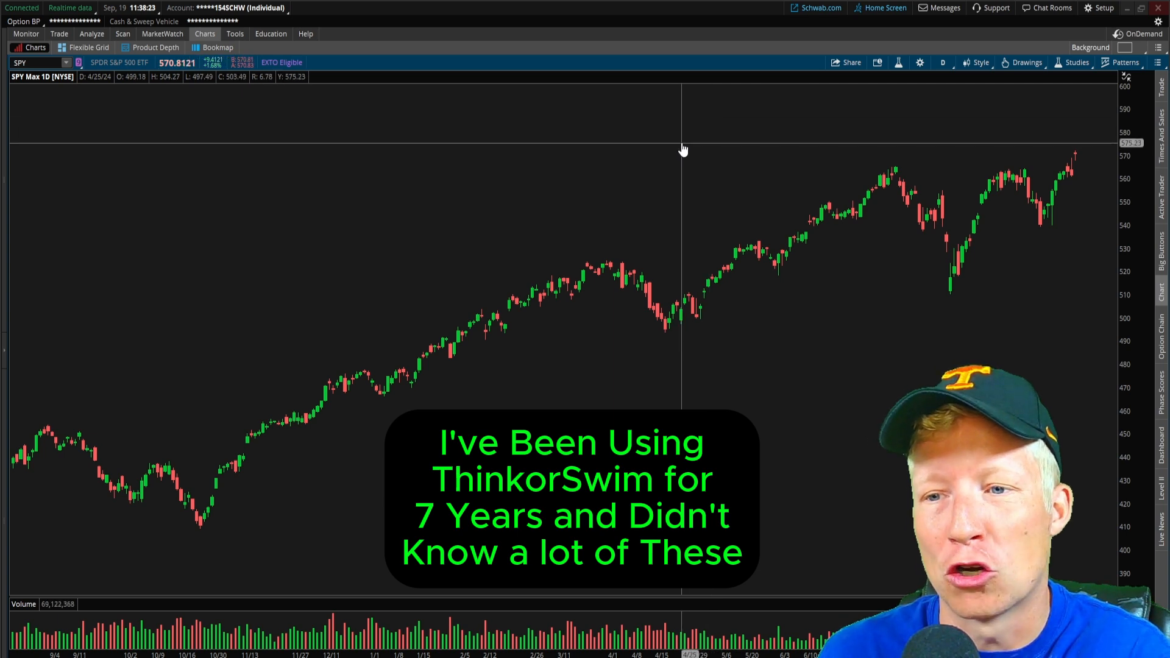
Step: Set SPY price alerts at or above 576.35 and at or below 535.20, then move the lower one to 527.09
right_click(682, 148)
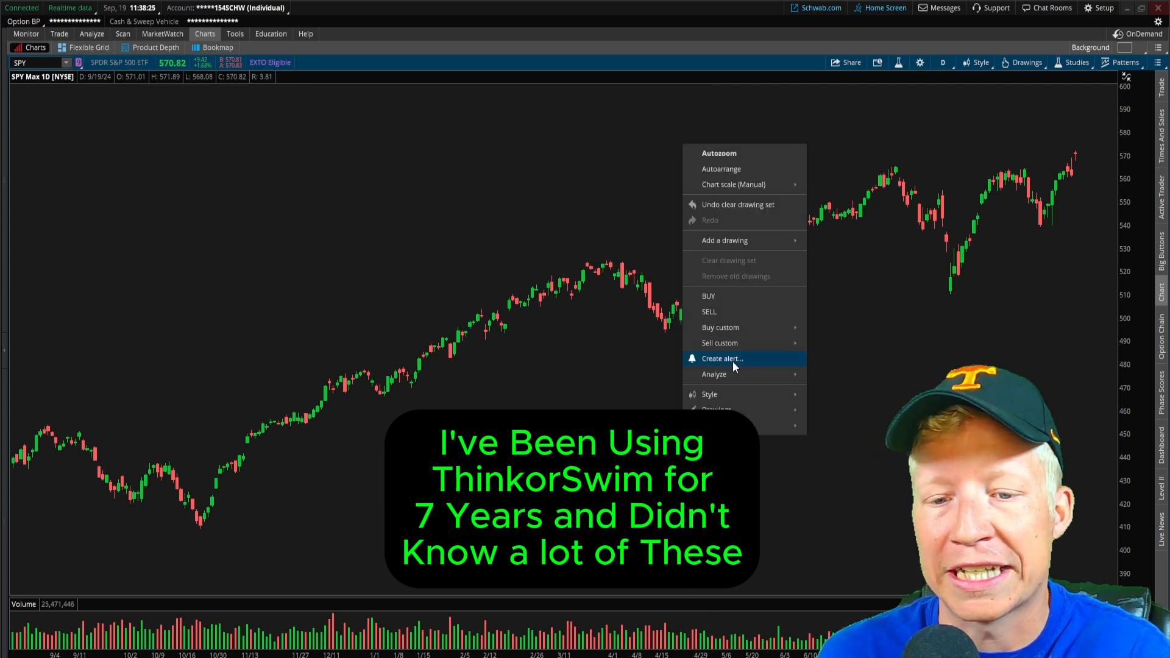
click(721, 358)
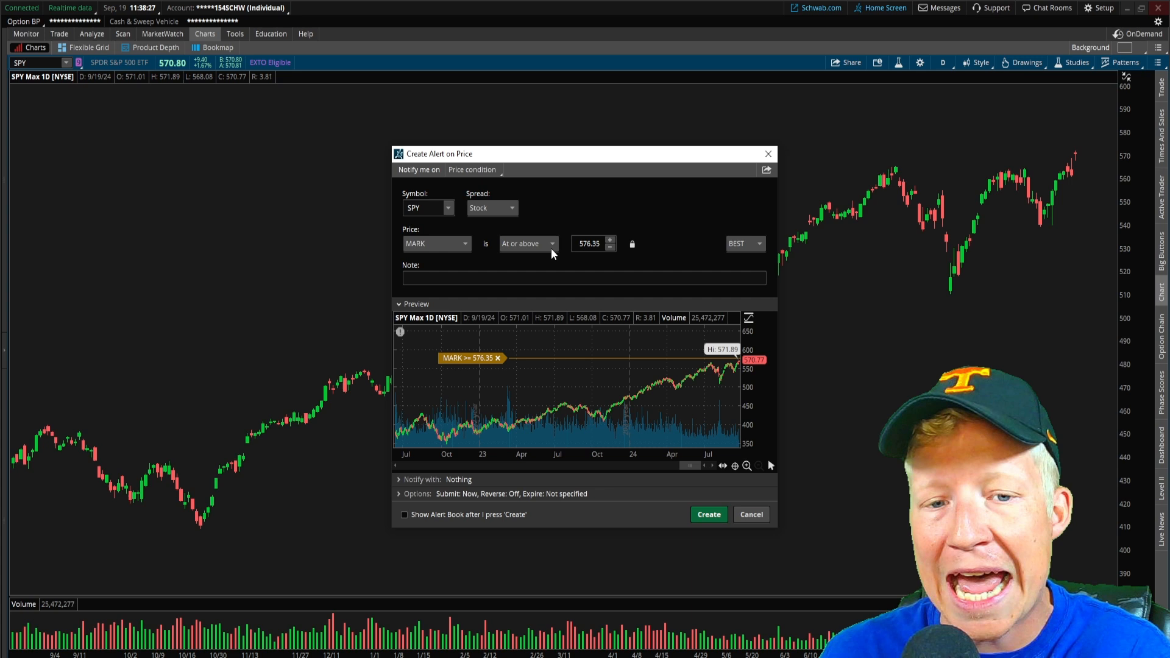
click(528, 244)
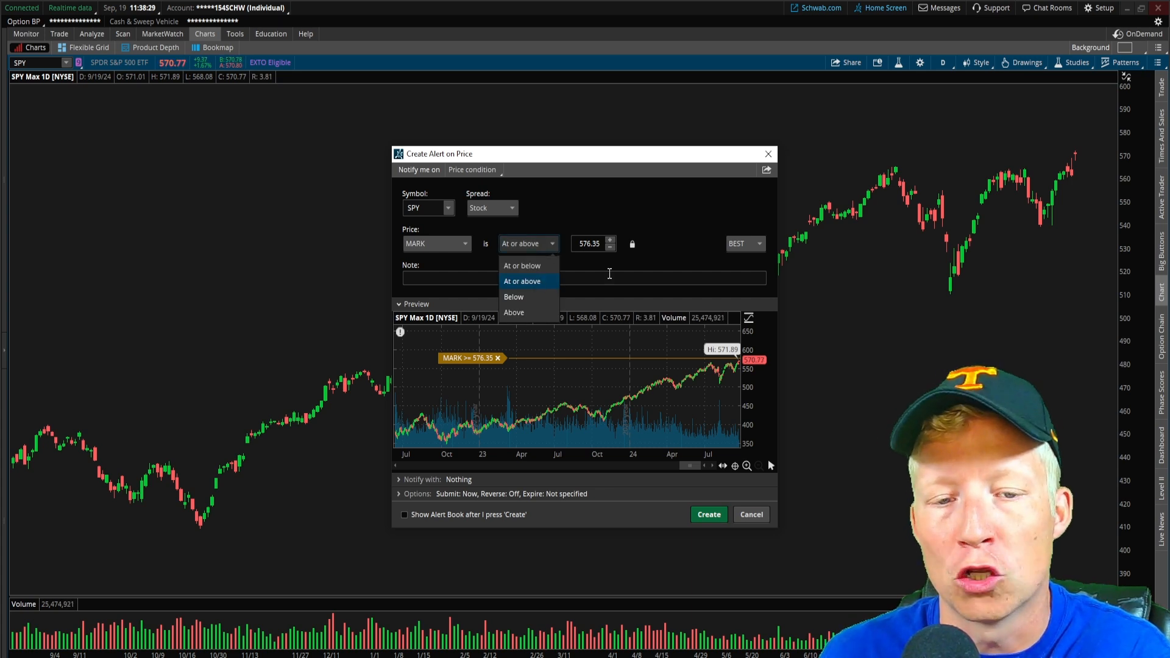
click(751, 514)
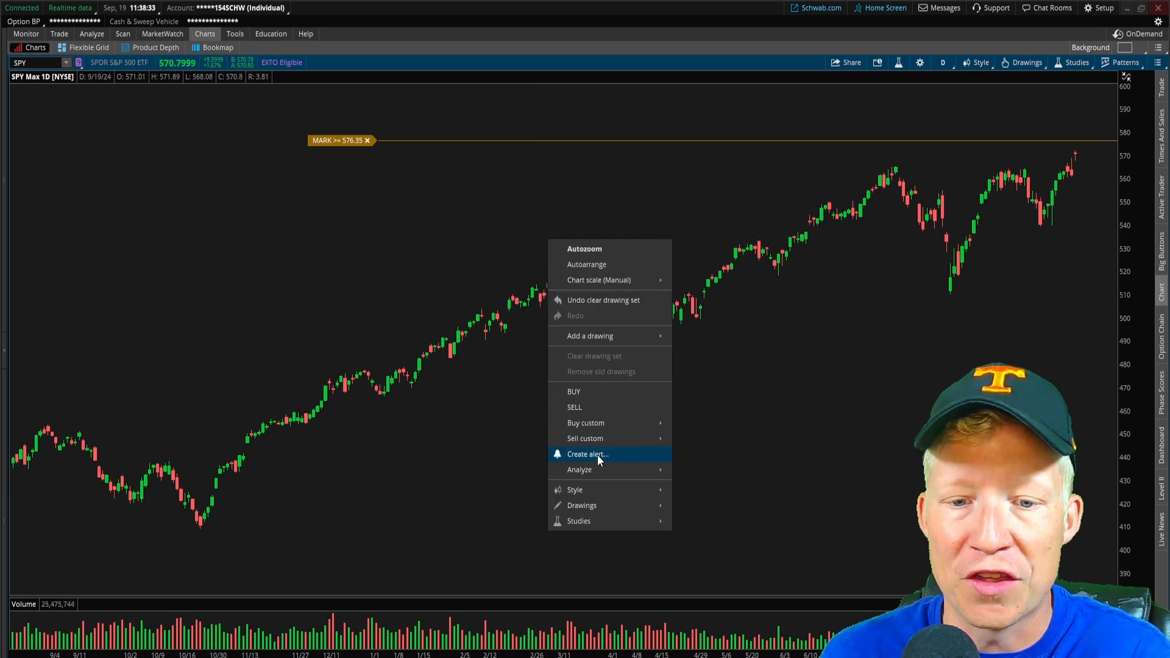
click(588, 453)
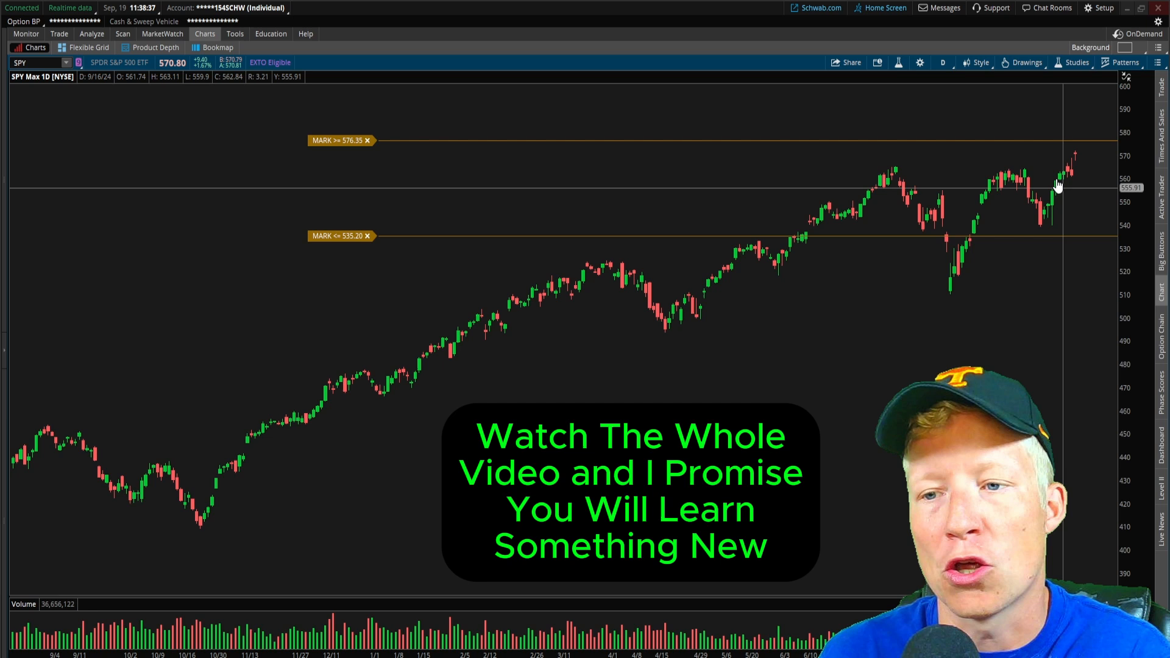
mouse_move(1092, 238)
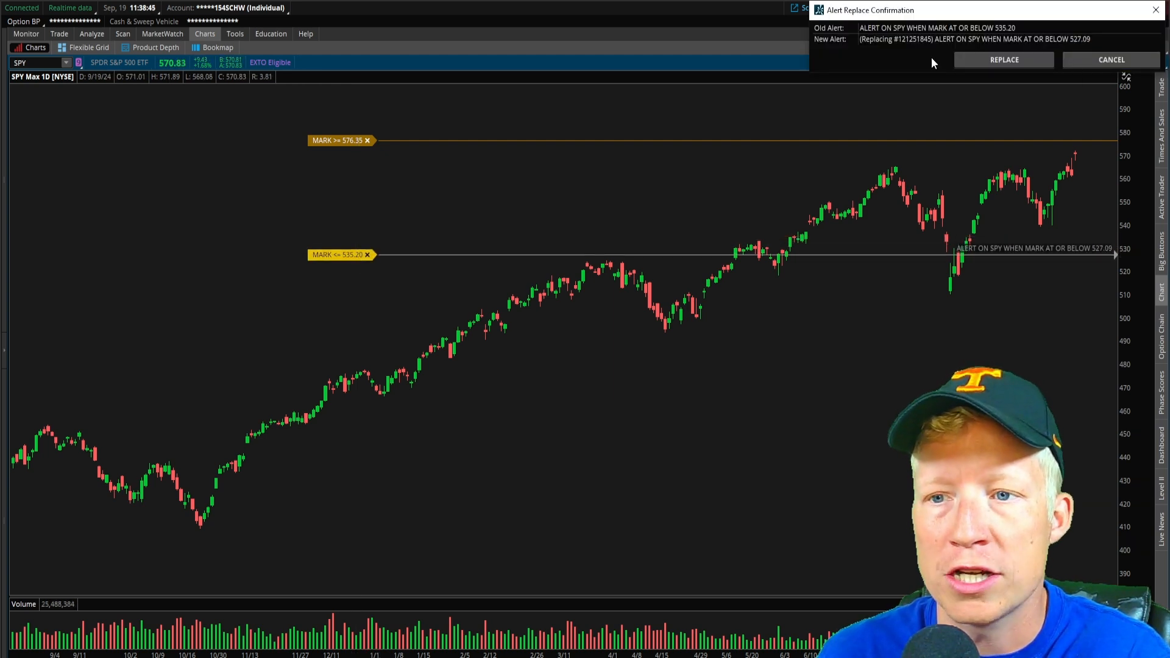
click(1003, 60)
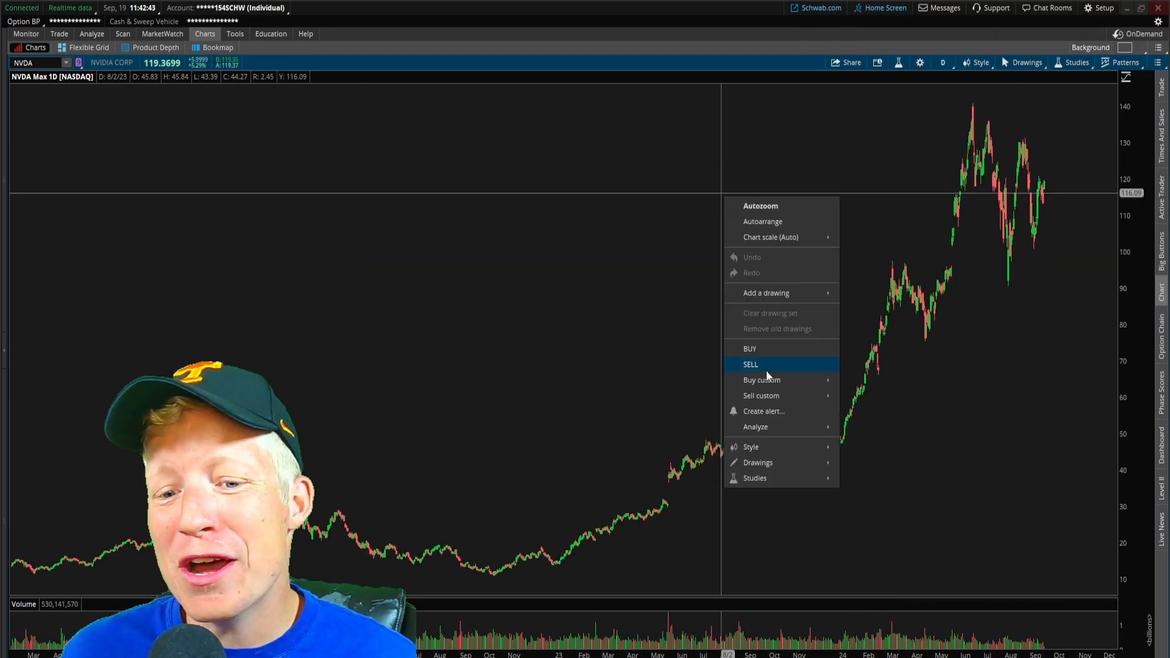
Step: Create a Calendar event alert with Event type Earnings on symbol NVDA
click(763, 411)
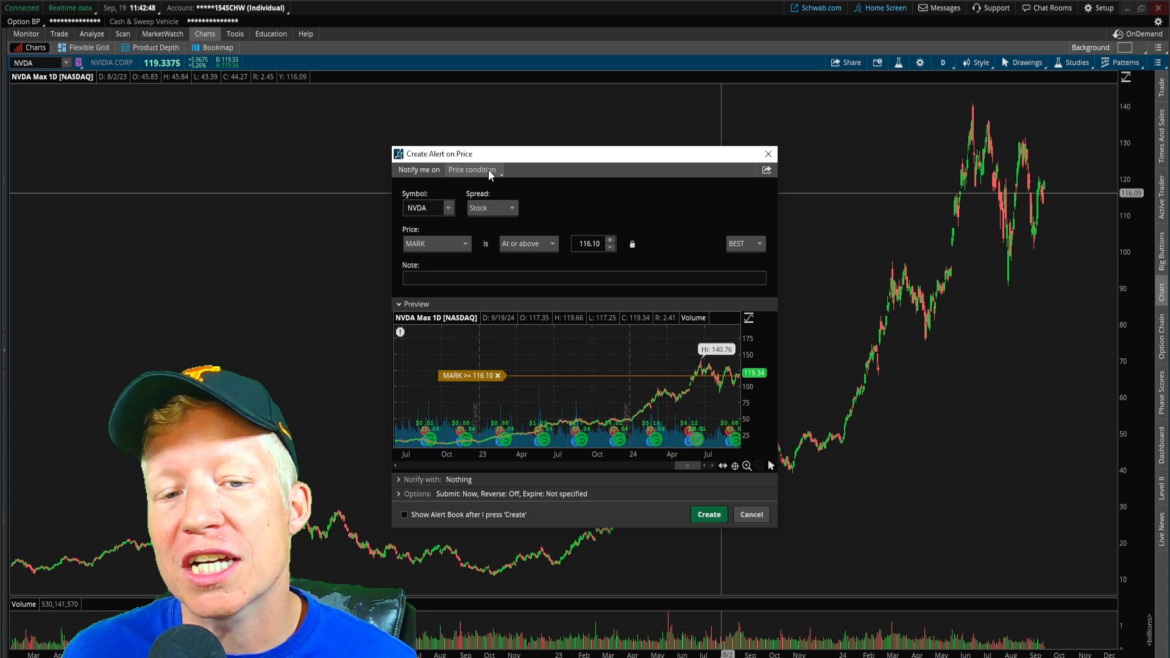
click(472, 169)
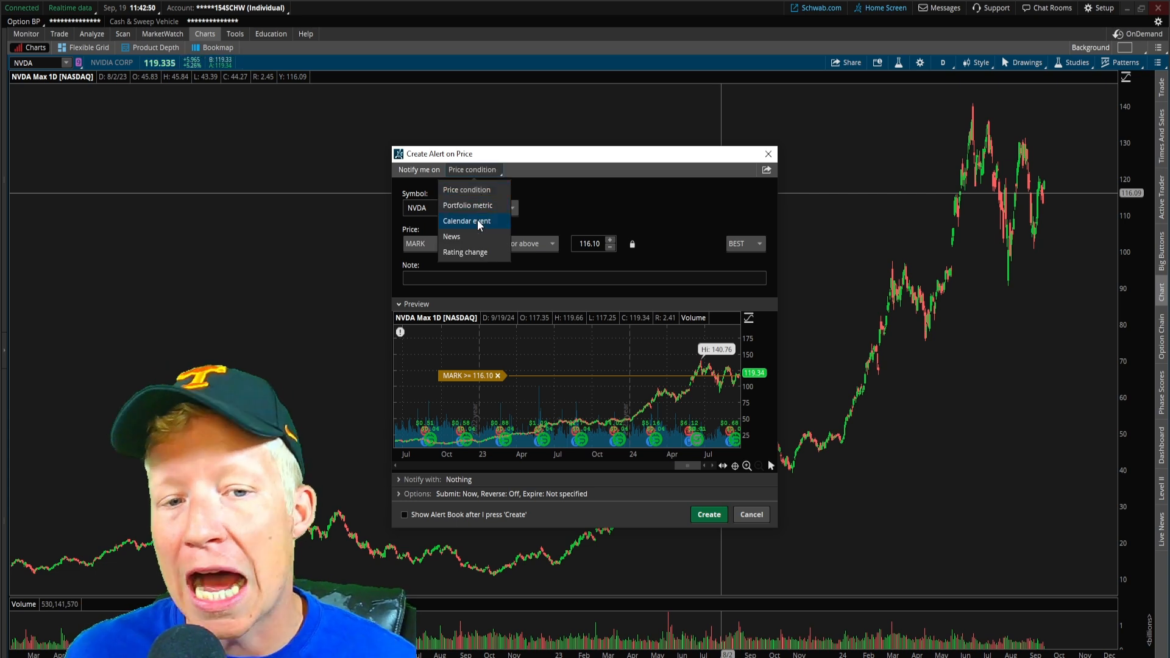
click(467, 221)
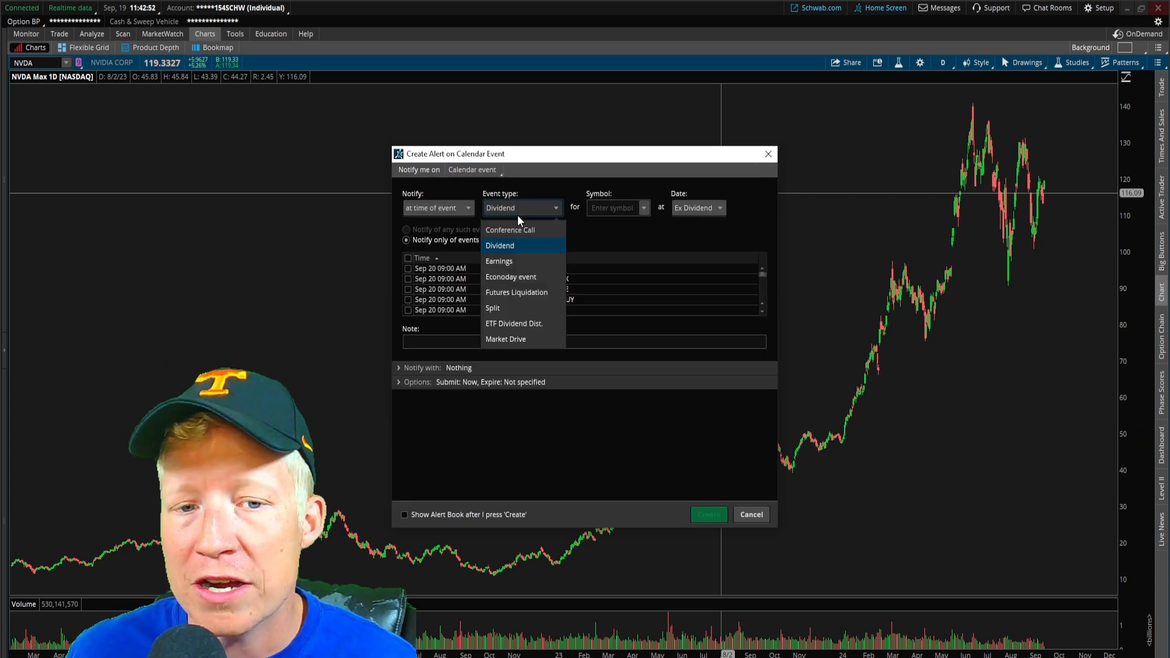
click(497, 261)
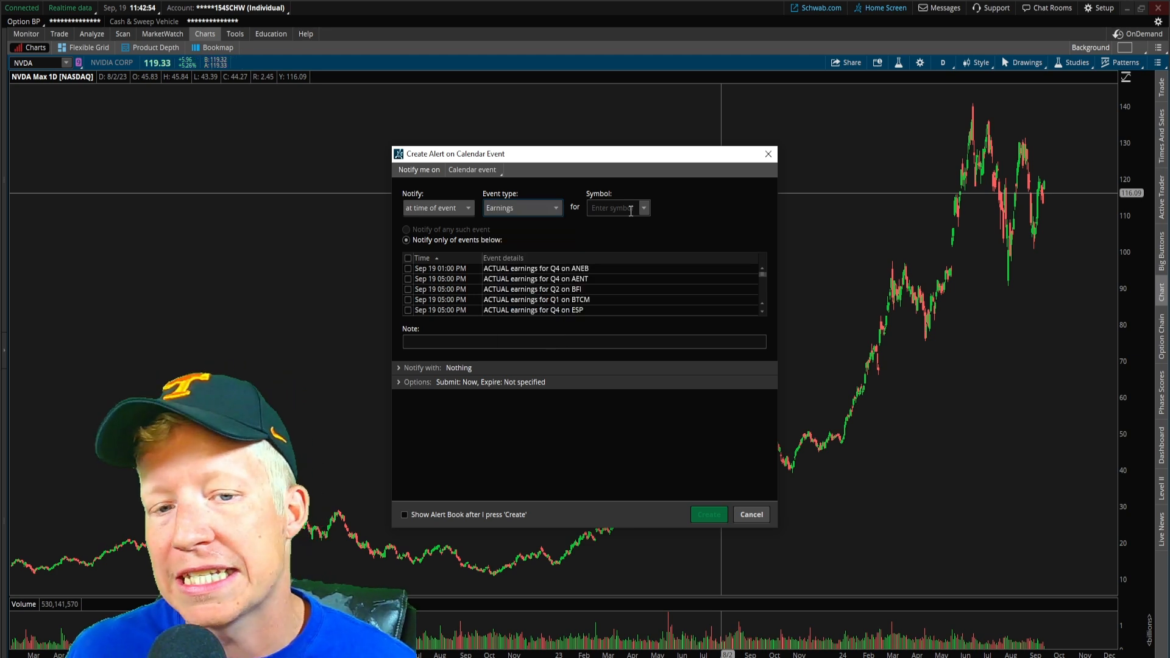
text(NVDA)
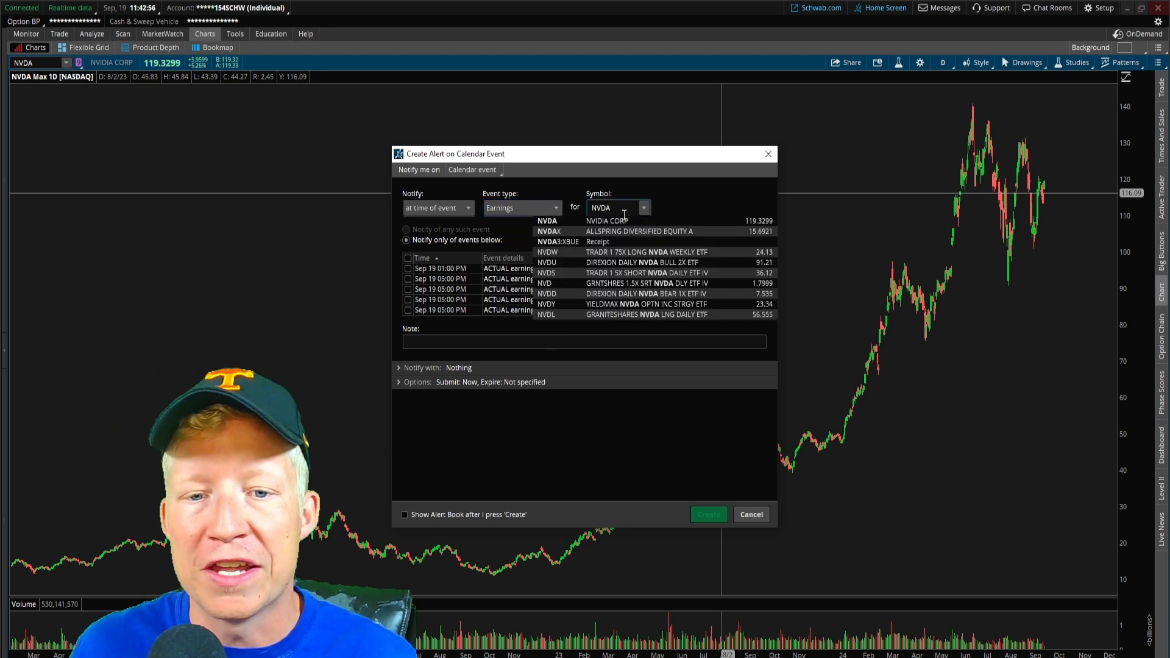
click(407, 229)
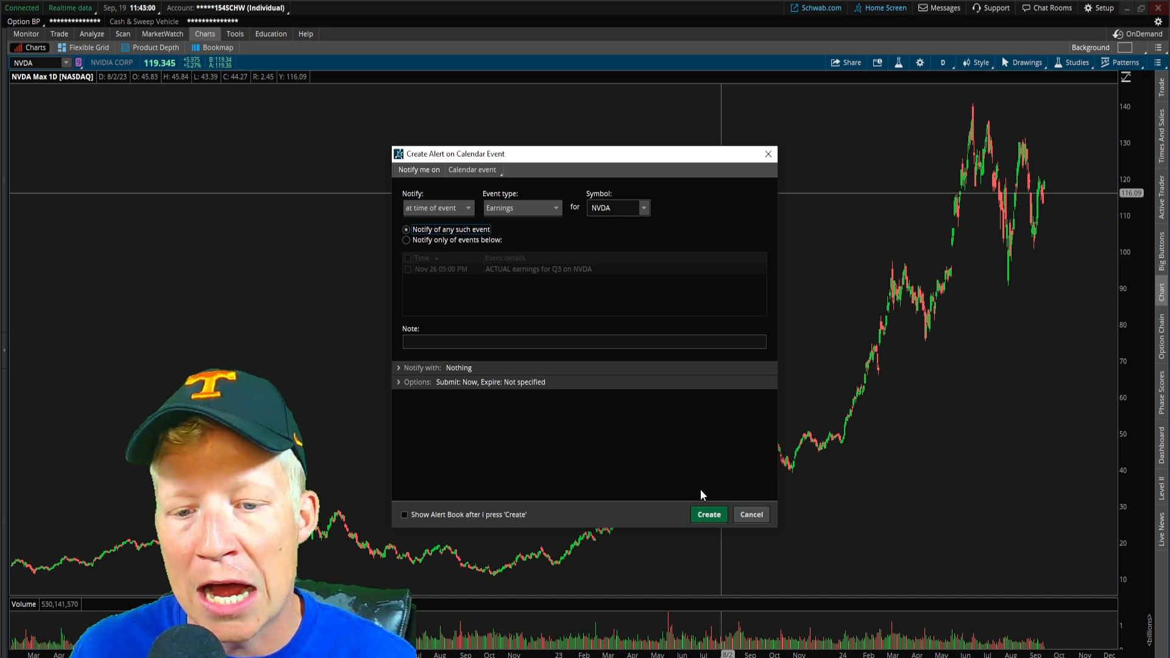
click(749, 515)
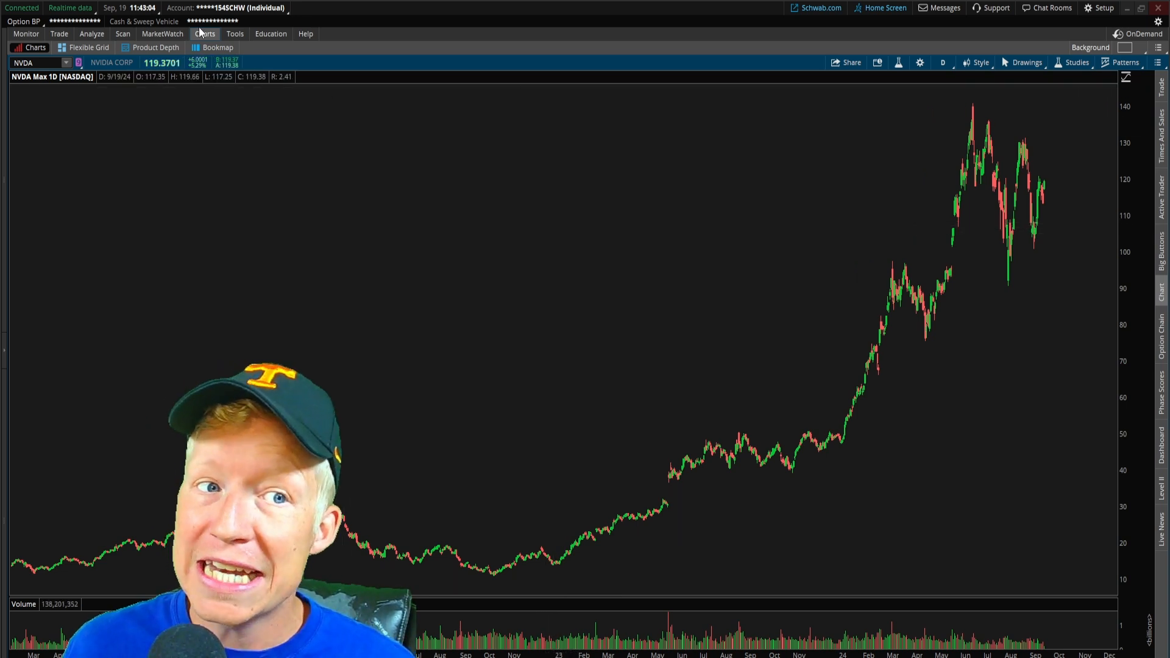
Step: In the alert book, create similar earnings alerts for AAPL and TSLA from the NVDA one
click(162, 34)
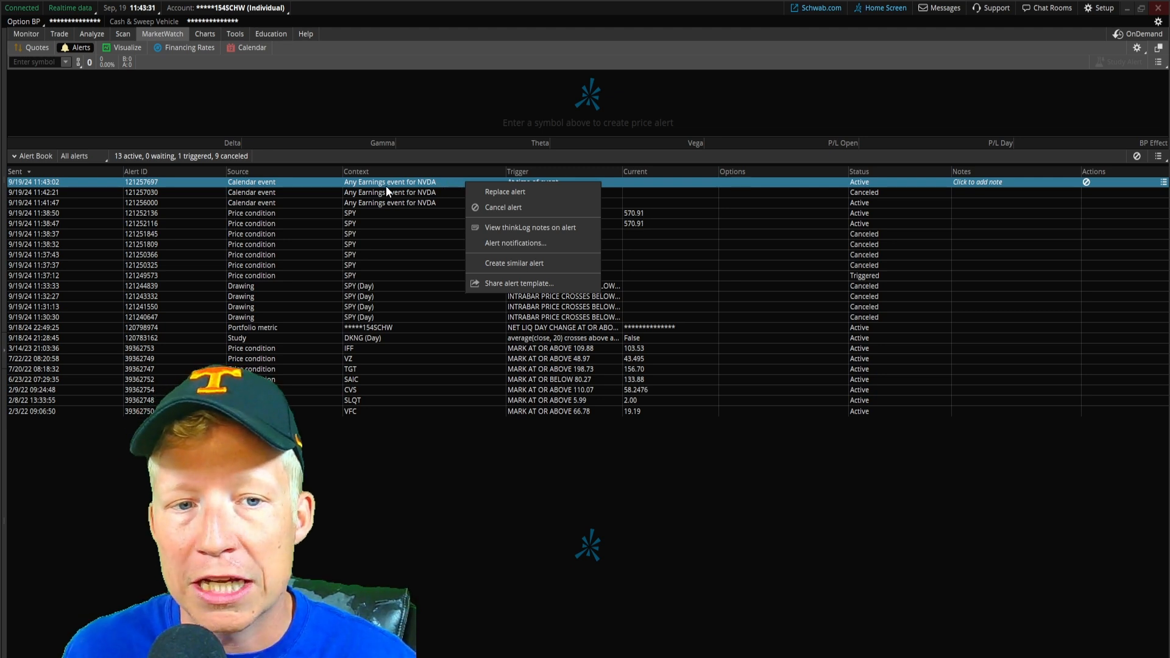
mouse_move(521, 263)
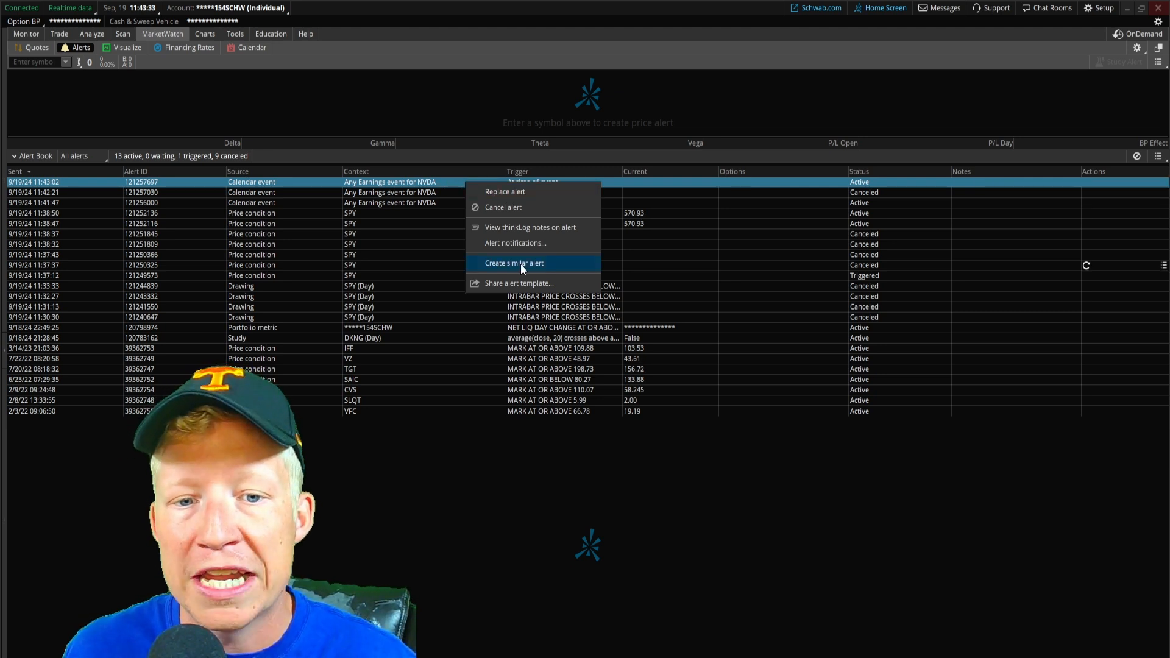
click(513, 264)
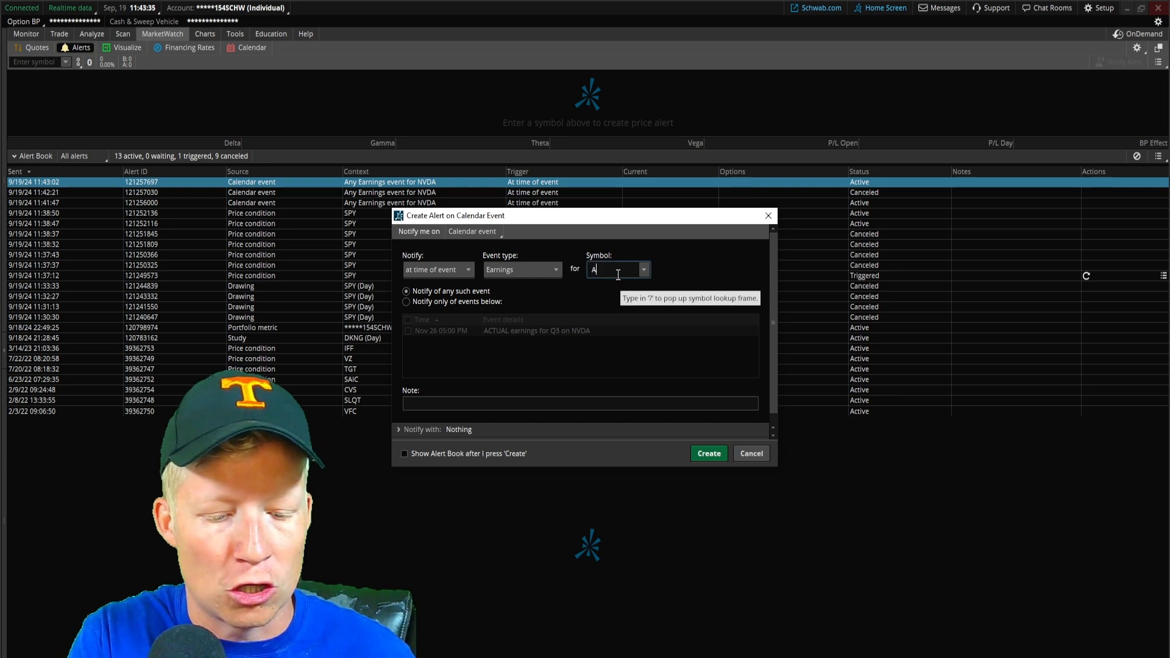
text(APL)
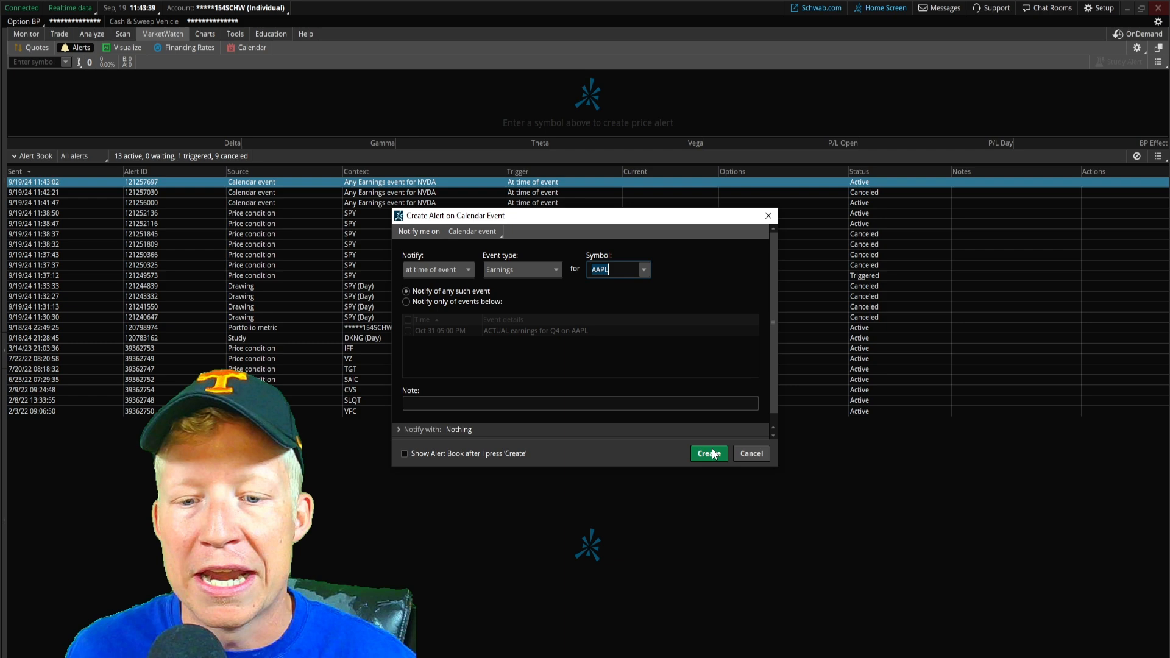
click(707, 453)
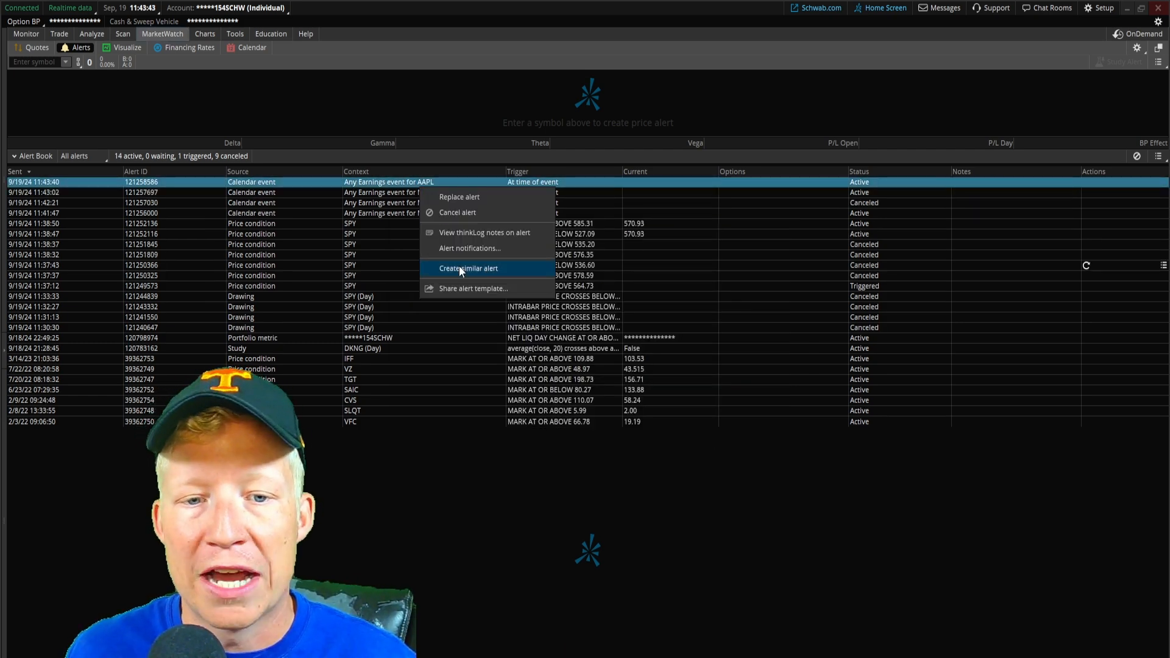
click(468, 268)
text(TSLA)
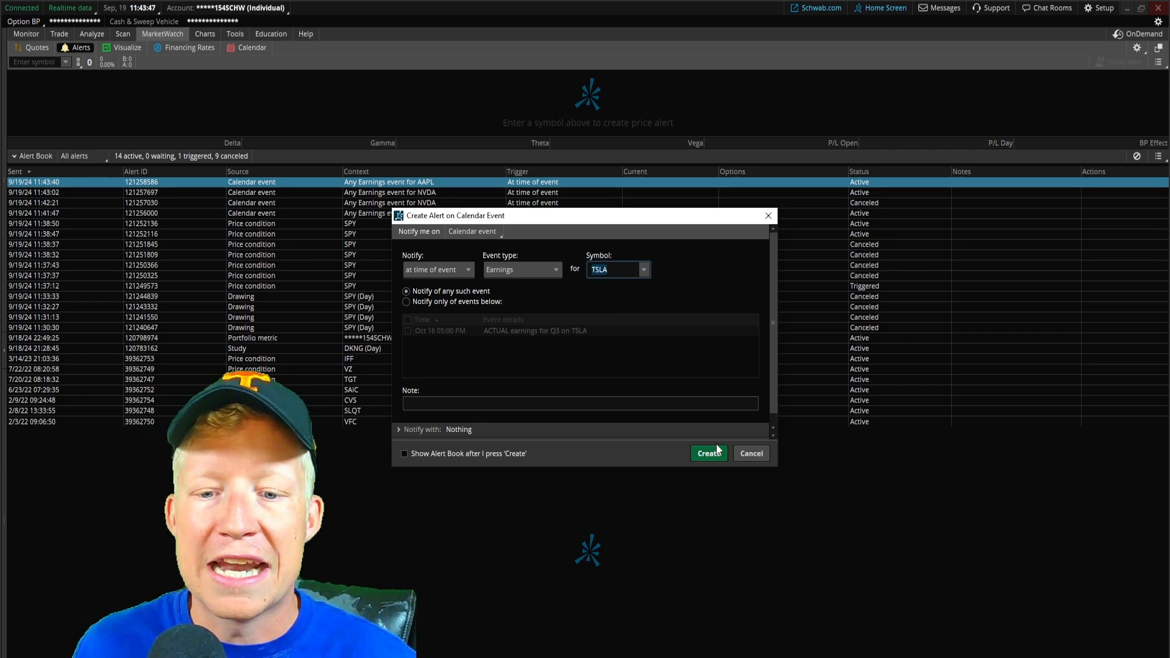
click(708, 453)
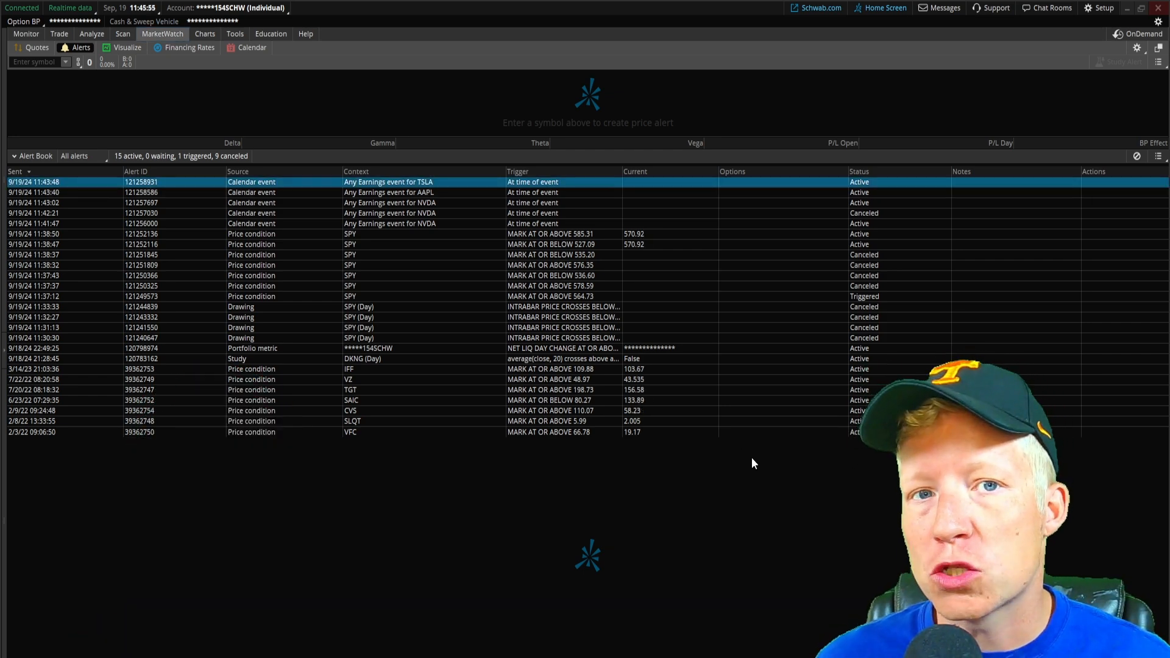
mouse_move(123, 112)
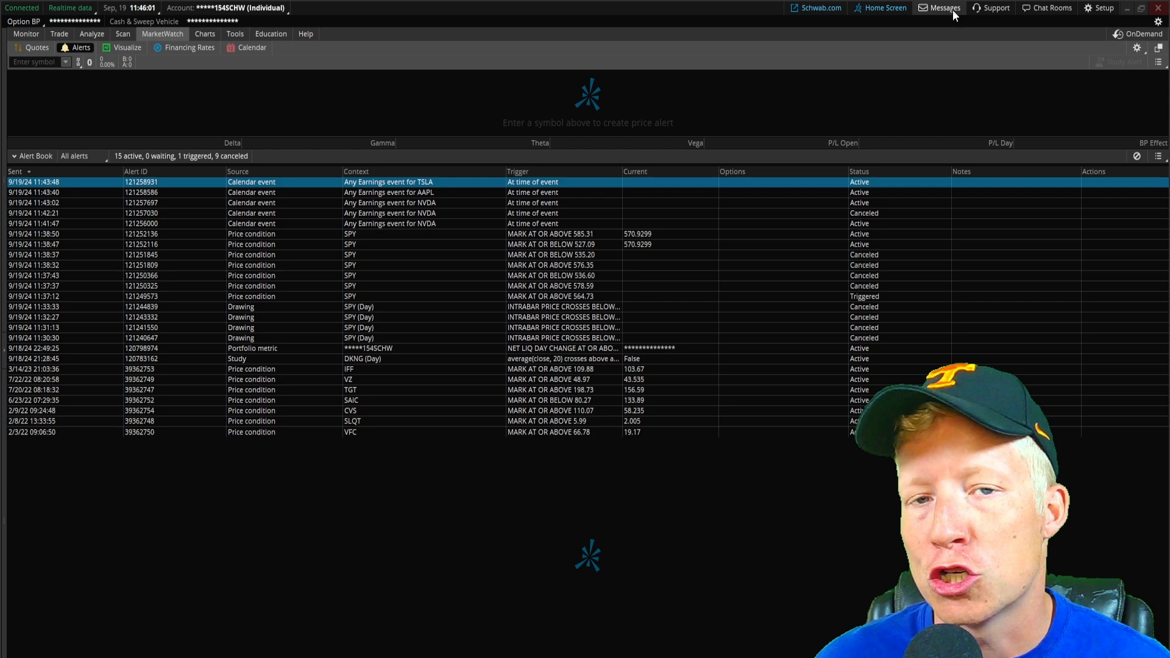
mouse_move(607, 191)
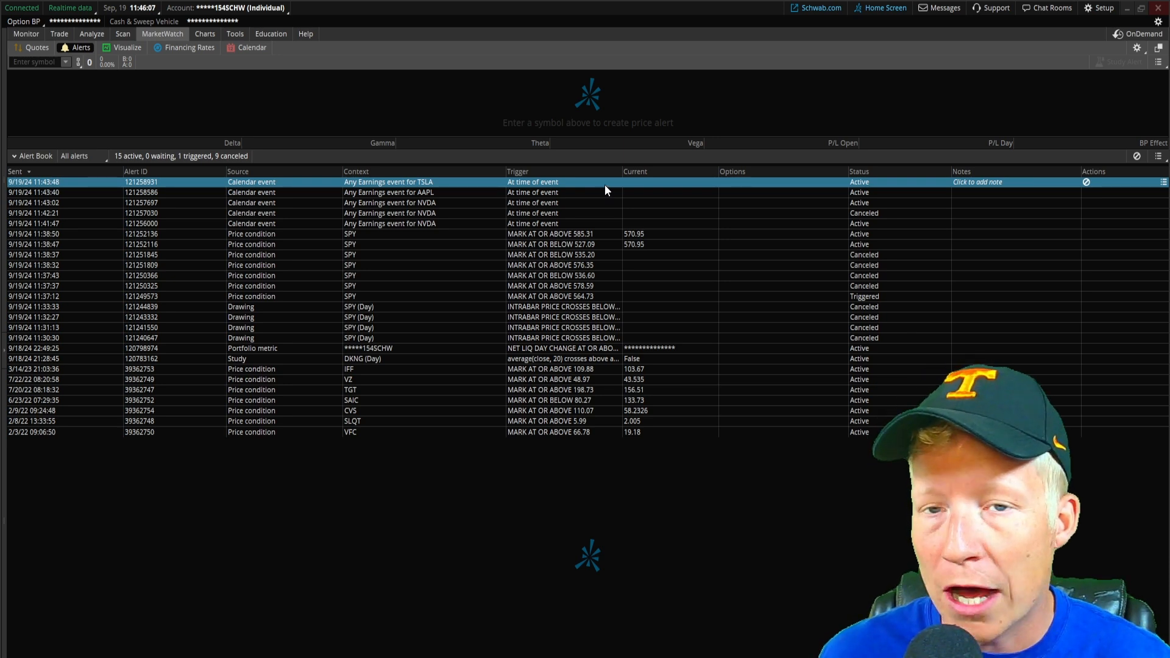
right_click(605, 182)
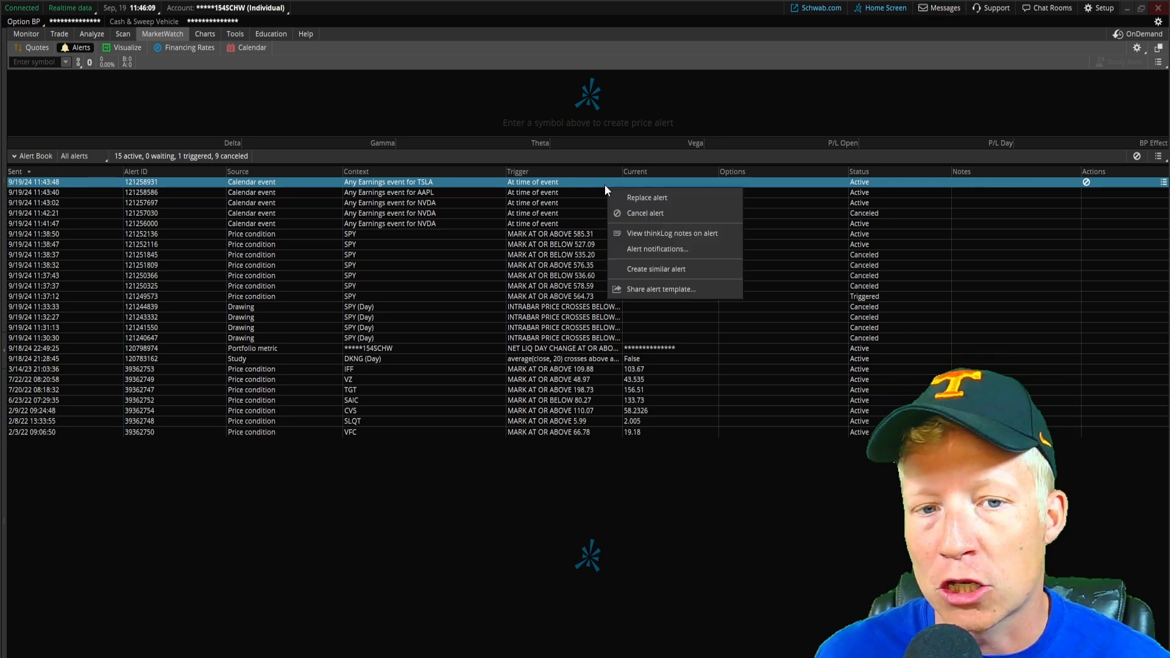
mouse_move(646, 198)
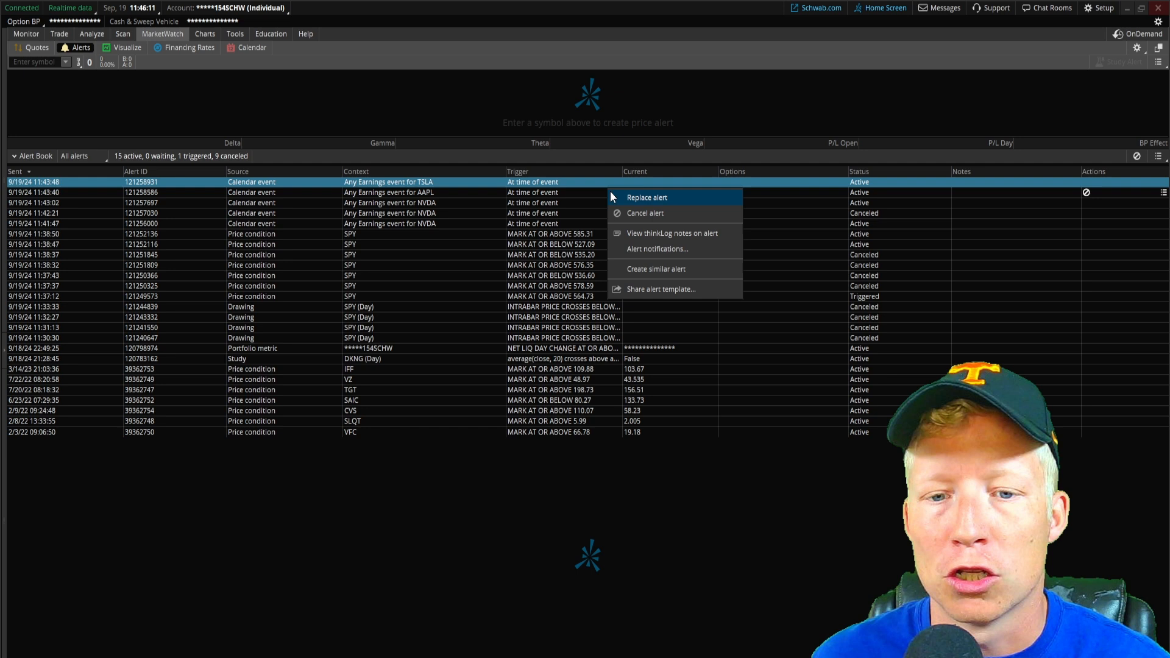
click(657, 249)
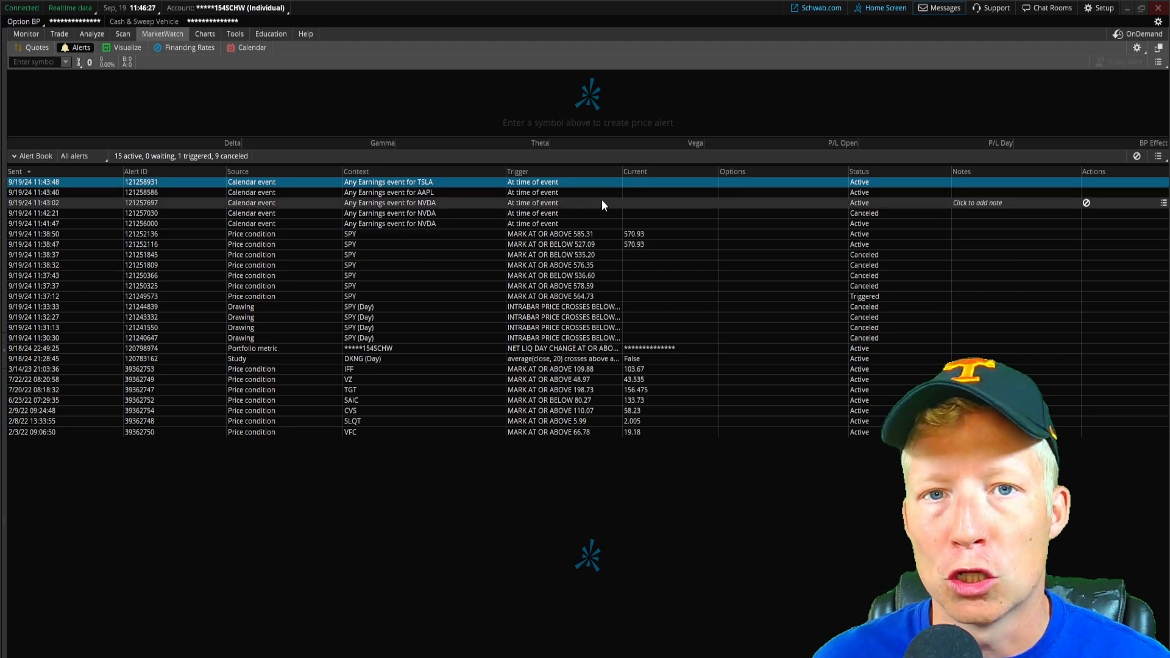
Step: From the NVDA chart, start a new alert and choose a STUDY condition to edit
click(204, 34)
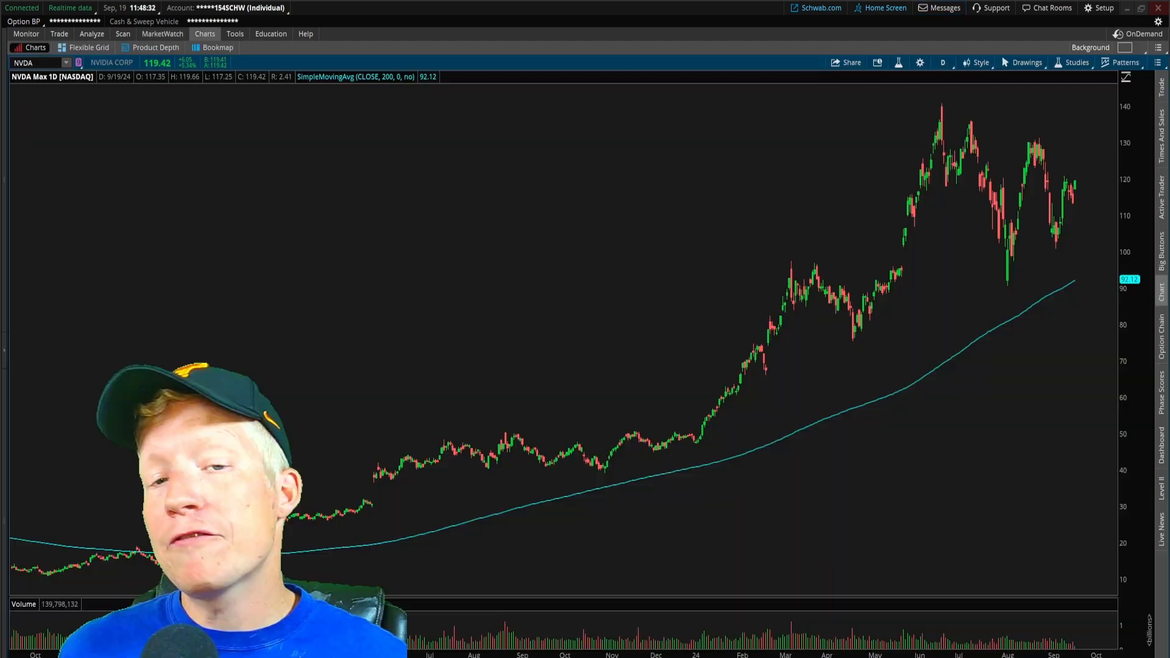
mouse_move(1031, 343)
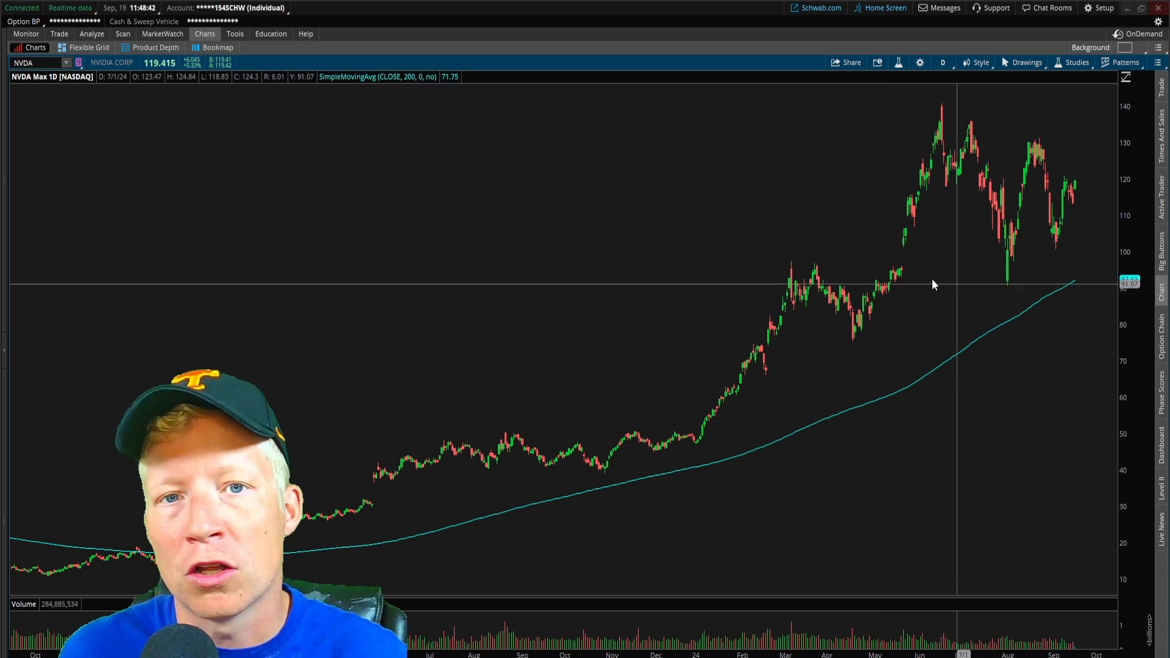
right_click(934, 286)
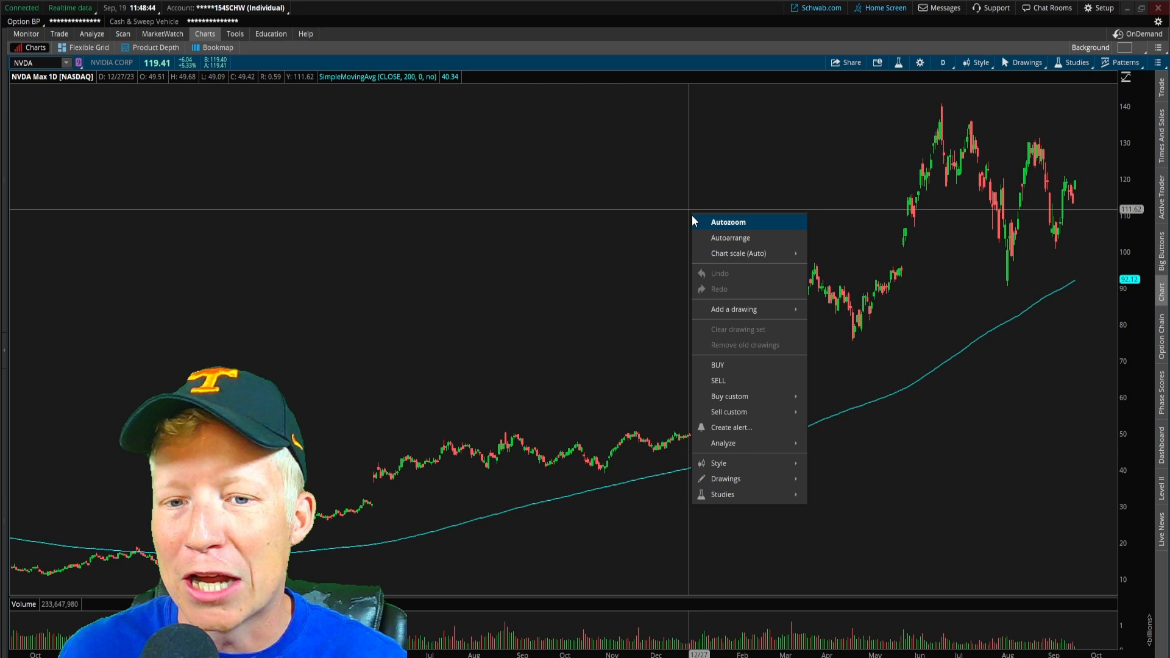
click(731, 426)
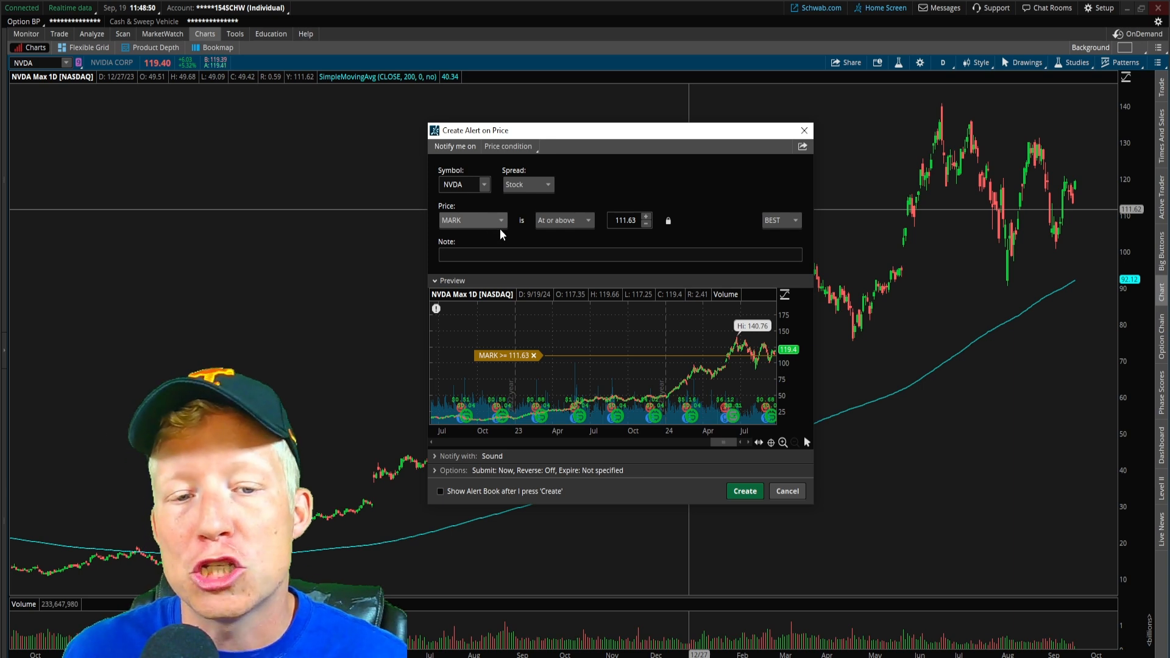
click(473, 220)
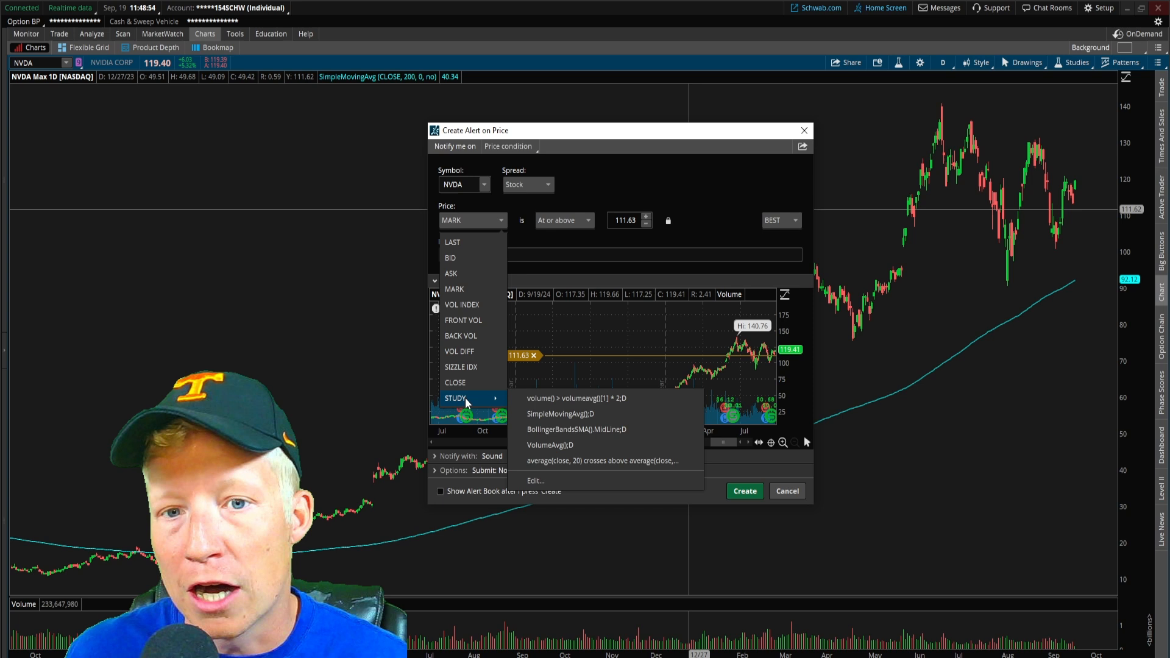
click(577, 398)
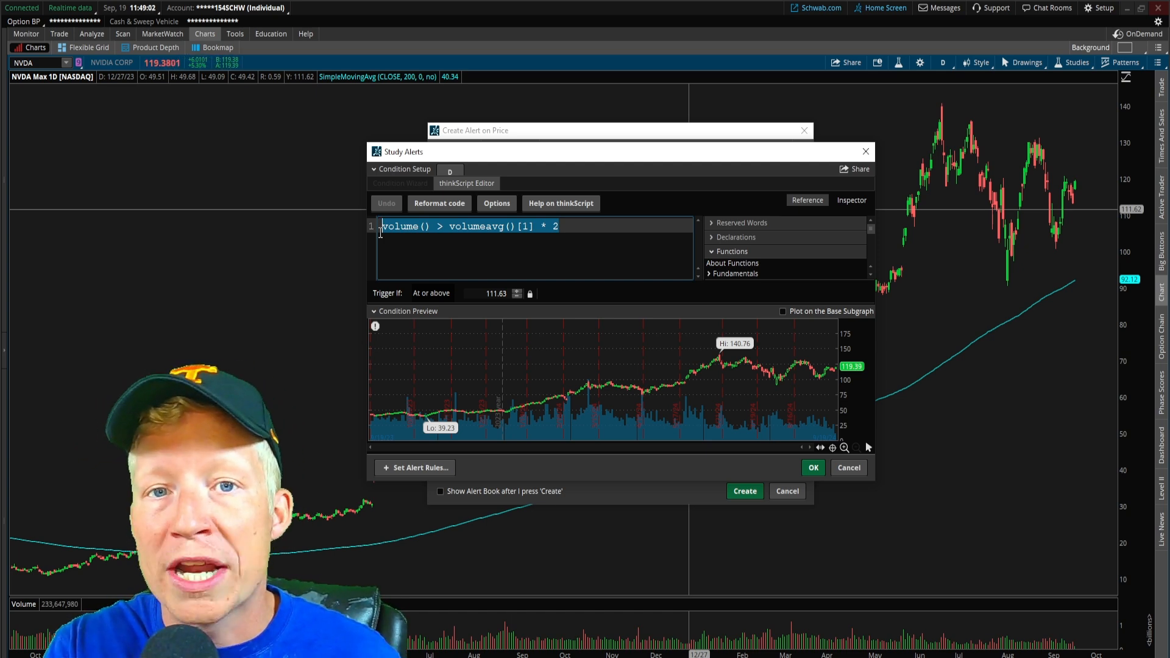
Step: Create an NVDA study alert for close < average(close,200) and check it in the alert book
text(close <)
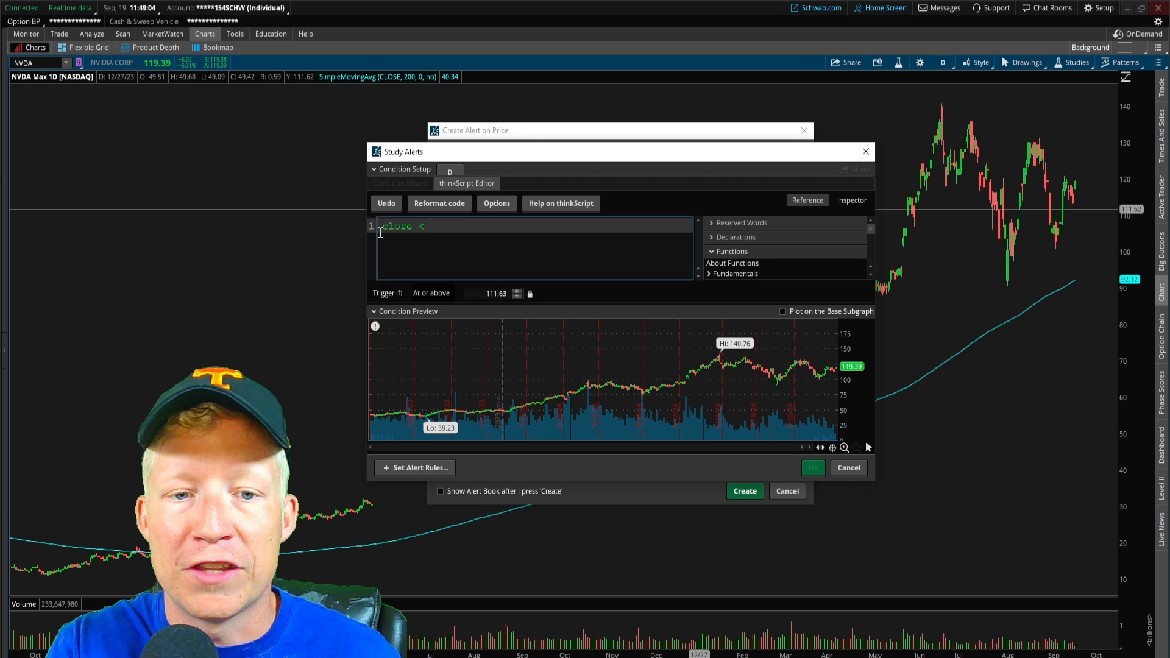
text(average()
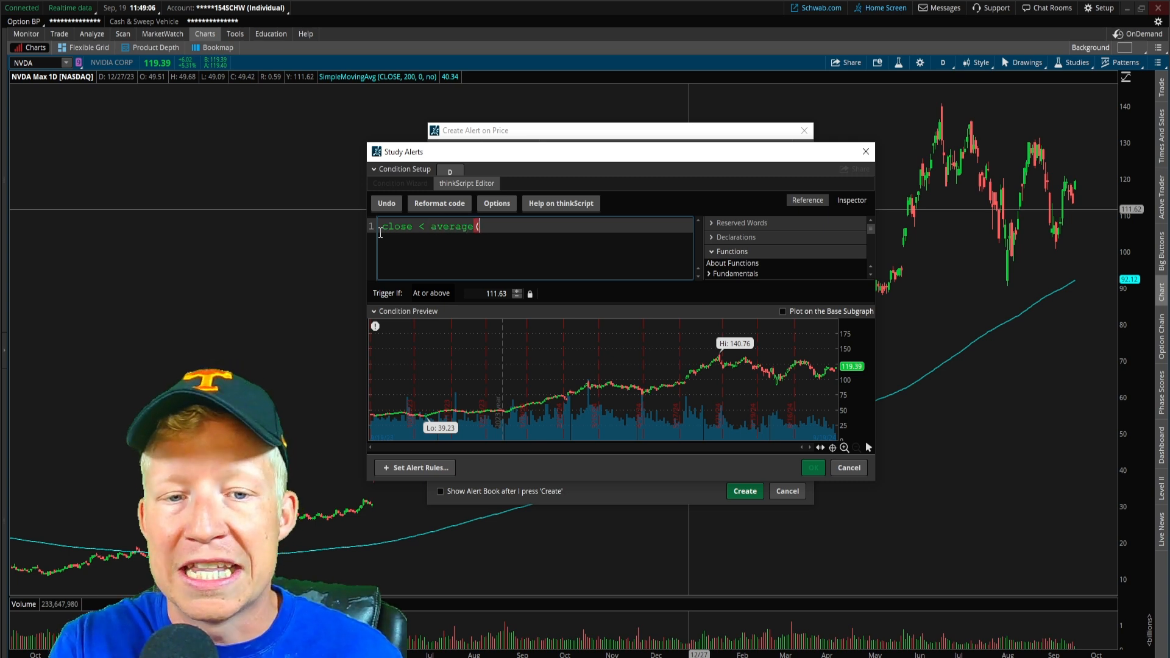
text(close,)
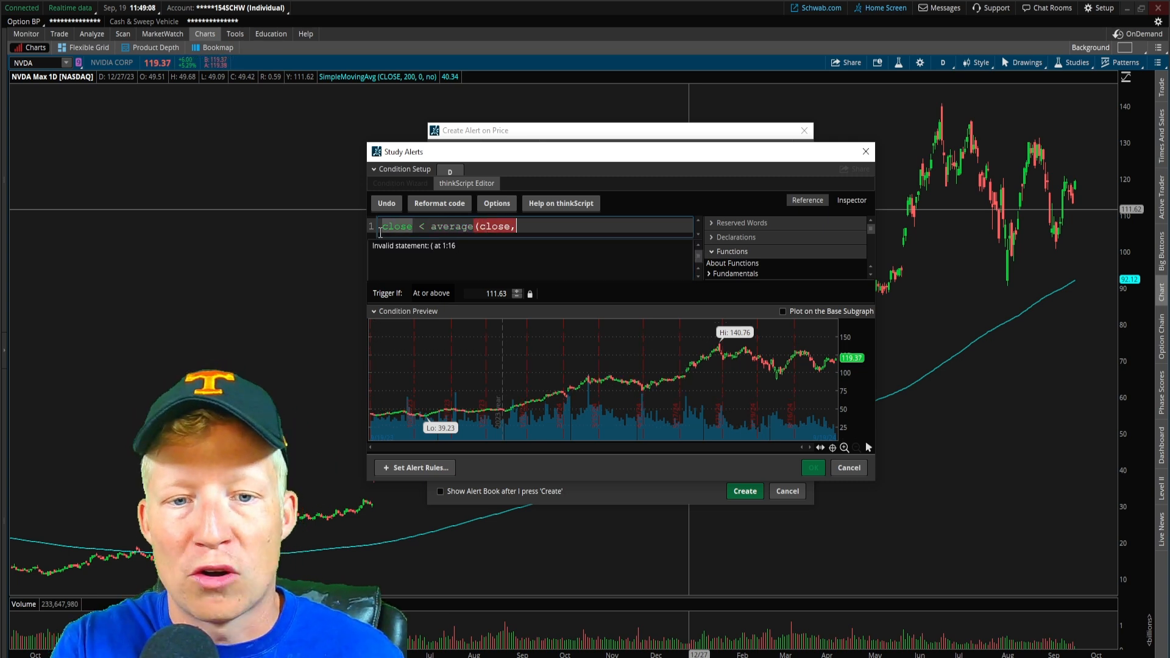
text(200))
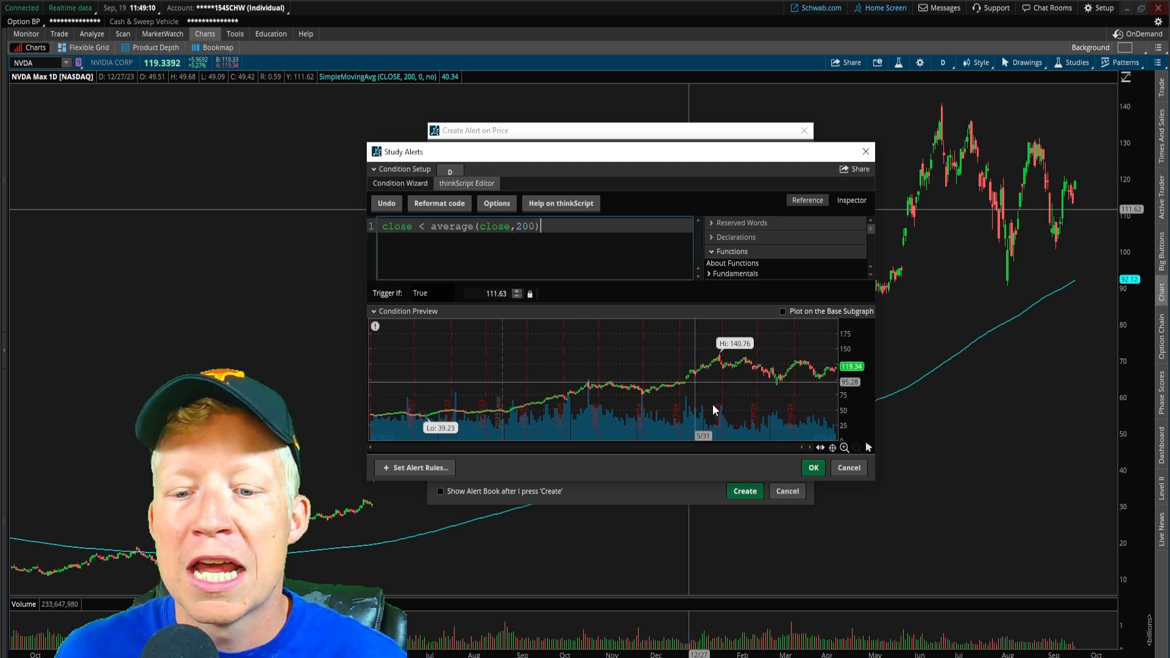
click(813, 468)
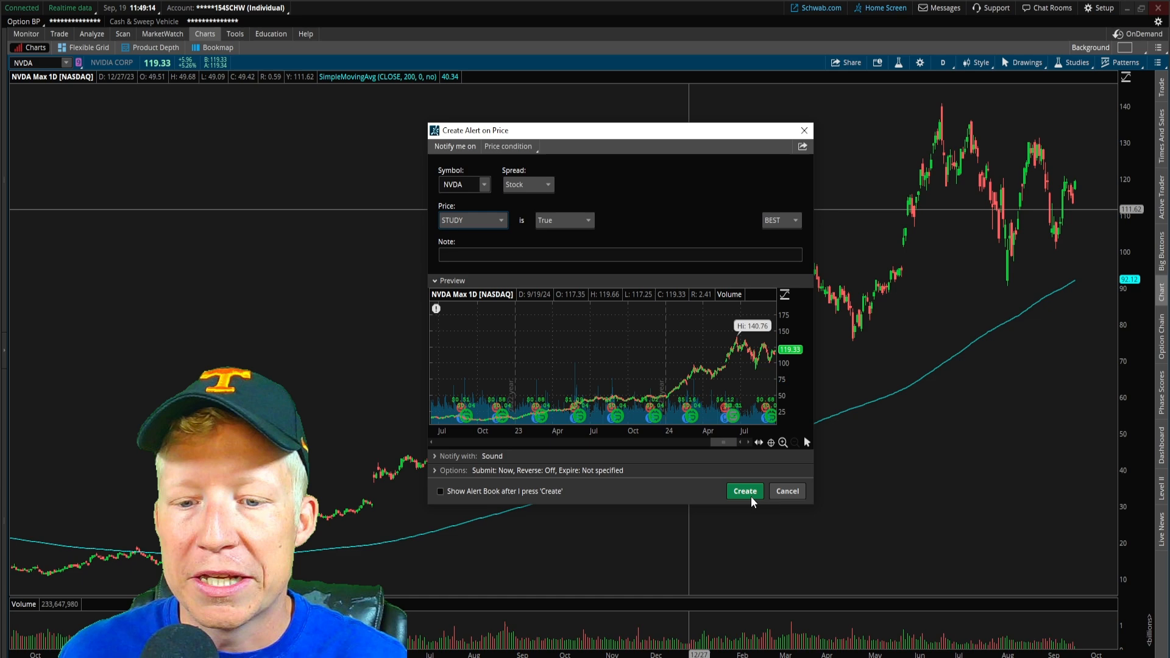
click(744, 492)
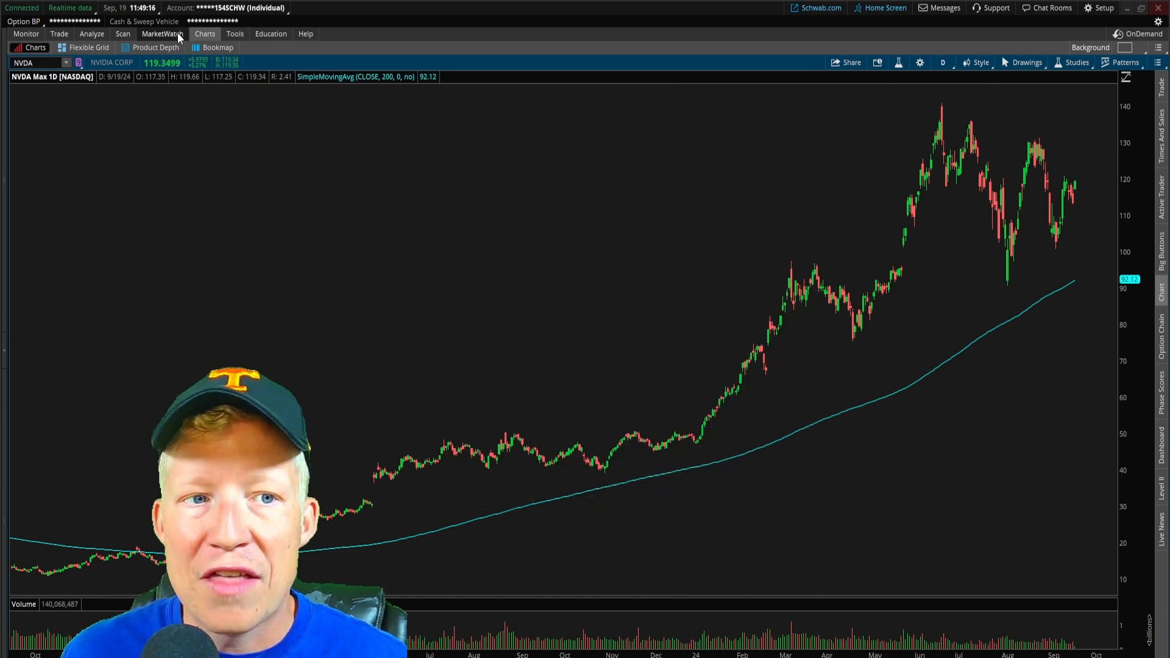
click(161, 34)
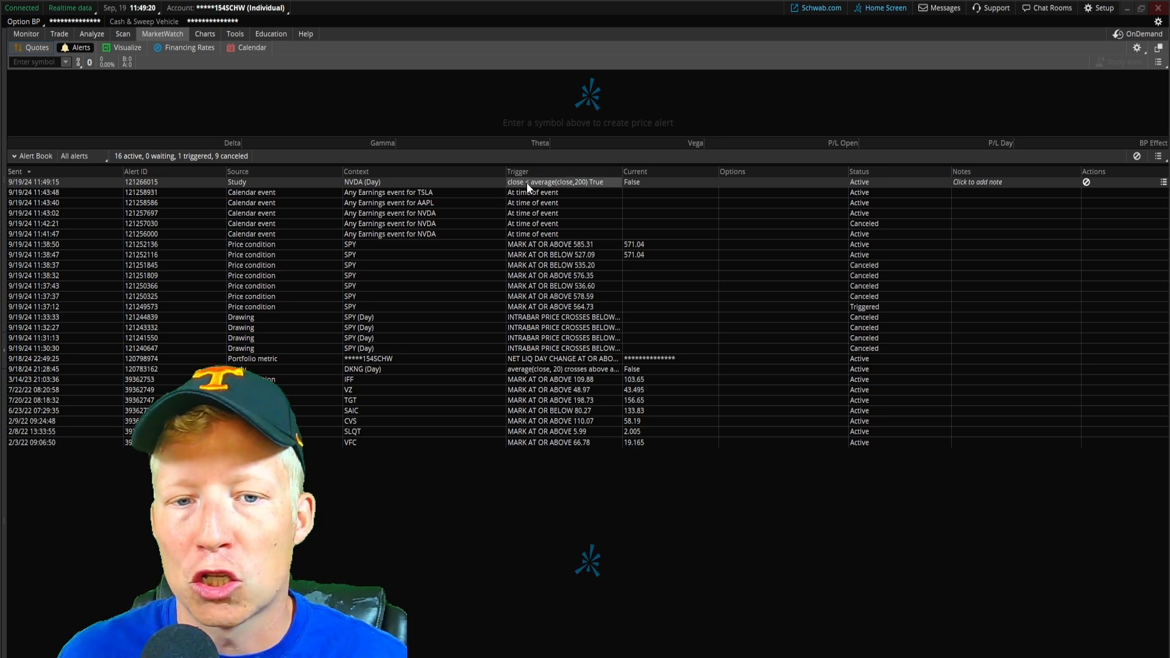
mouse_move(574, 190)
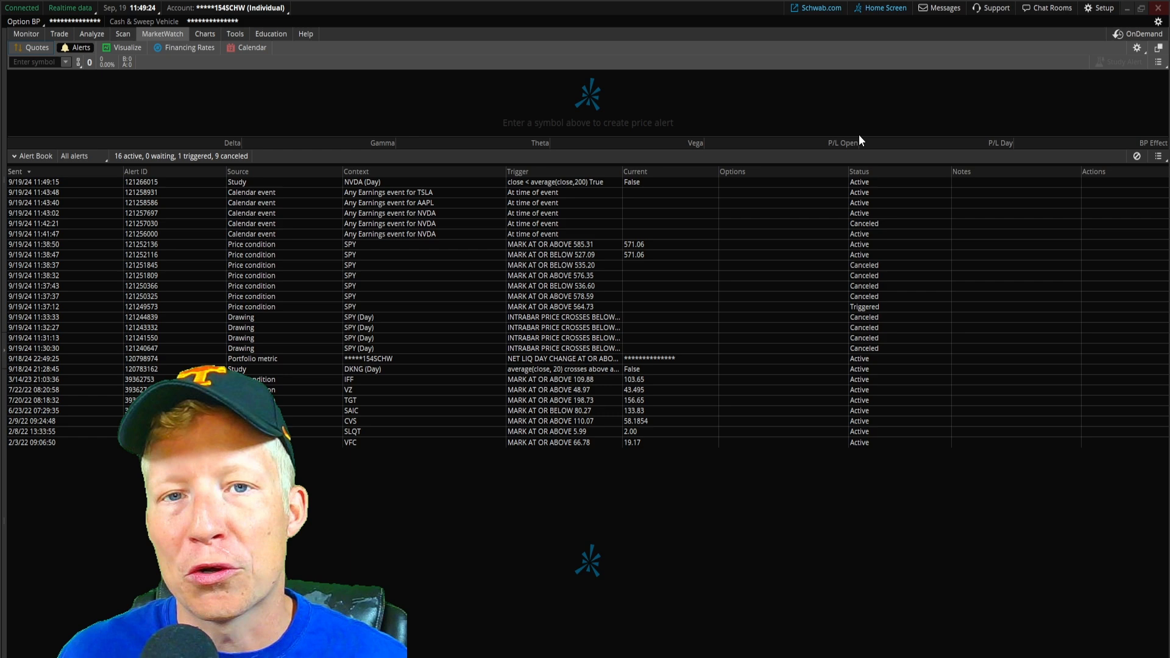
click(204, 35)
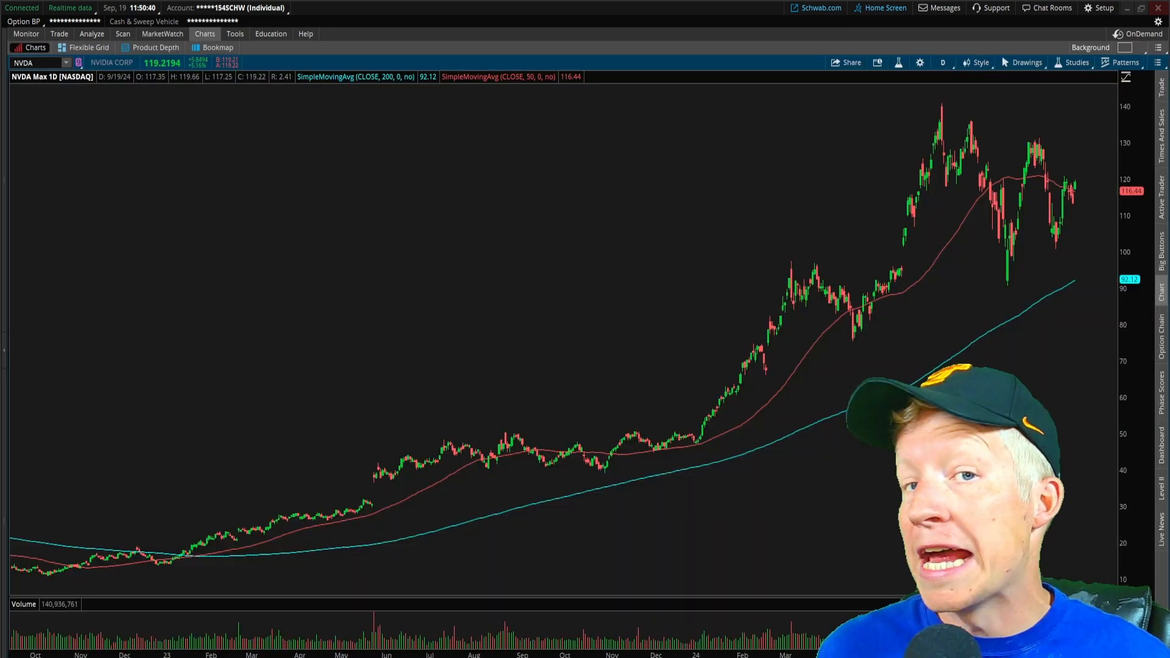
mouse_move(637, 345)
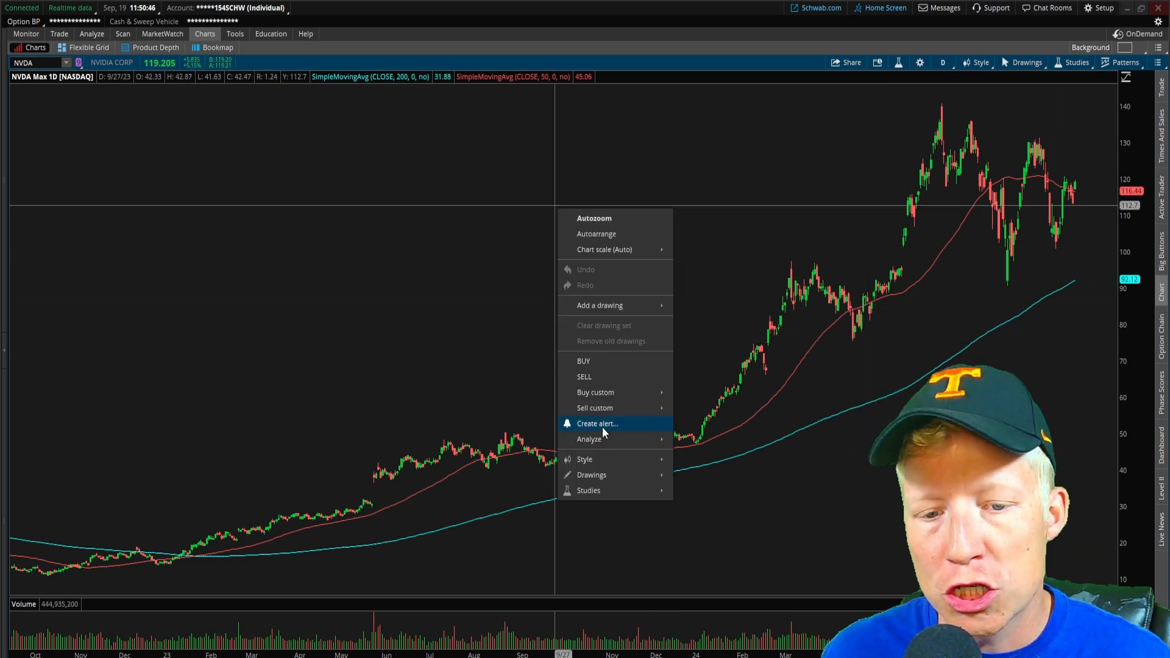
Step: Create an NVDA study alert for average(close,50) crosses below average(close,200)
click(598, 423)
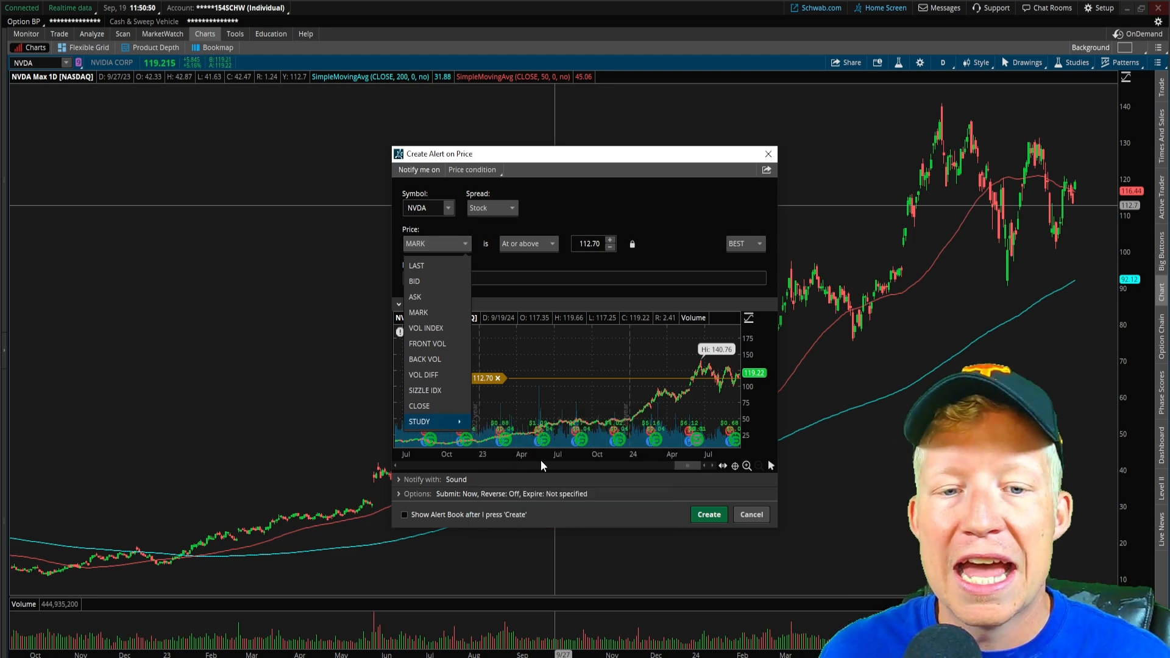
click(419, 422)
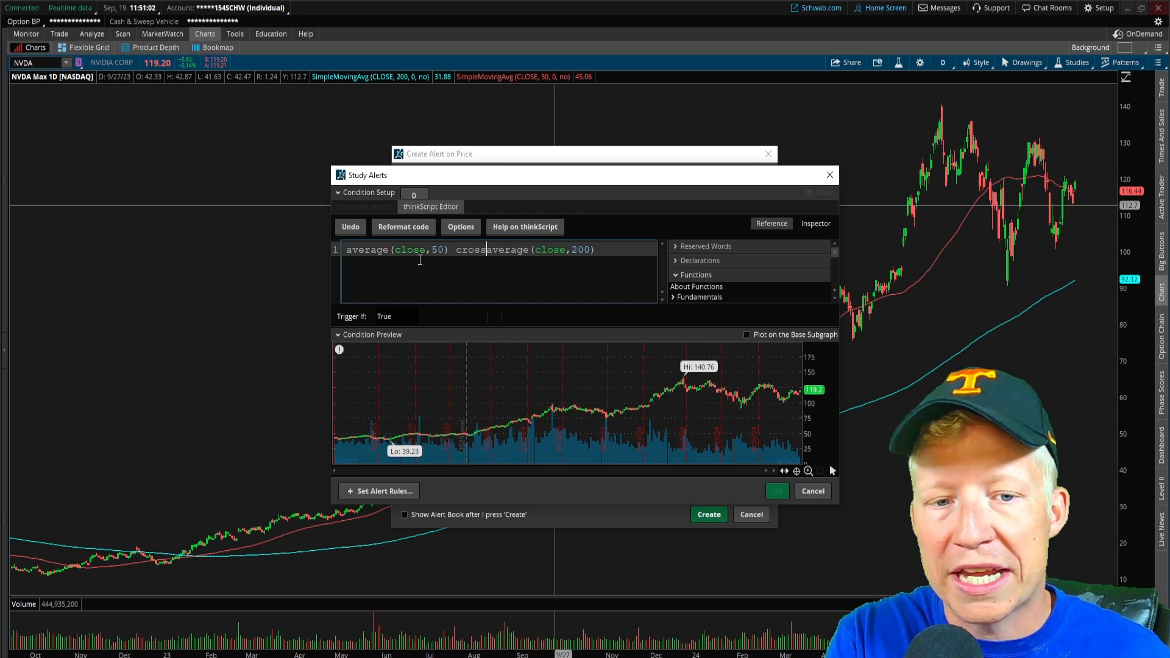
text(crosses below)
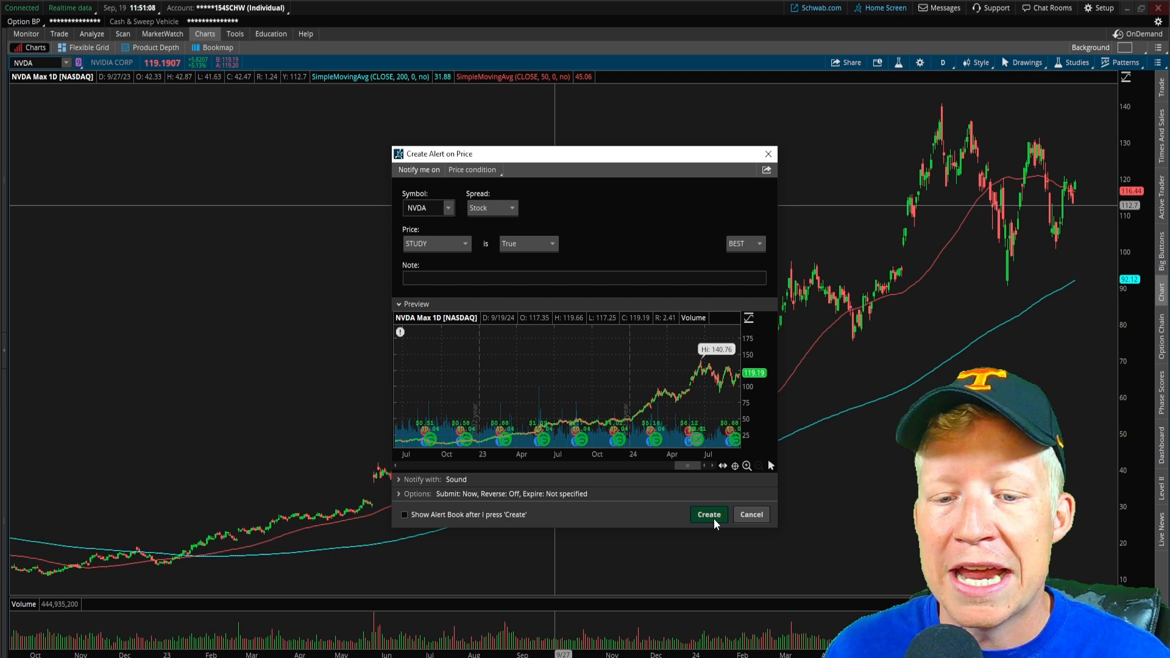
click(707, 514)
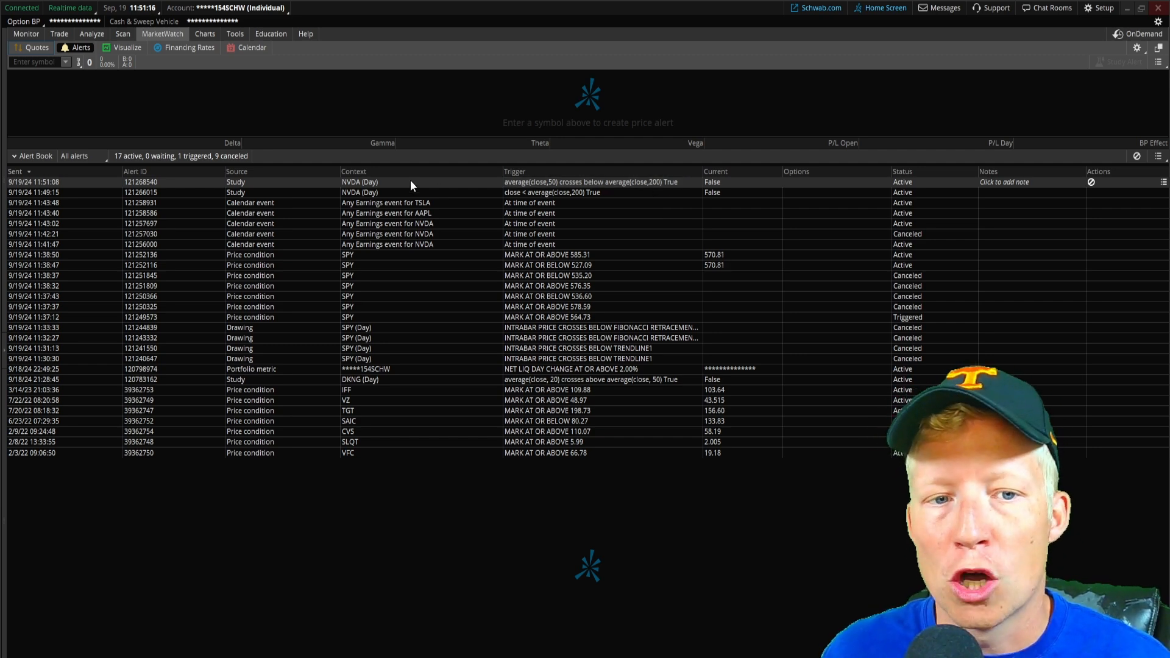
Step: Create an NVDA study alert with the thinkScript condition volume > volumeavg()[1] * 2
click(204, 34)
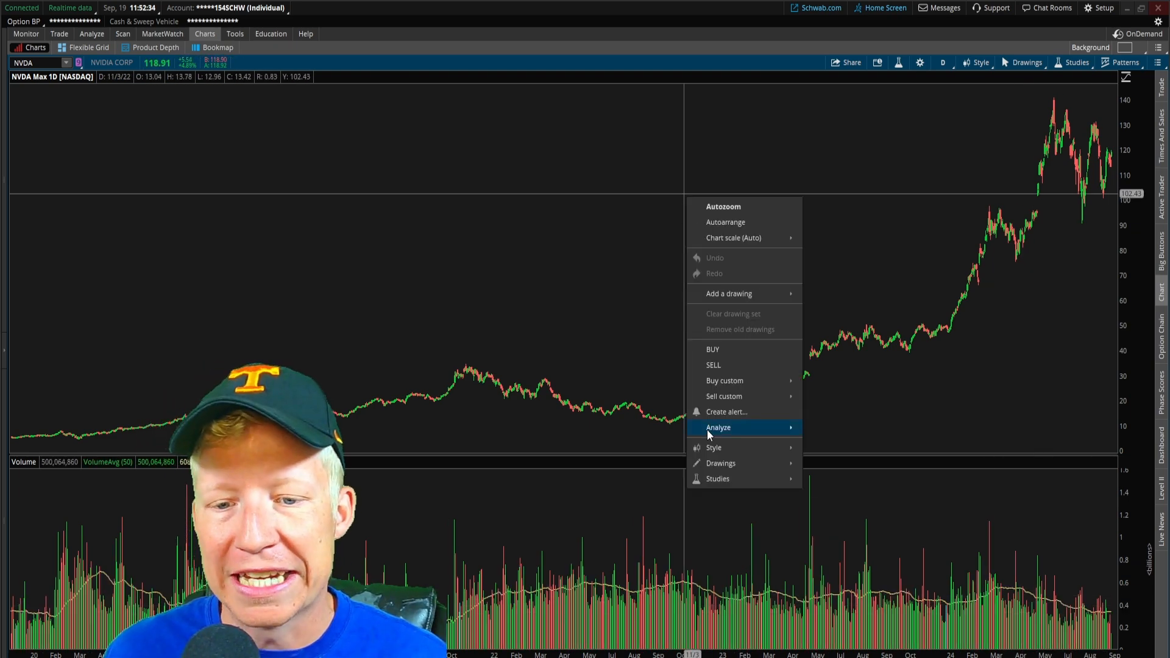
click(727, 410)
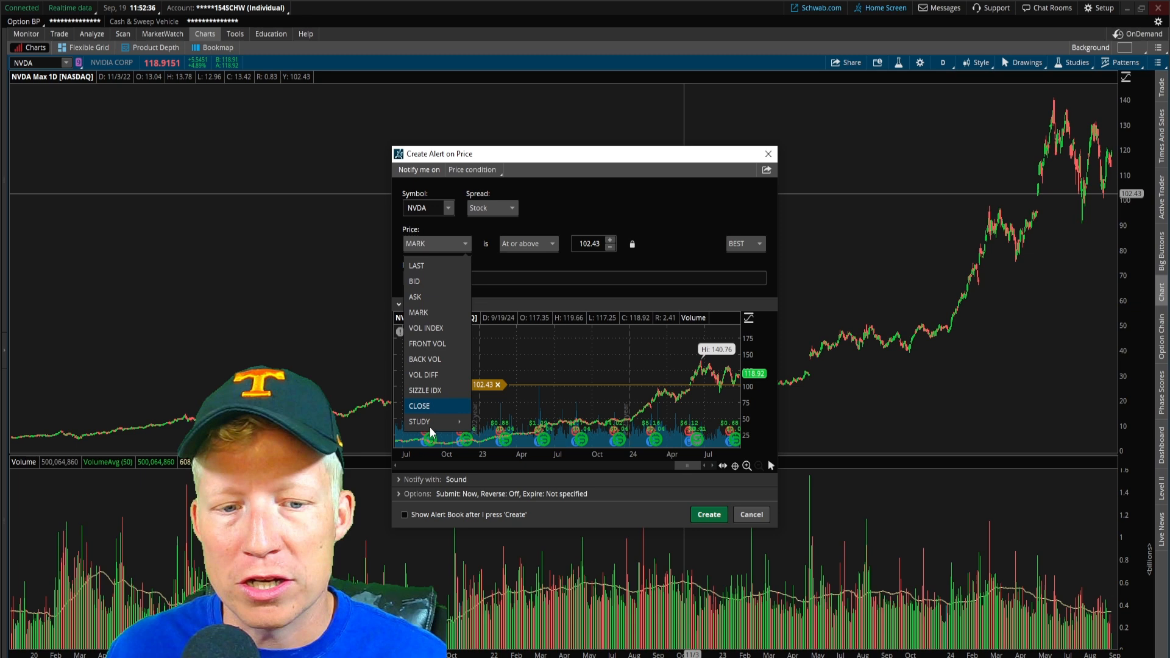
click(419, 422)
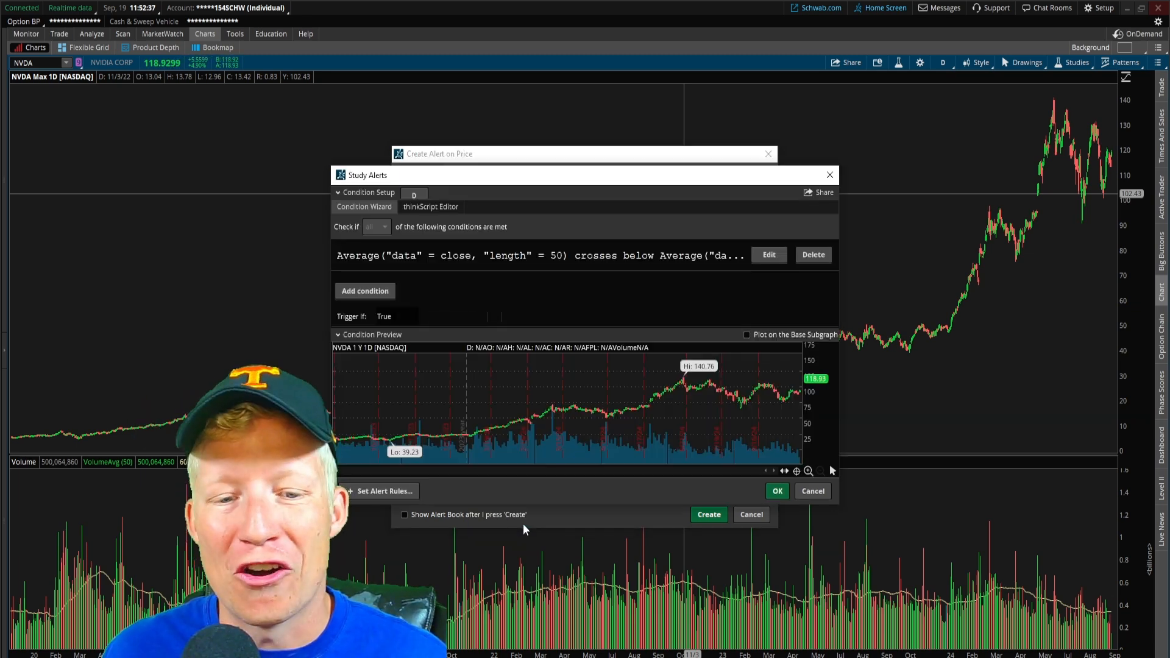
click(430, 207)
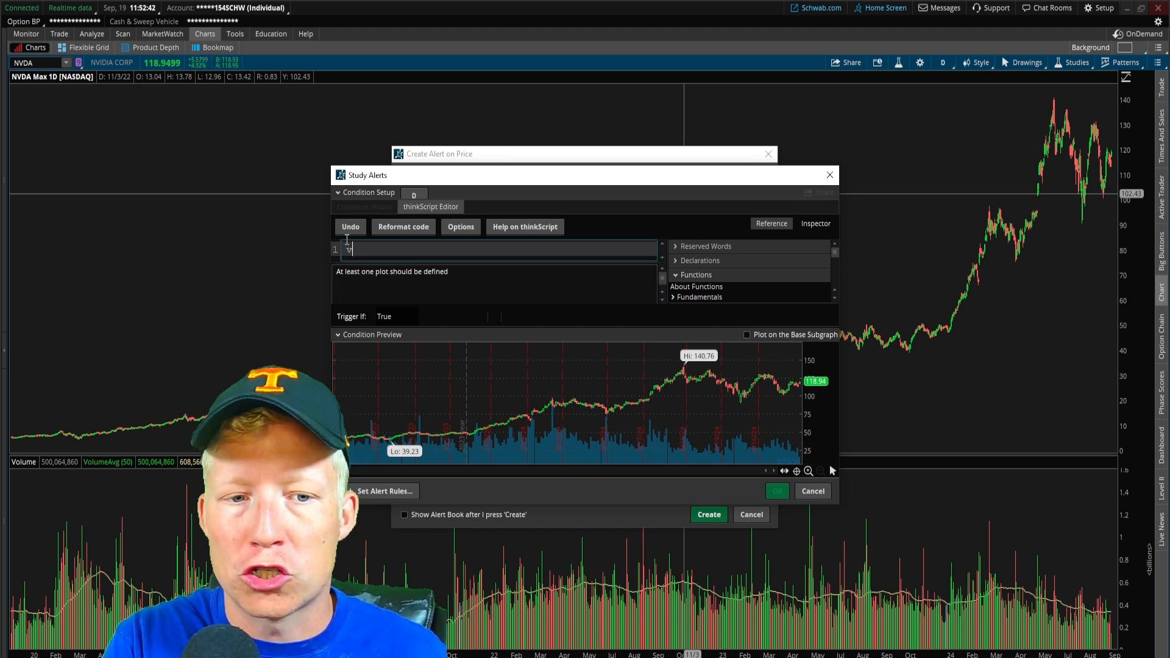
text(volume > v)
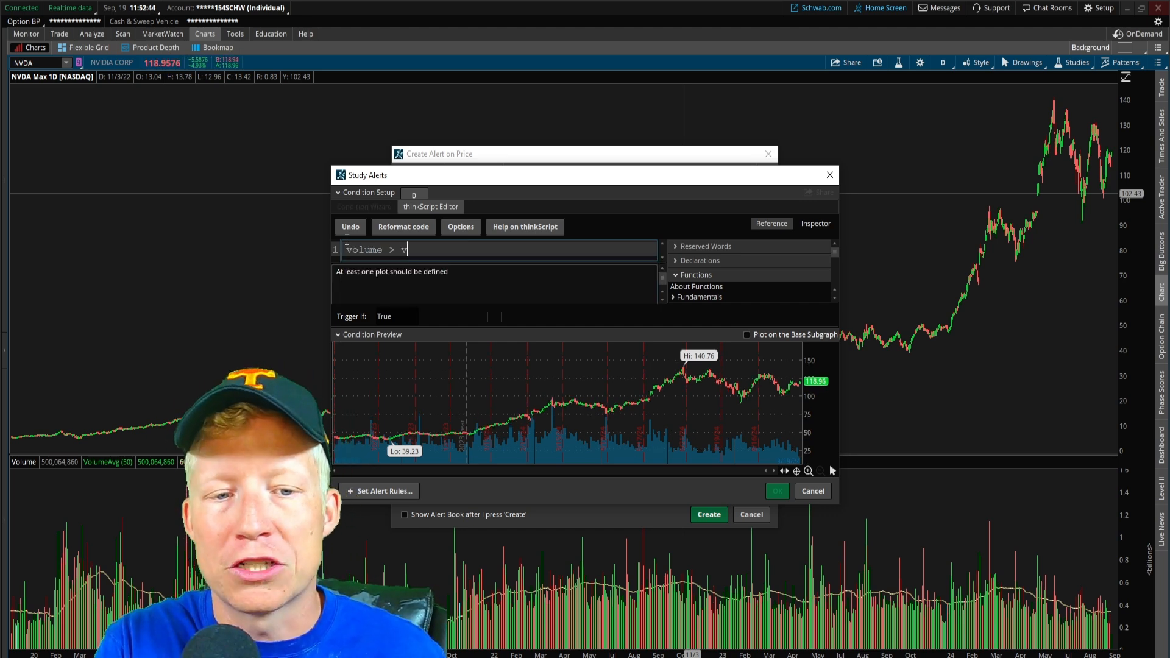
text(olumeavg()[1] * 2)
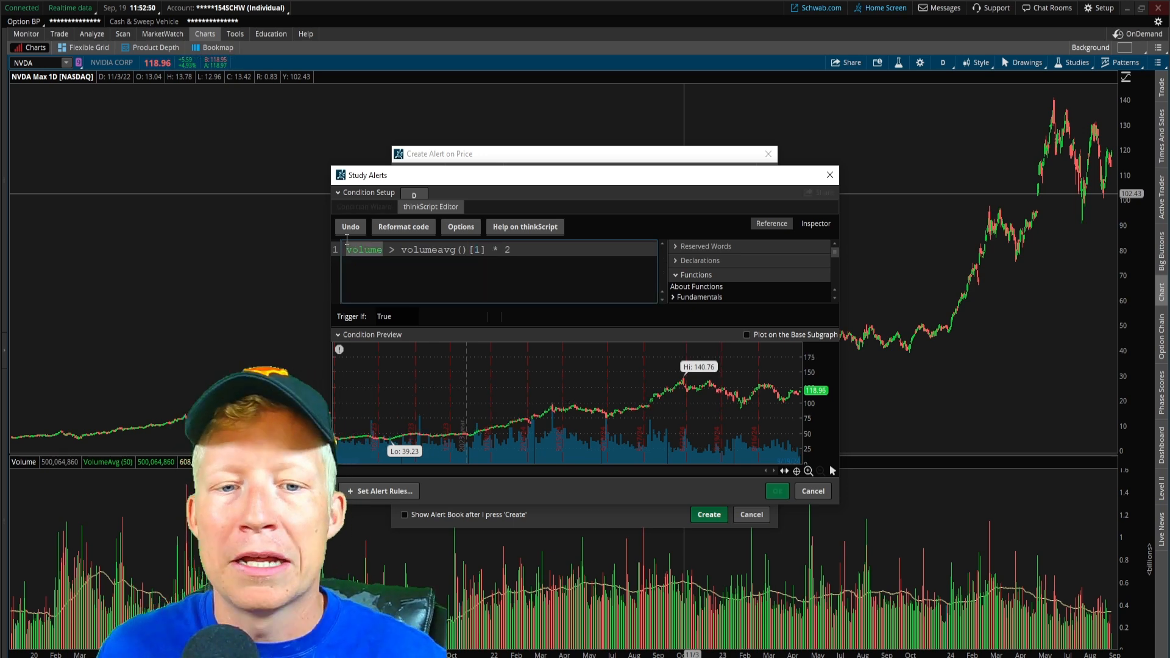
double_click(363, 249)
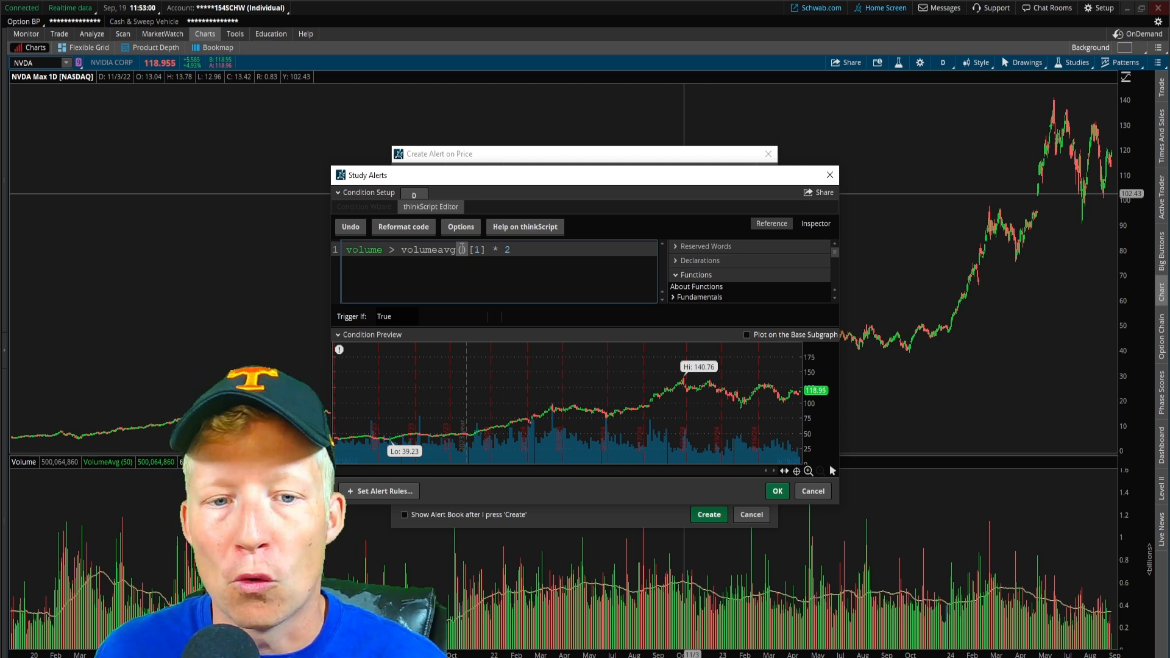
click(812, 491)
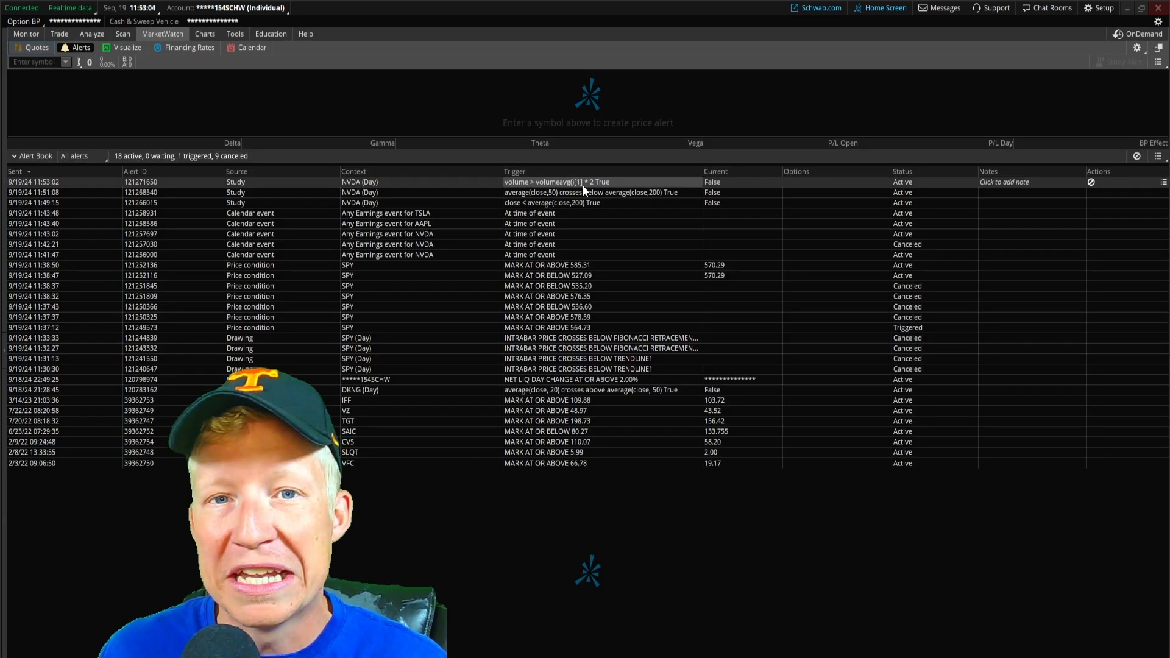
Step: Create an NVDA study alert for rsi() crosses below 30
click(203, 34)
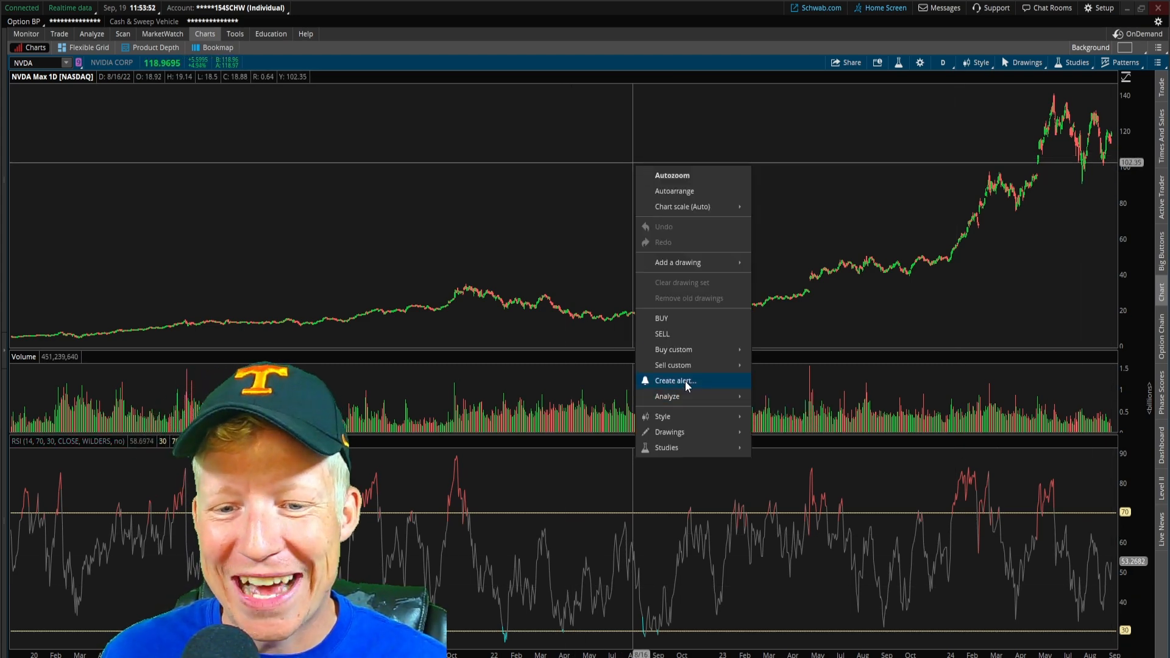
click(674, 380)
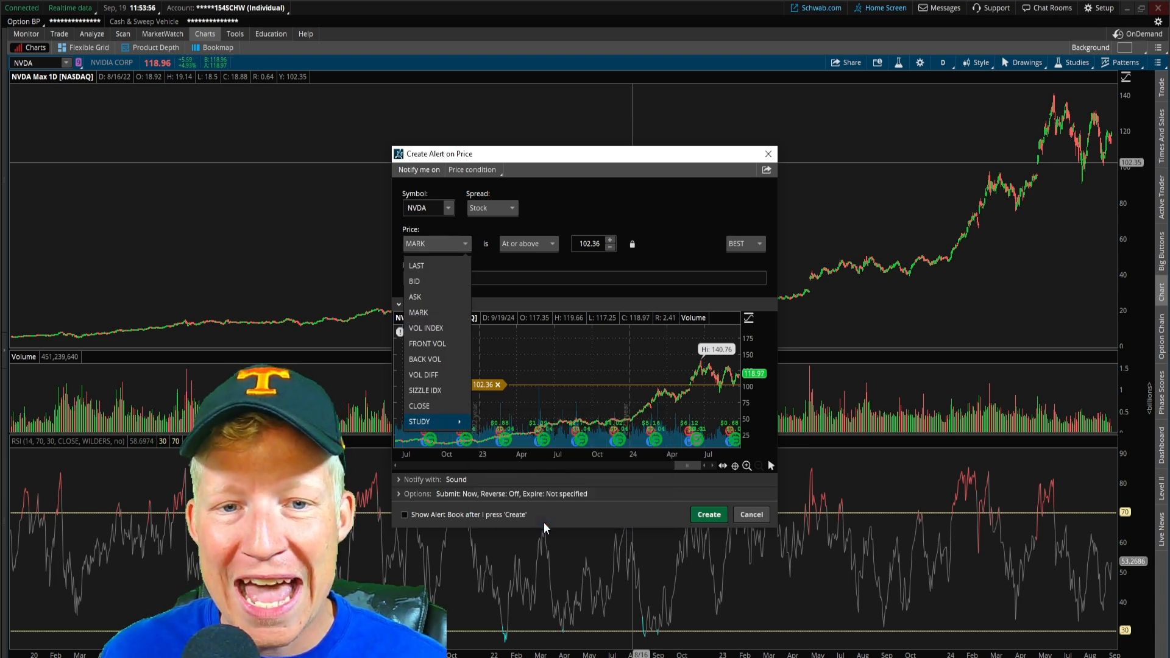
click(420, 421)
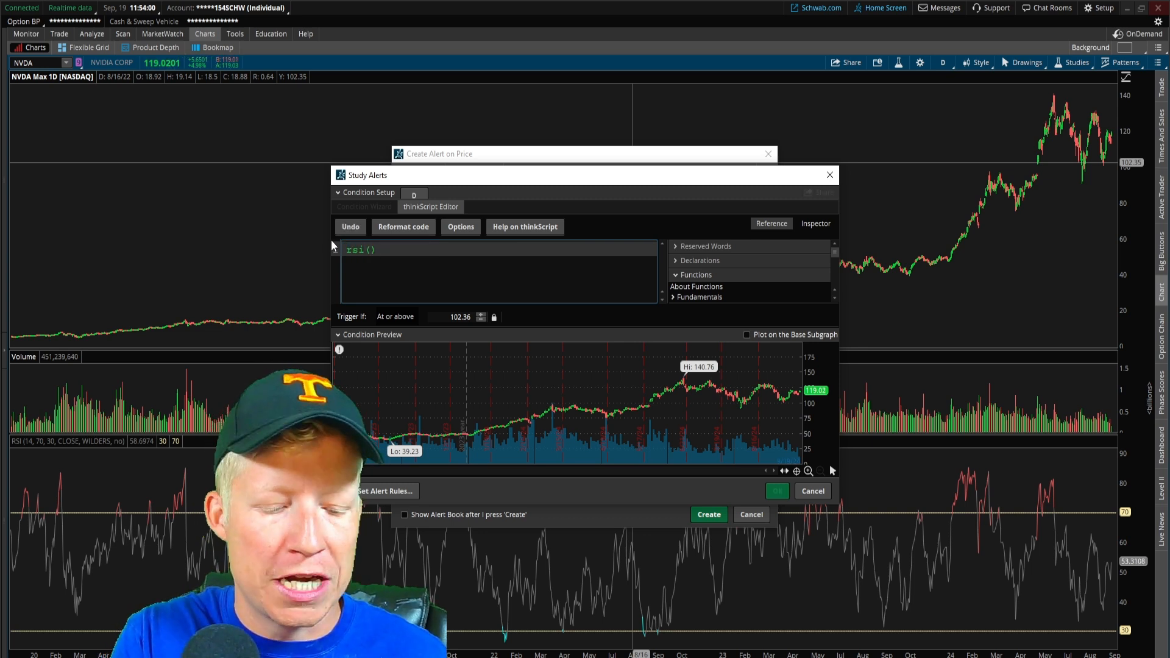
text(crosses below 30)
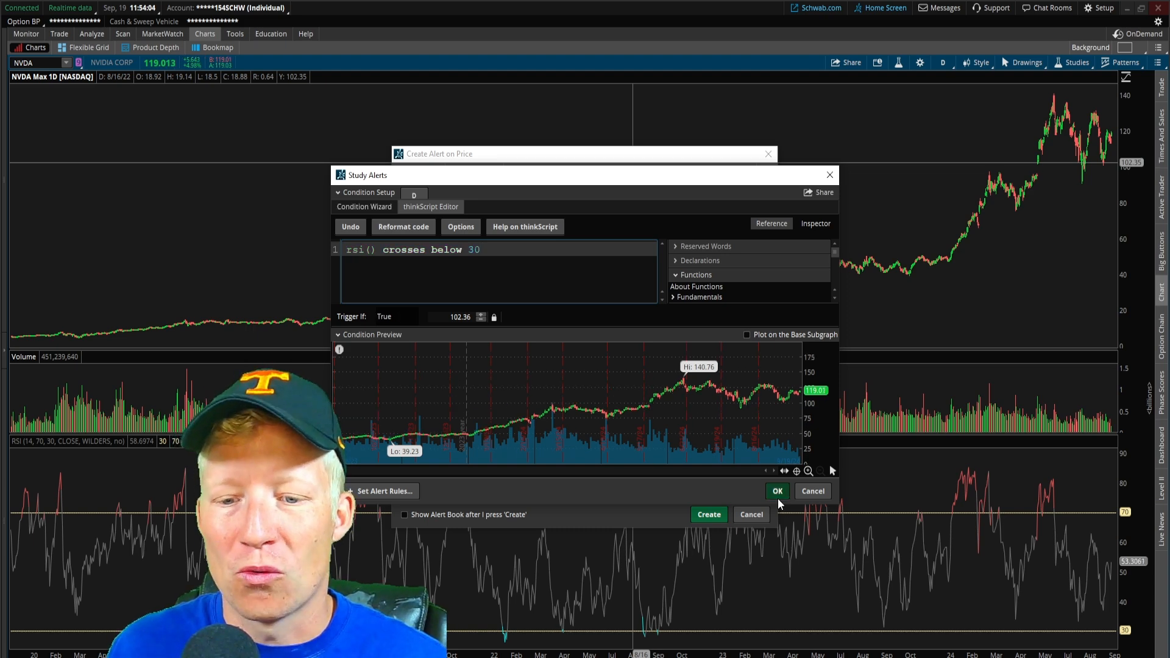
click(707, 514)
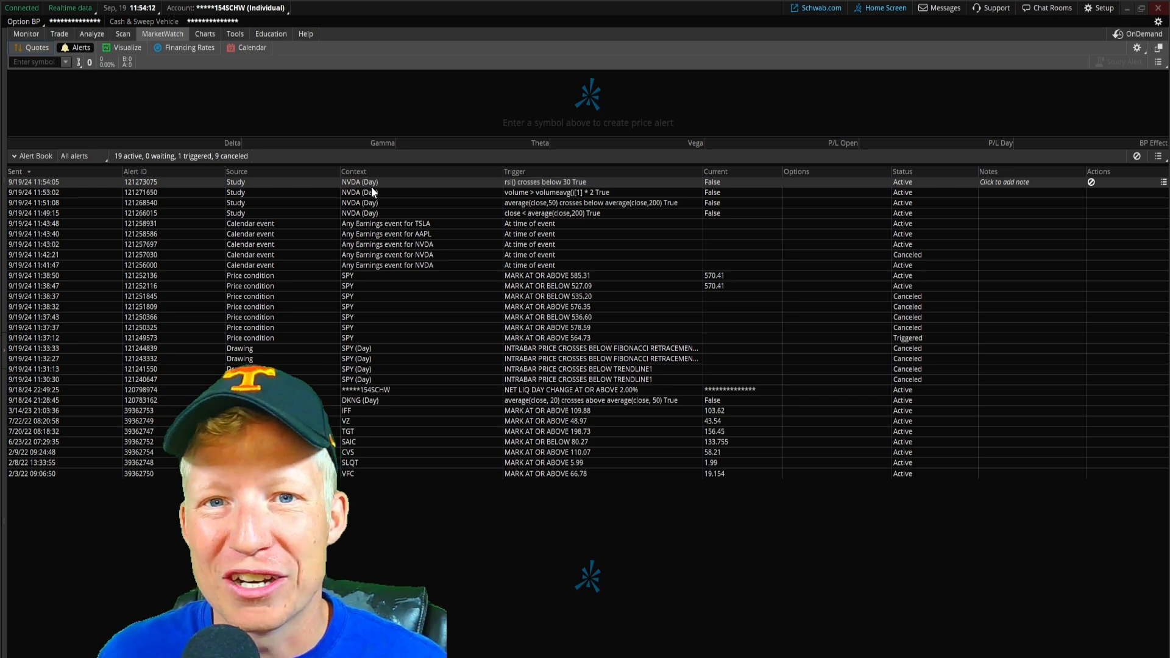
click(204, 34)
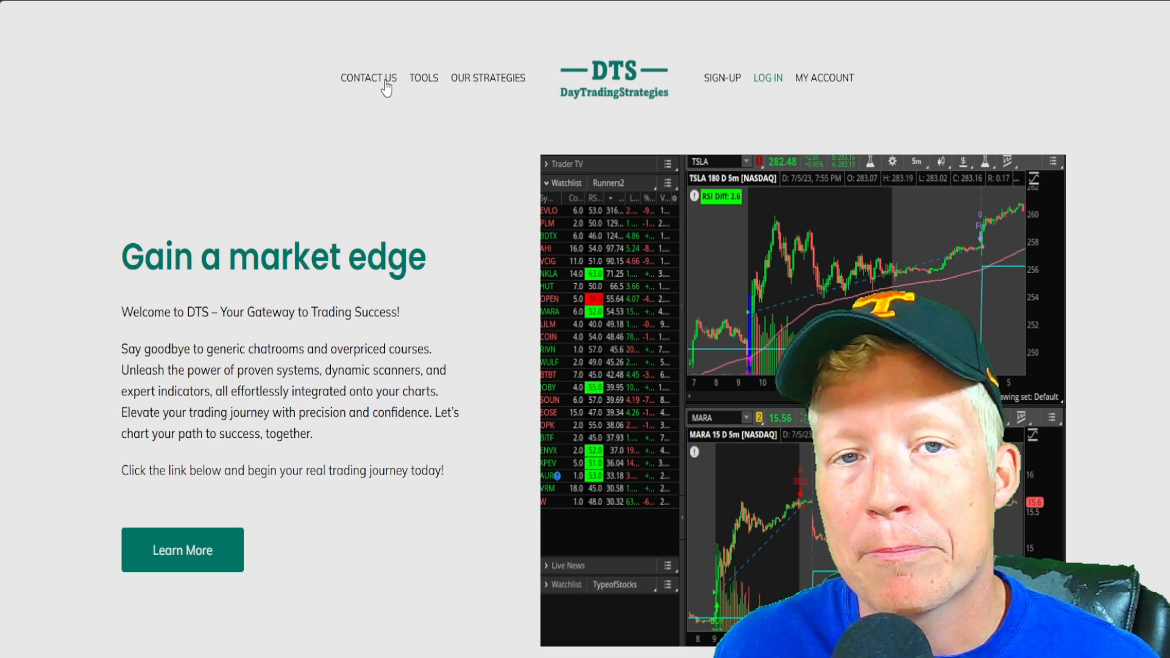
Step: View the DayTradingStrategies Contact Us page
click(368, 78)
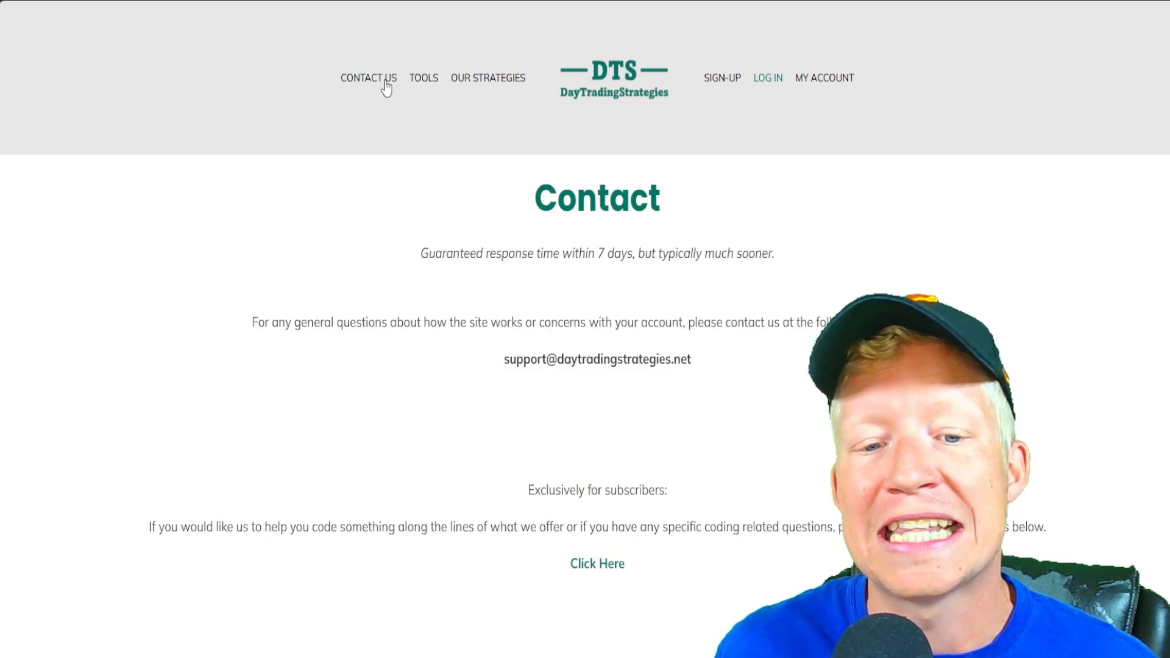
mouse_move(597, 563)
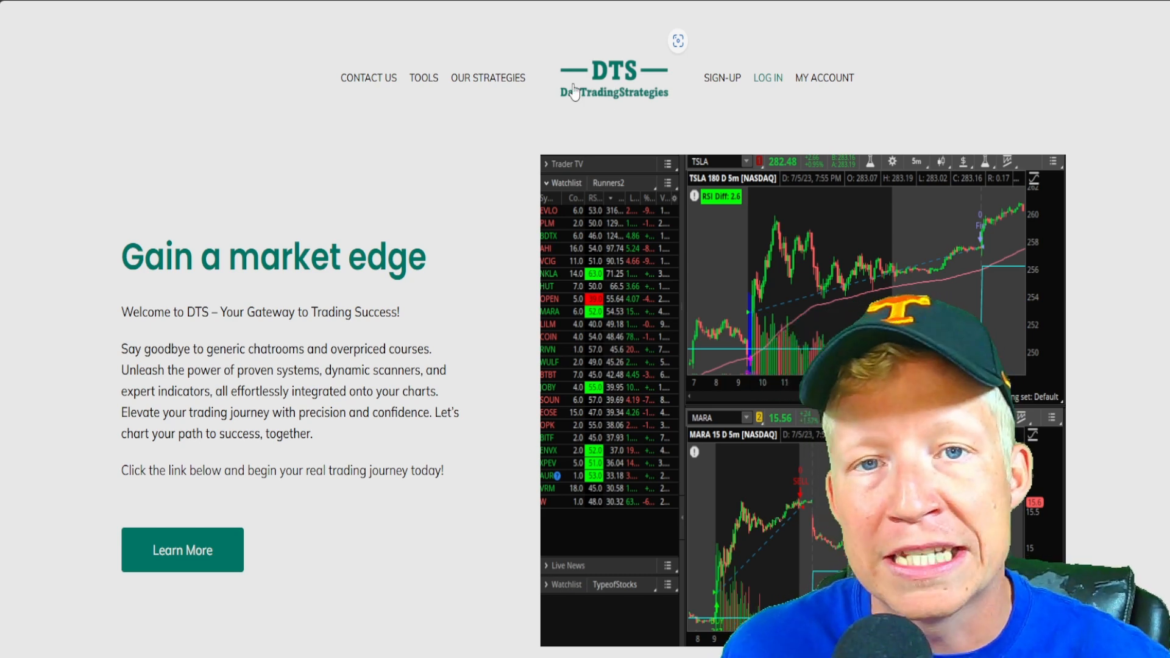
mouse_move(520, 117)
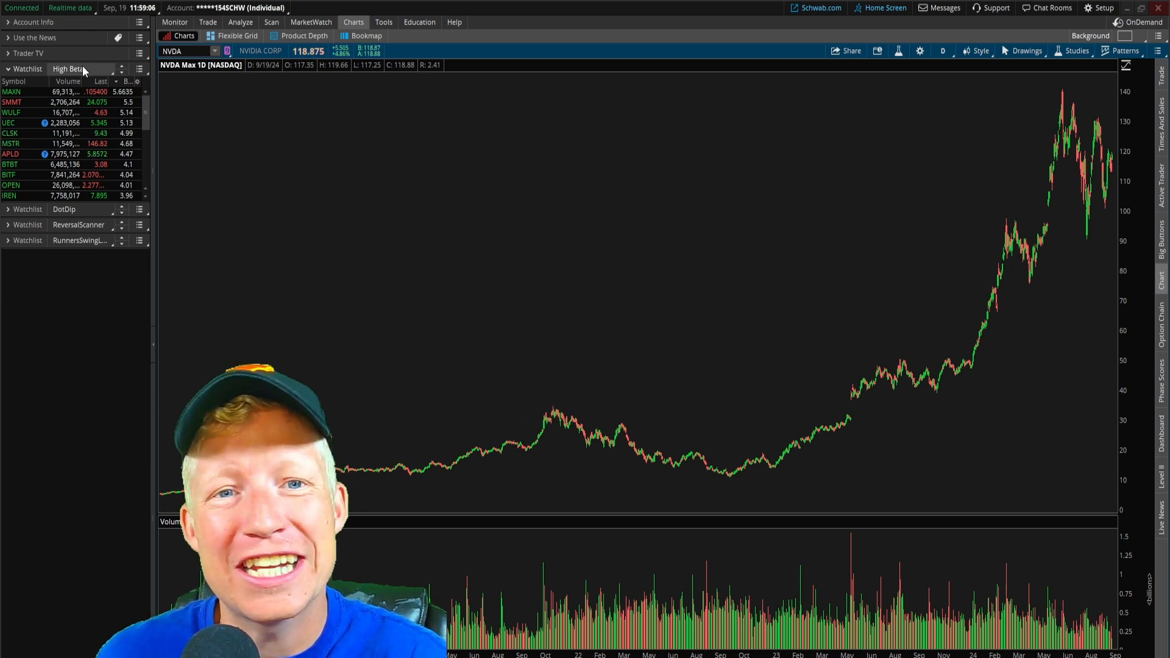
Step: Create an alert for symbols added to the High Beta scan results, then show UEC's chart
click(68, 69)
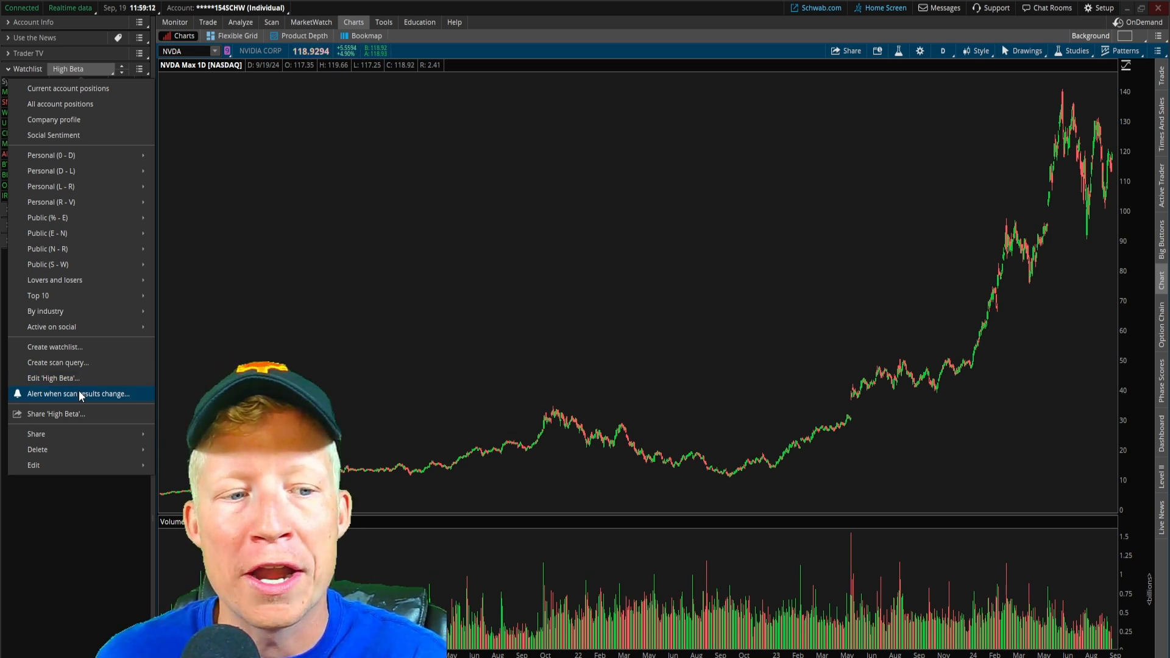
mouse_move(74, 311)
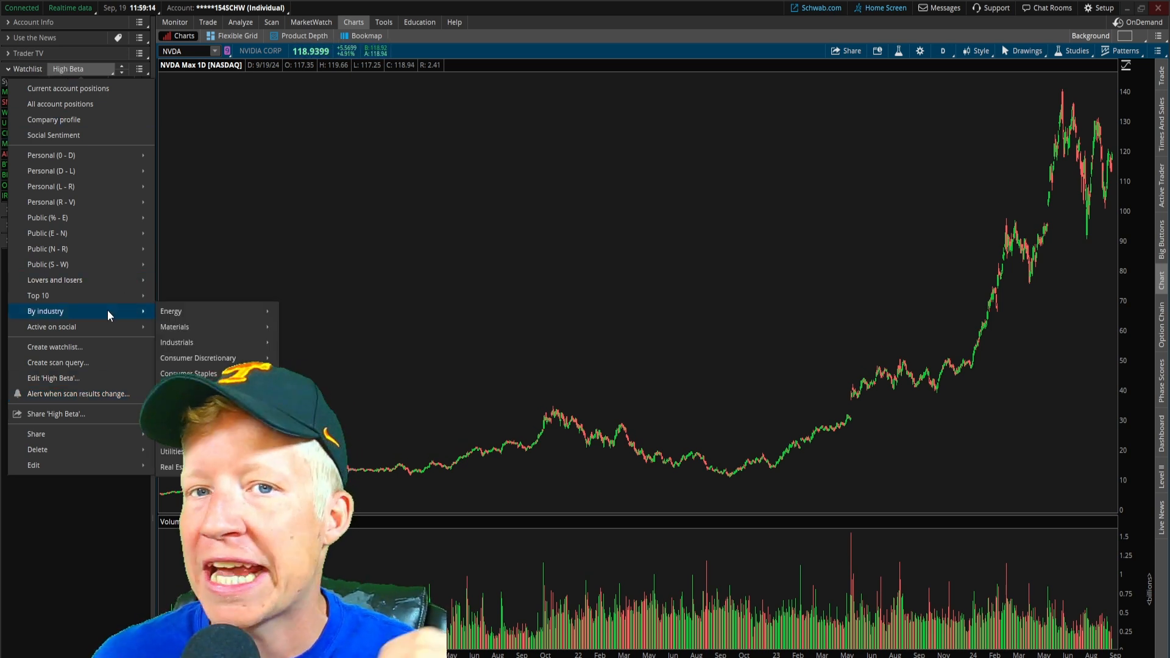
click(78, 394)
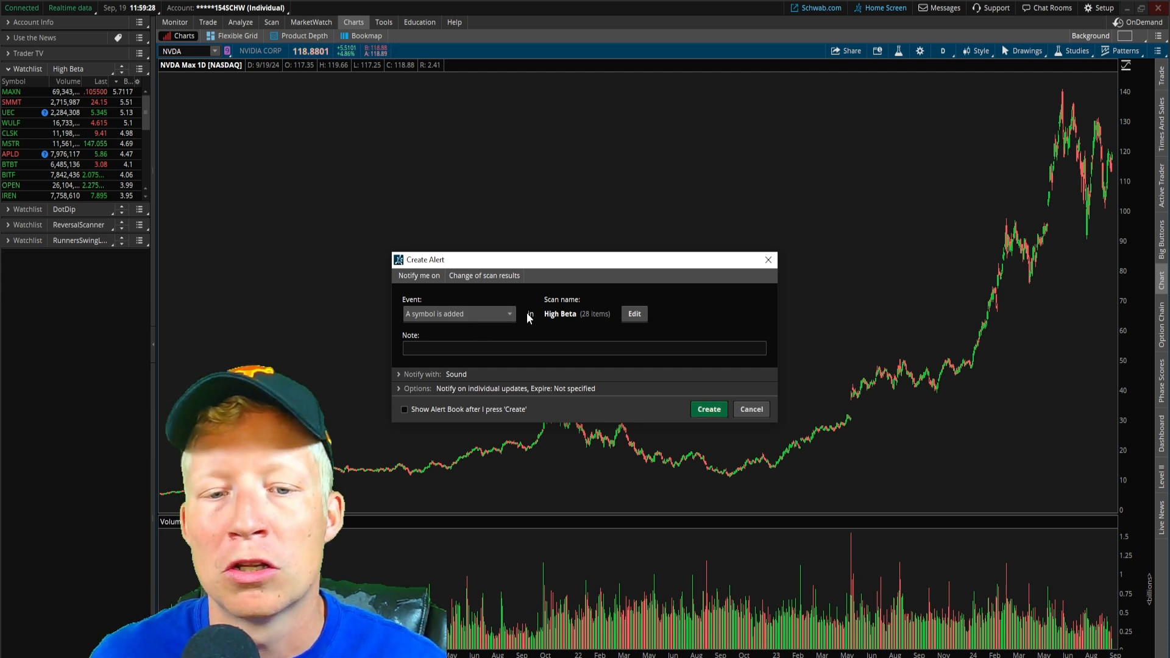
click(751, 410)
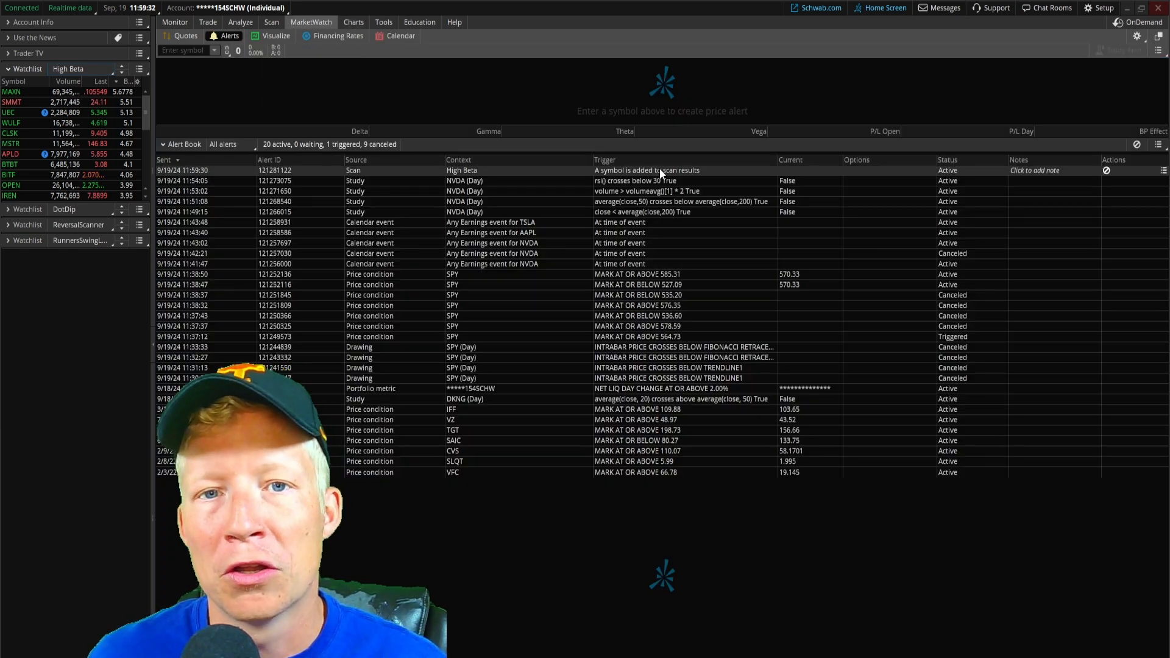
click(353, 22)
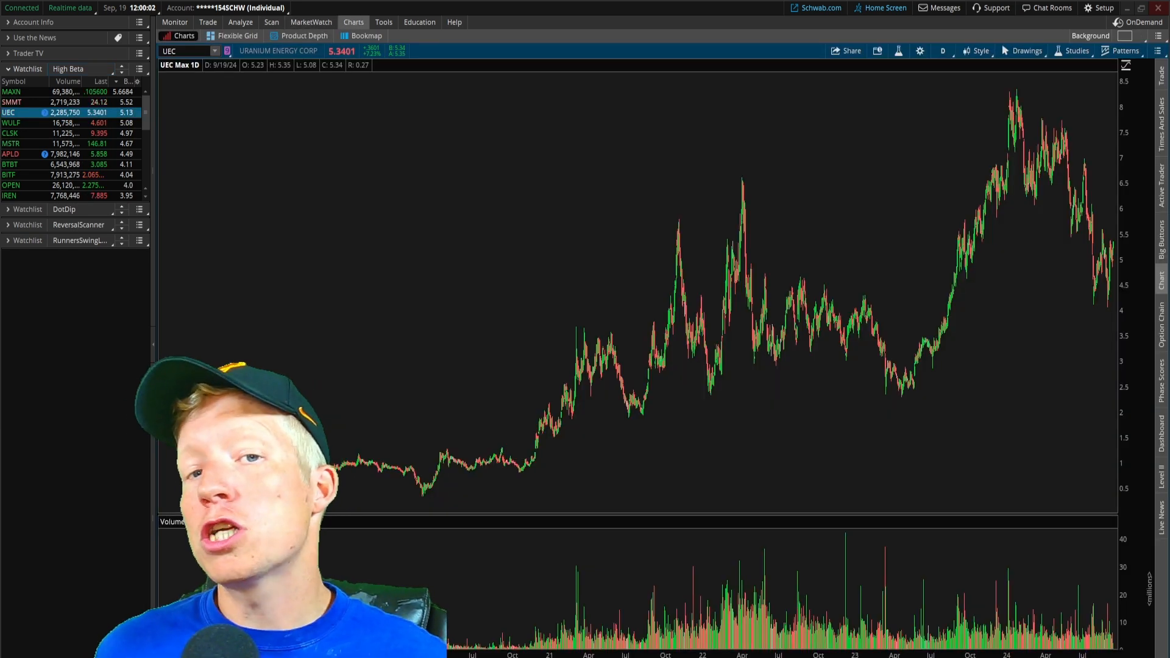
mouse_move(621, 166)
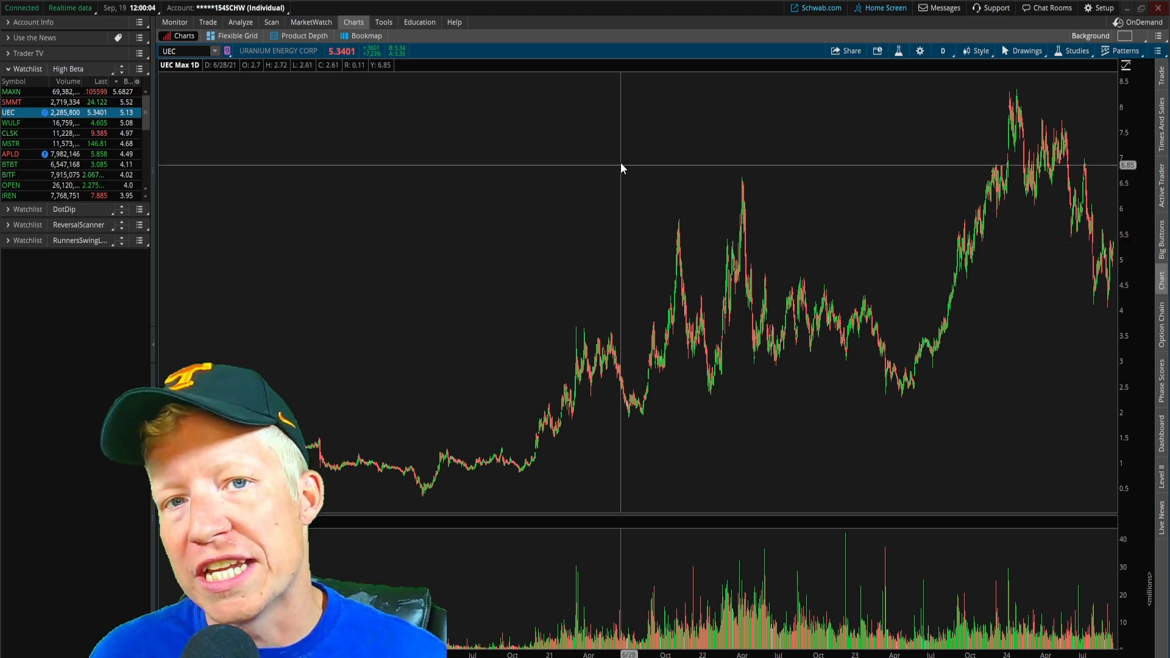
Step: Create a calendar-event alert on UEC with event type Earnings for the Sep 26 report
right_click(623, 168)
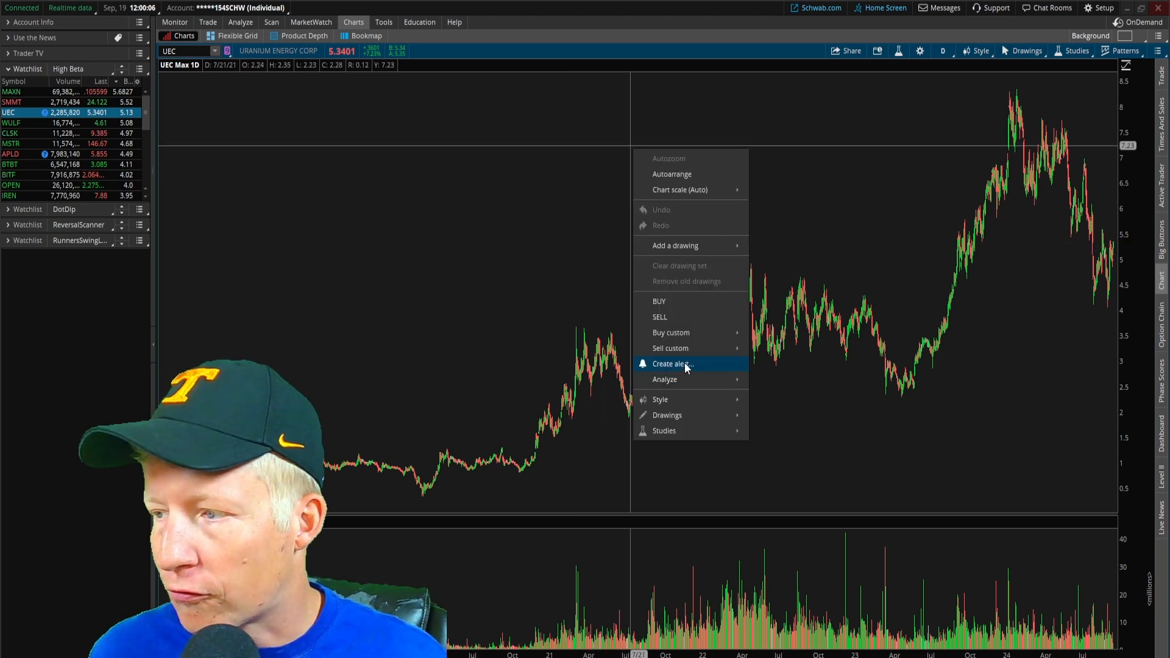
mouse_move(671, 332)
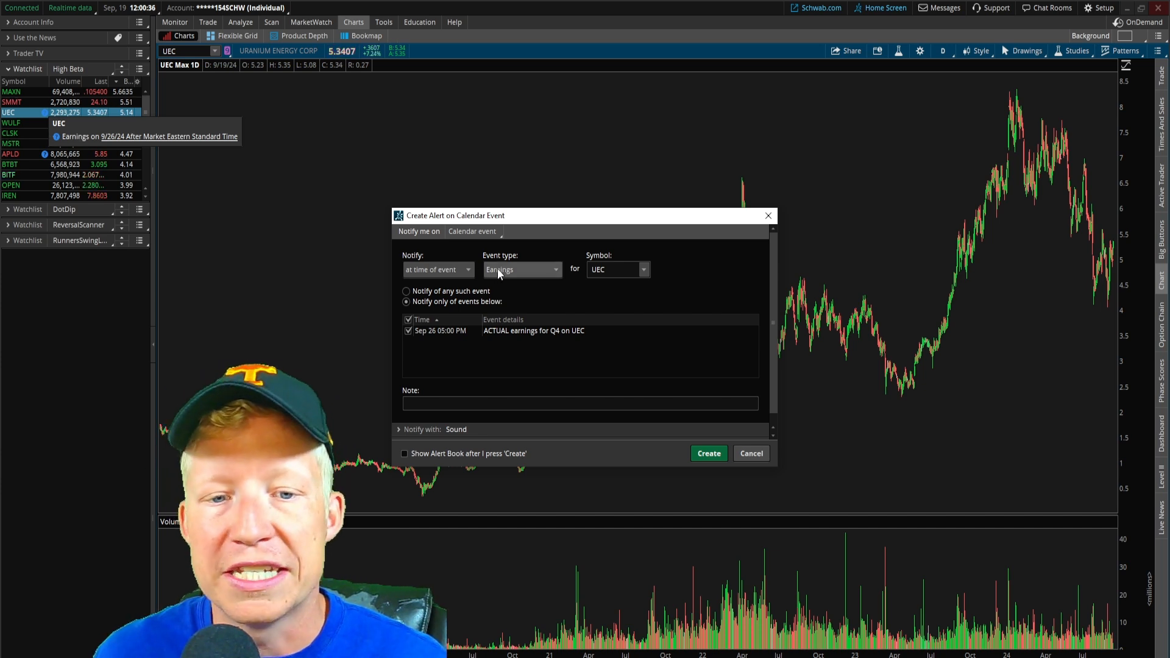
click(556, 270)
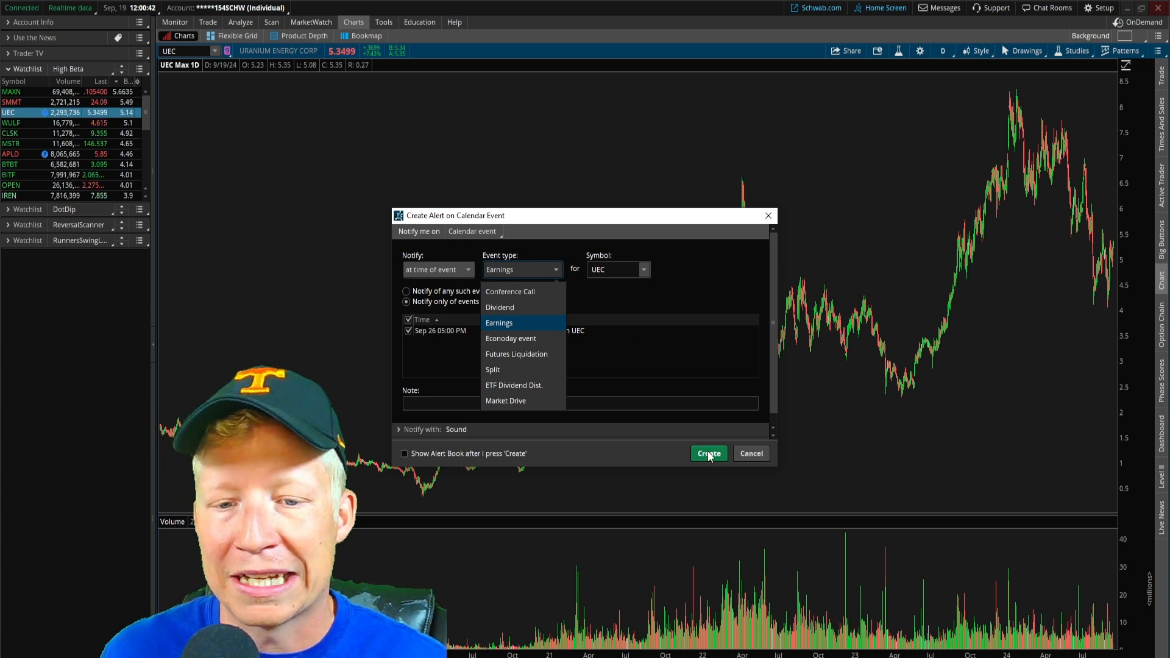
click(707, 453)
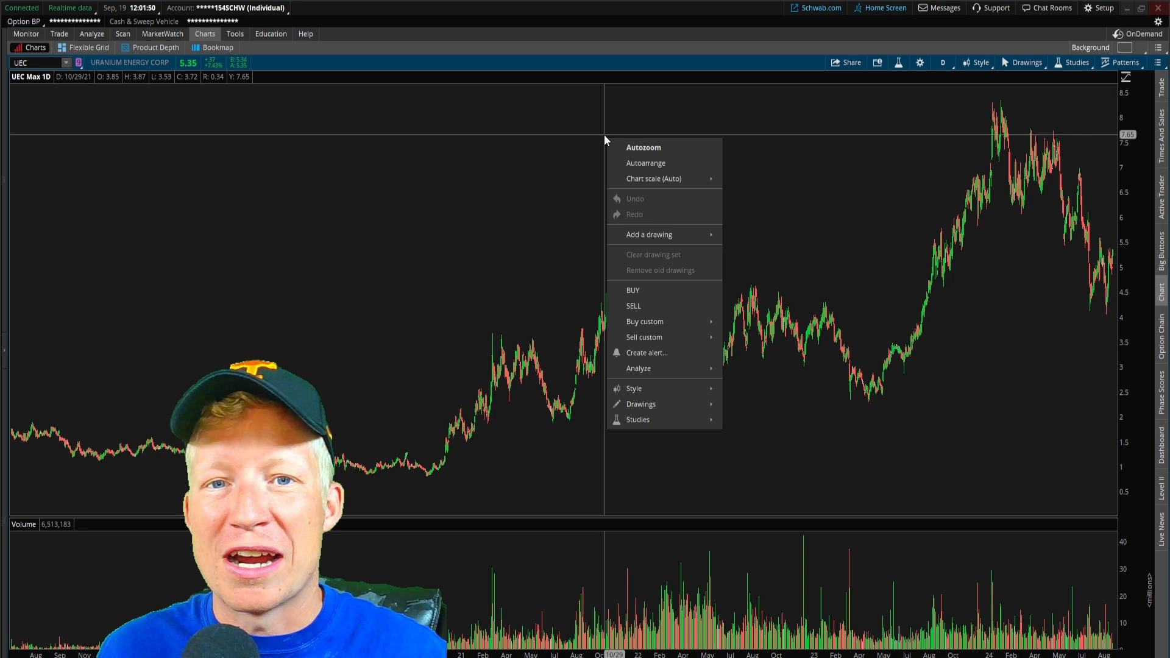
Step: Create a News alert covering all symbols, which then delivers a headline notification
click(646, 353)
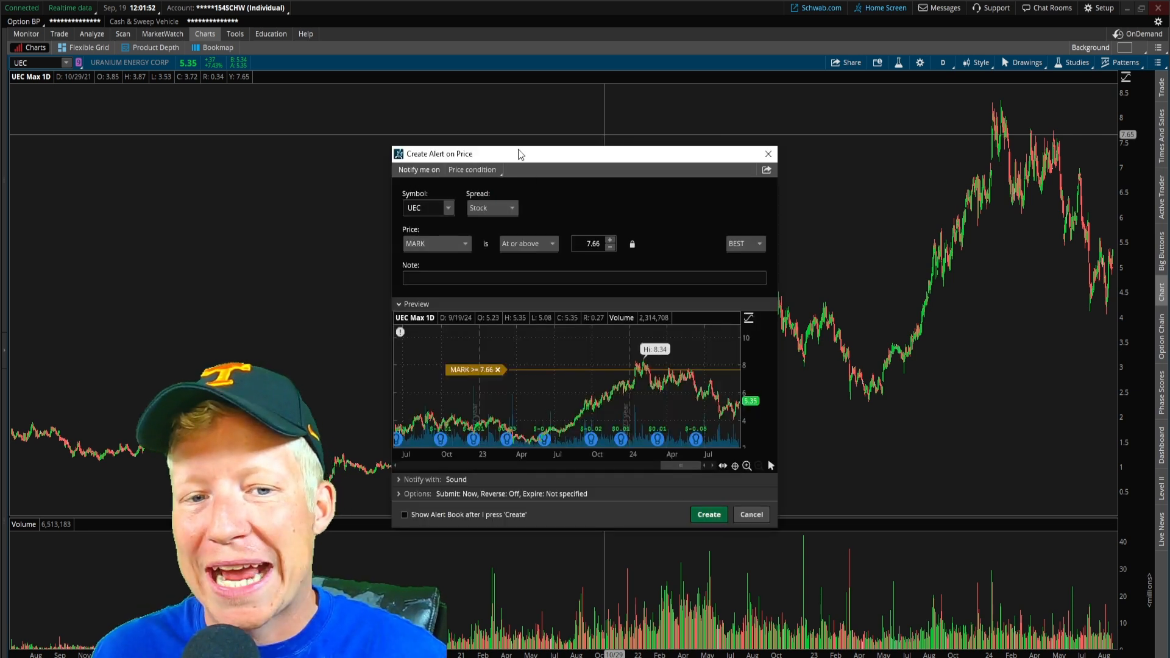
click(472, 169)
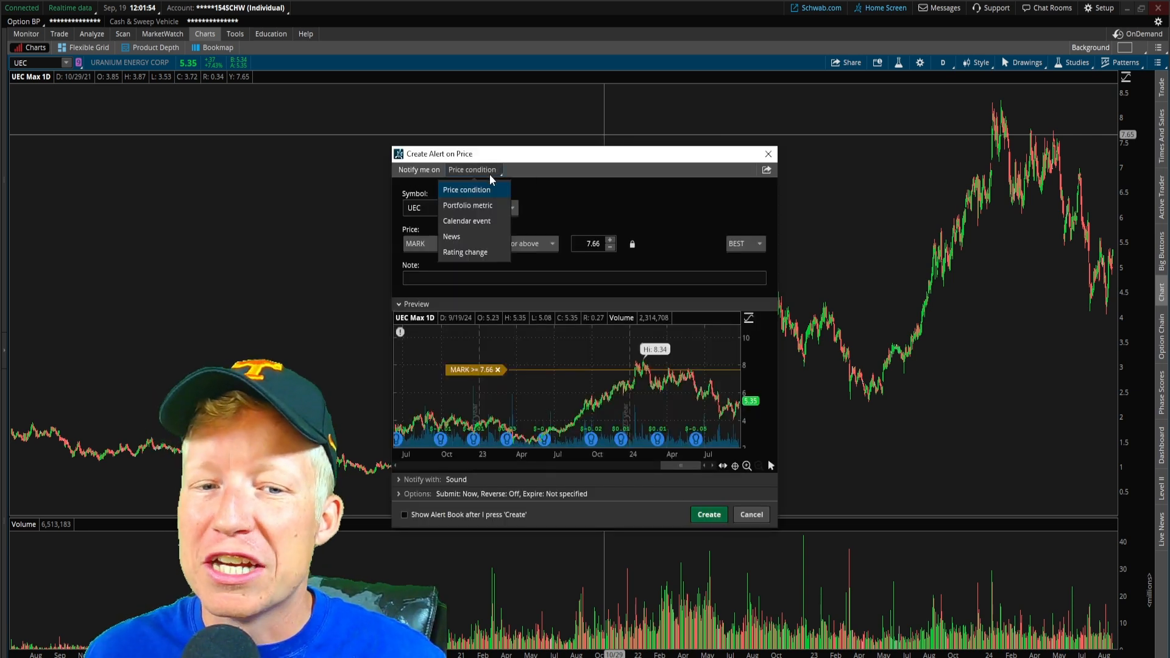
mouse_move(458, 240)
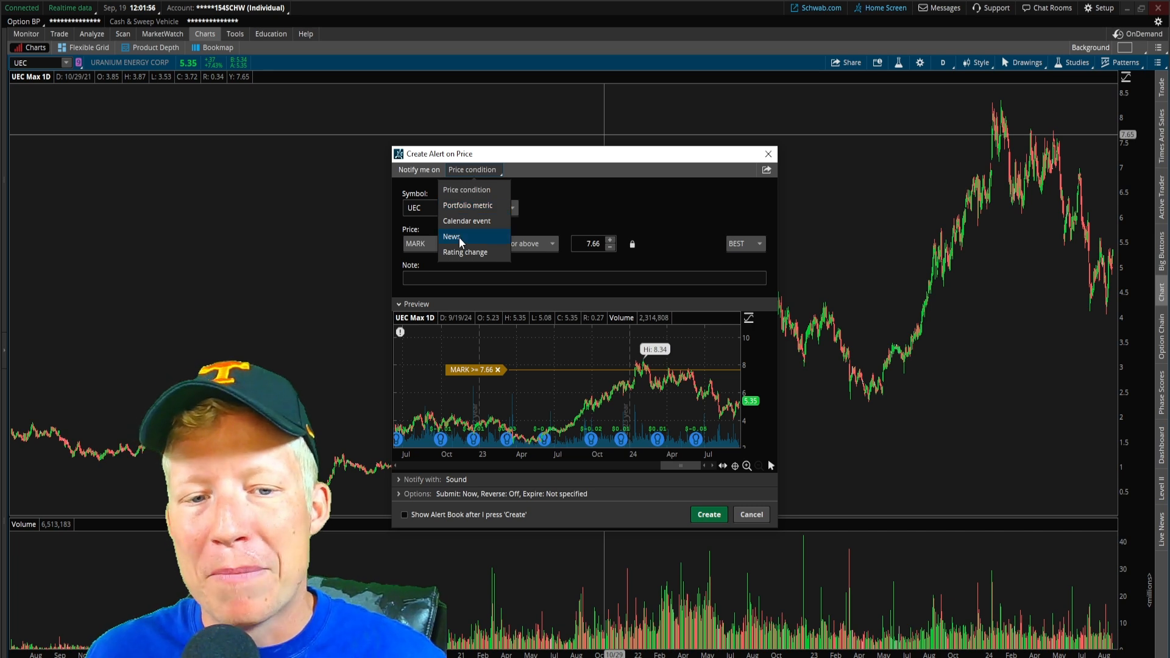
click(451, 237)
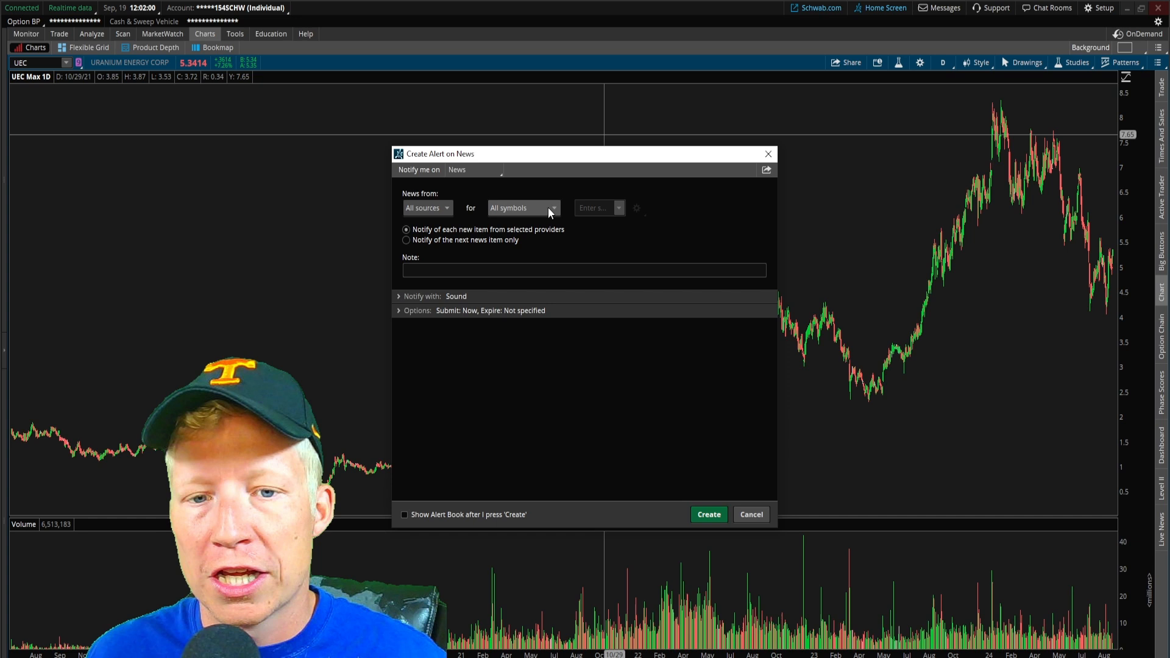
click(523, 207)
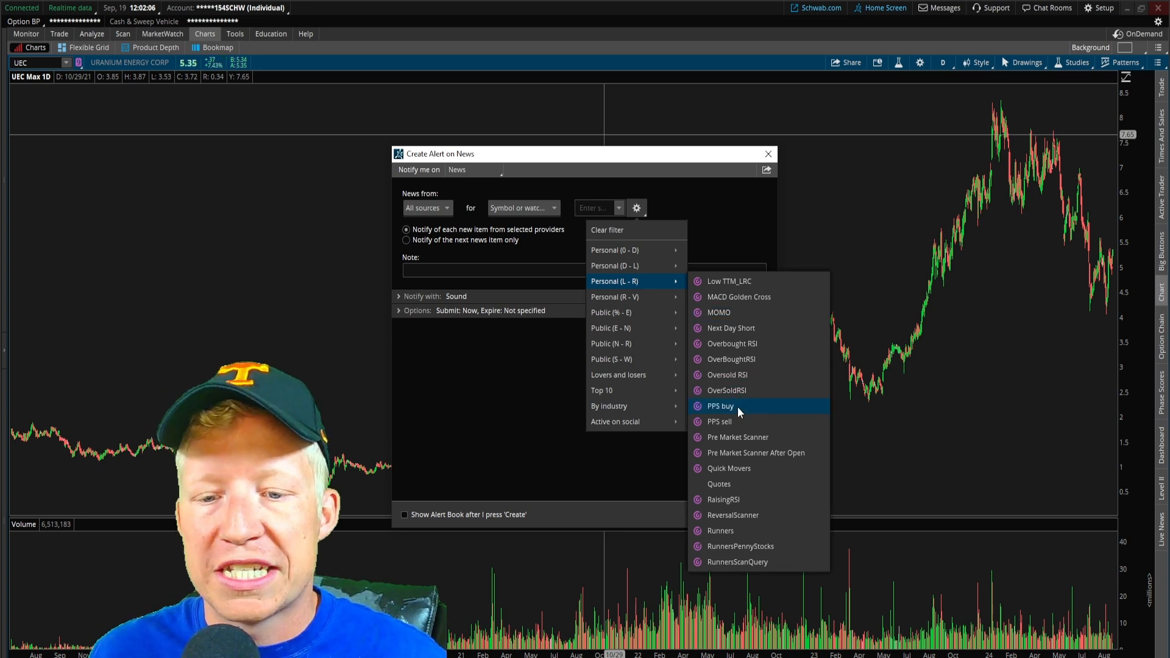
click(720, 406)
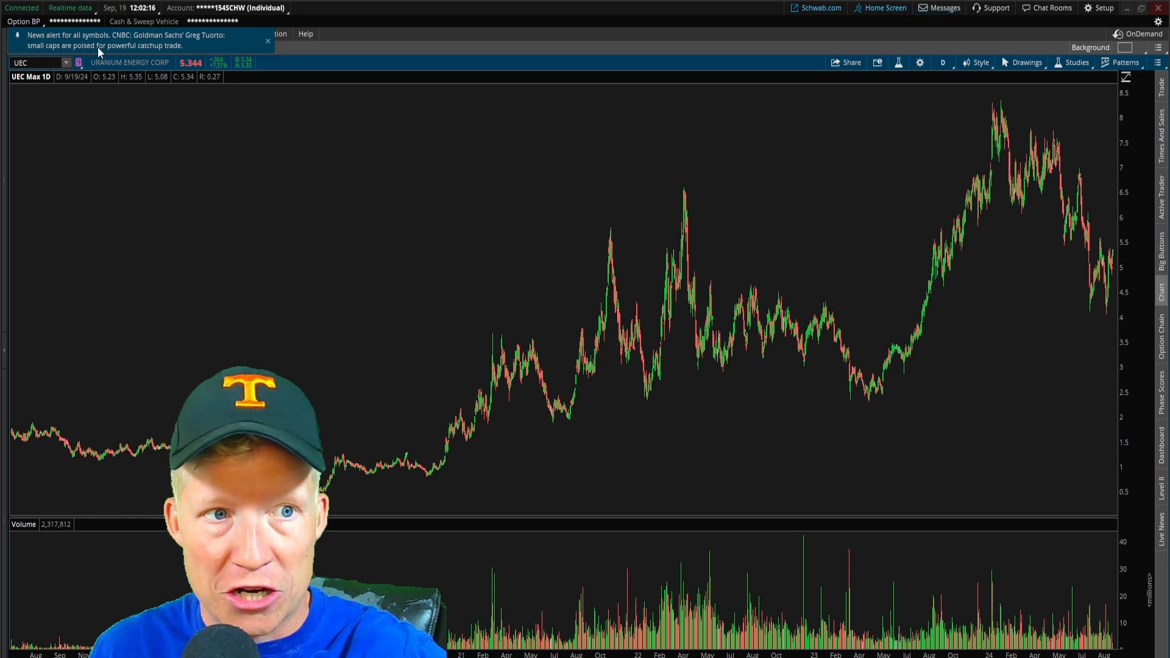
Step: Create a portfolio-metric alert for NET LIQ DAY CHANGE at or above 2.00%
click(162, 34)
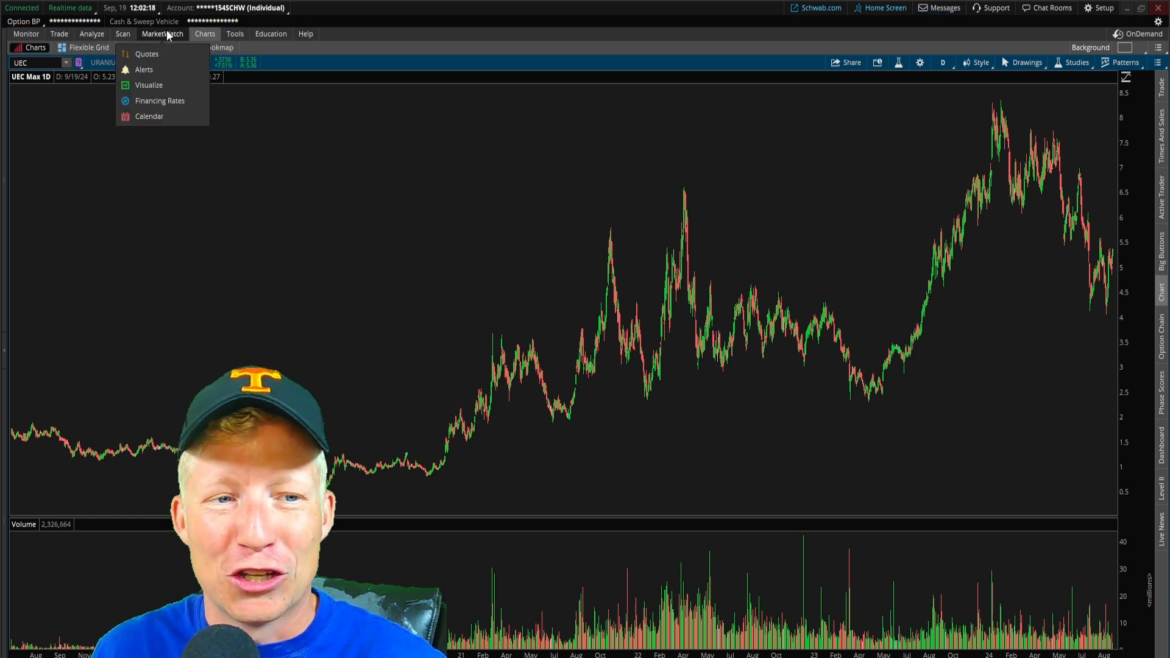
click(144, 69)
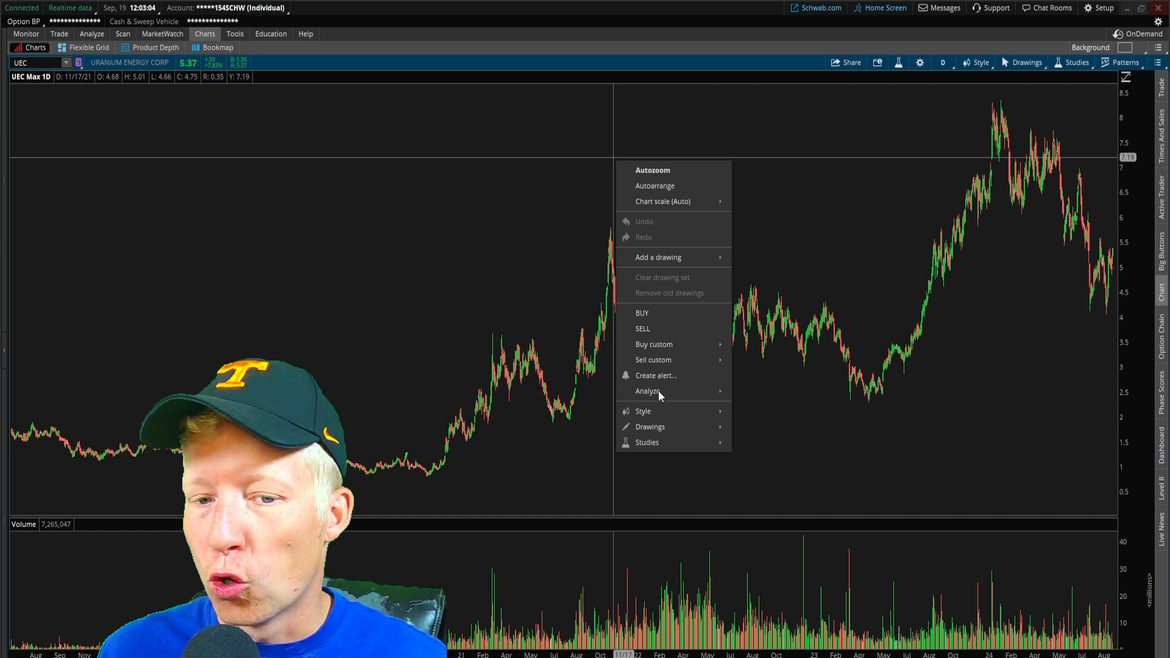
click(656, 375)
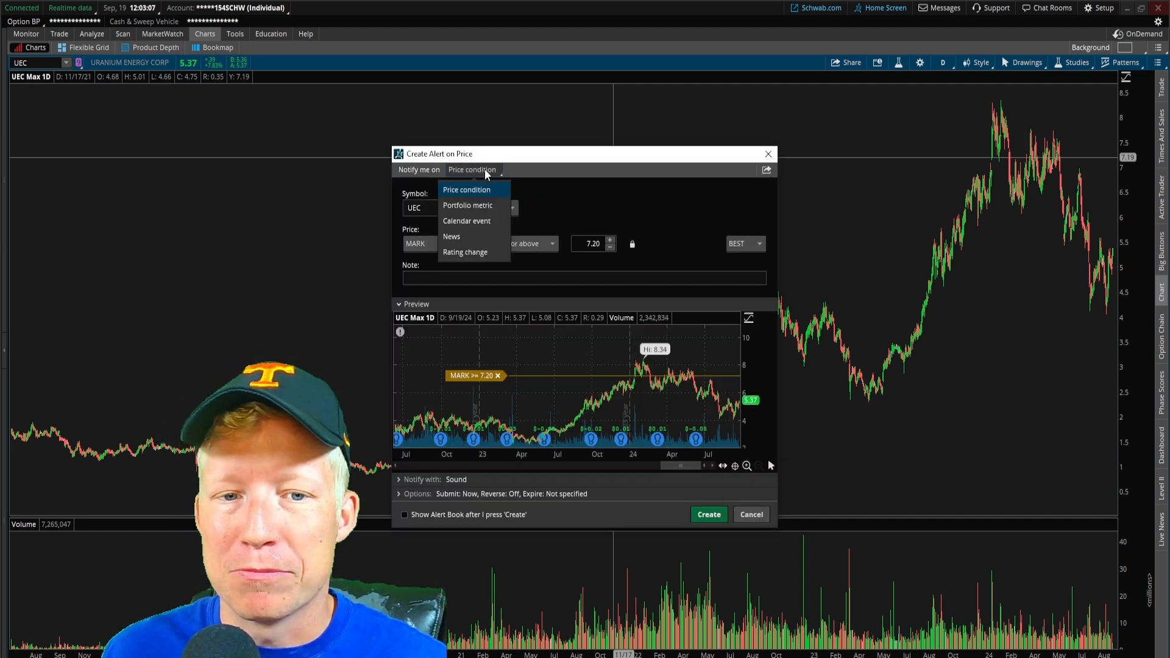
click(467, 205)
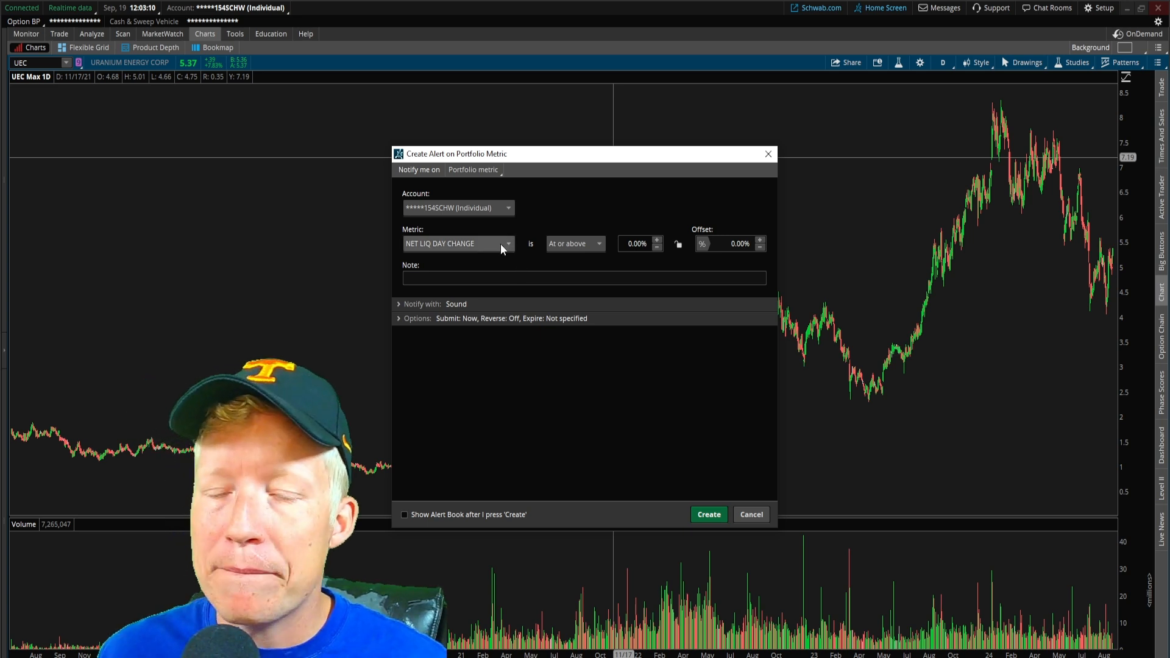
mouse_move(467, 251)
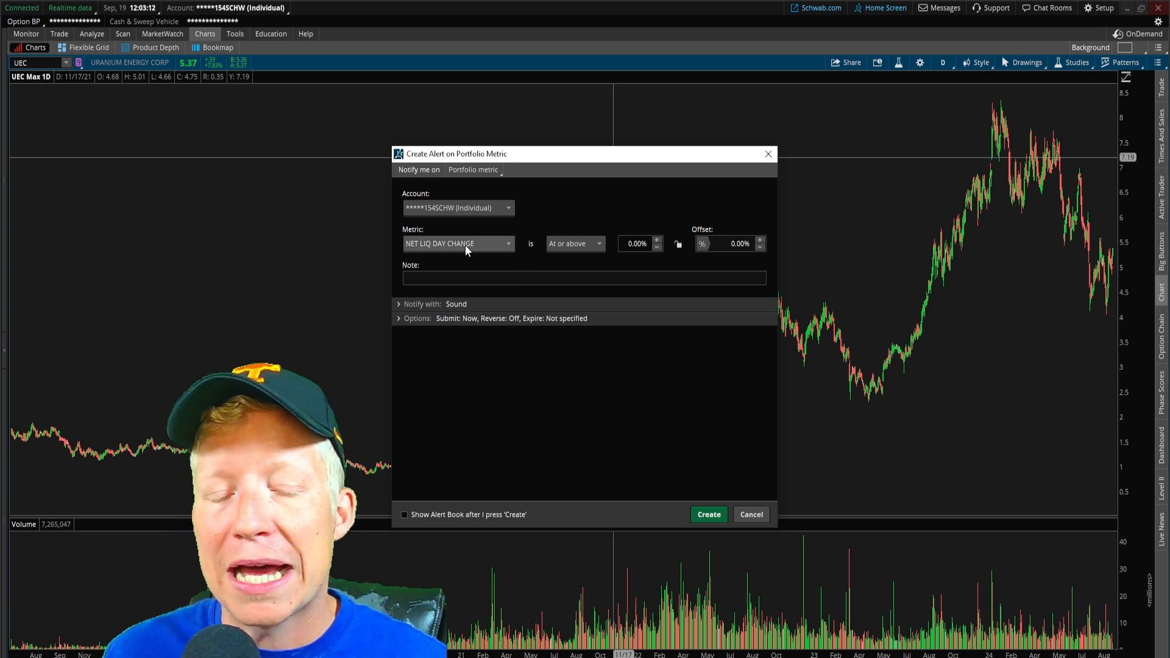
click(635, 244)
text(2)
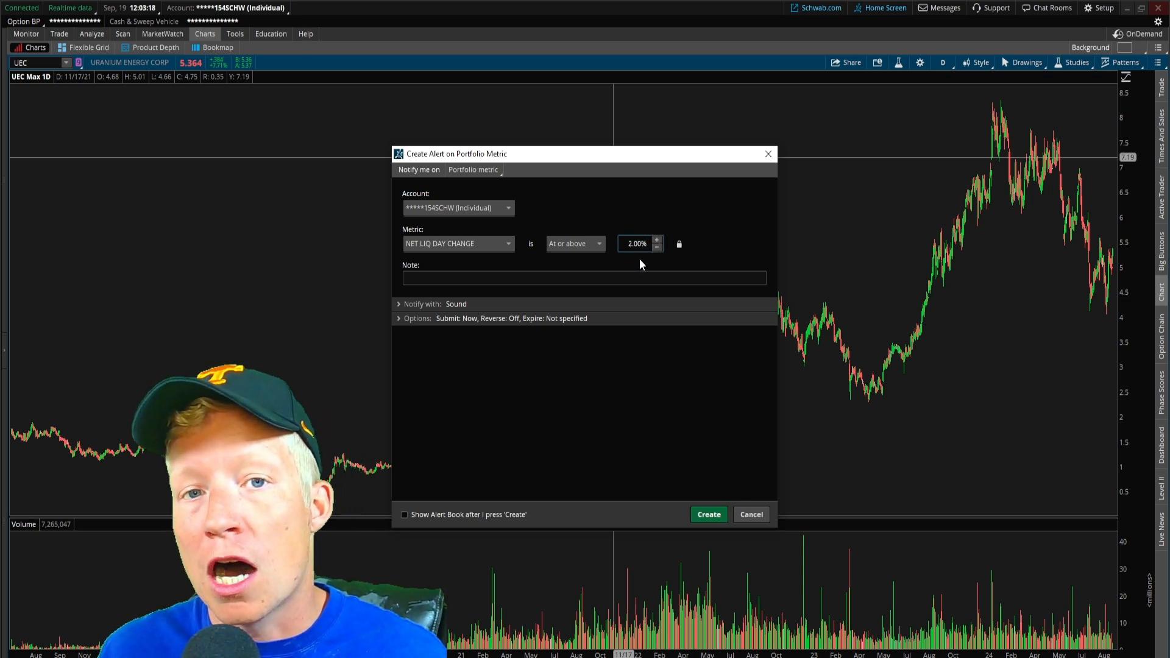
click(751, 514)
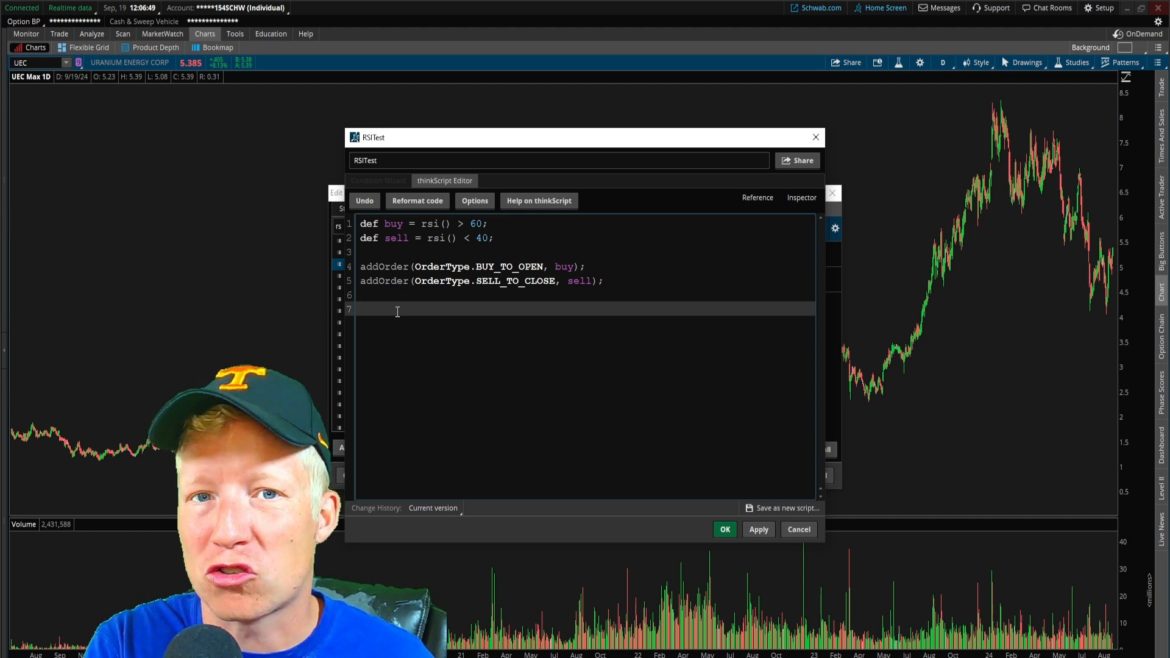
Step: Add alert(buy, "buy", alert.once, sound.ding) and the matching sell line to RSITest and save it
text(alert()
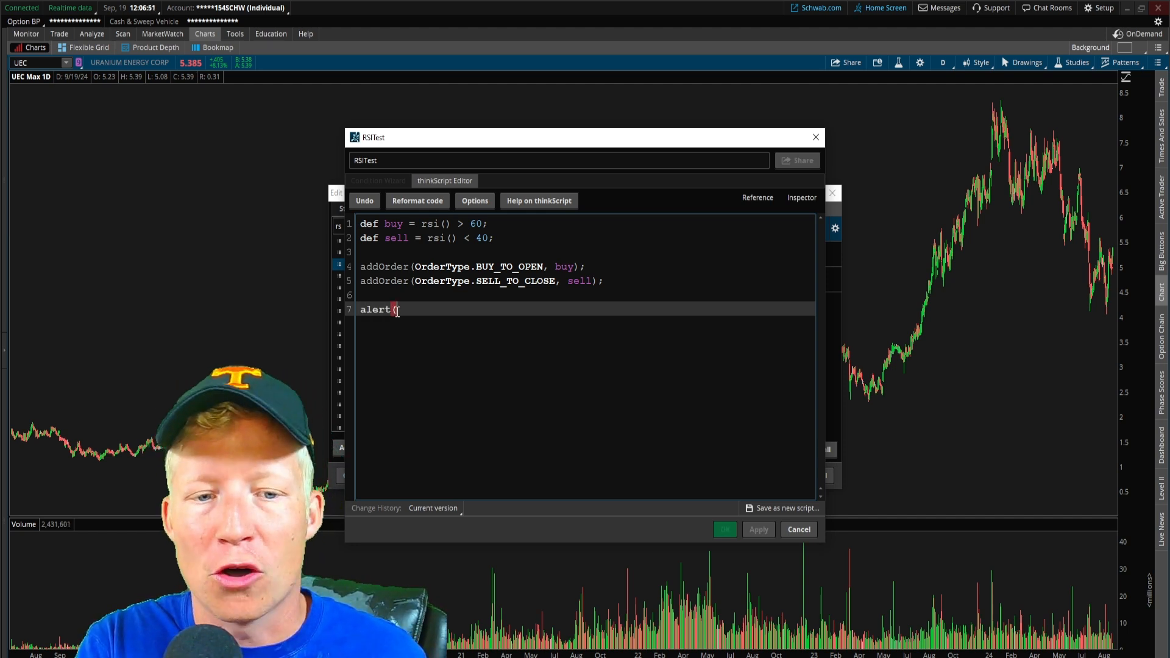
text(buy)
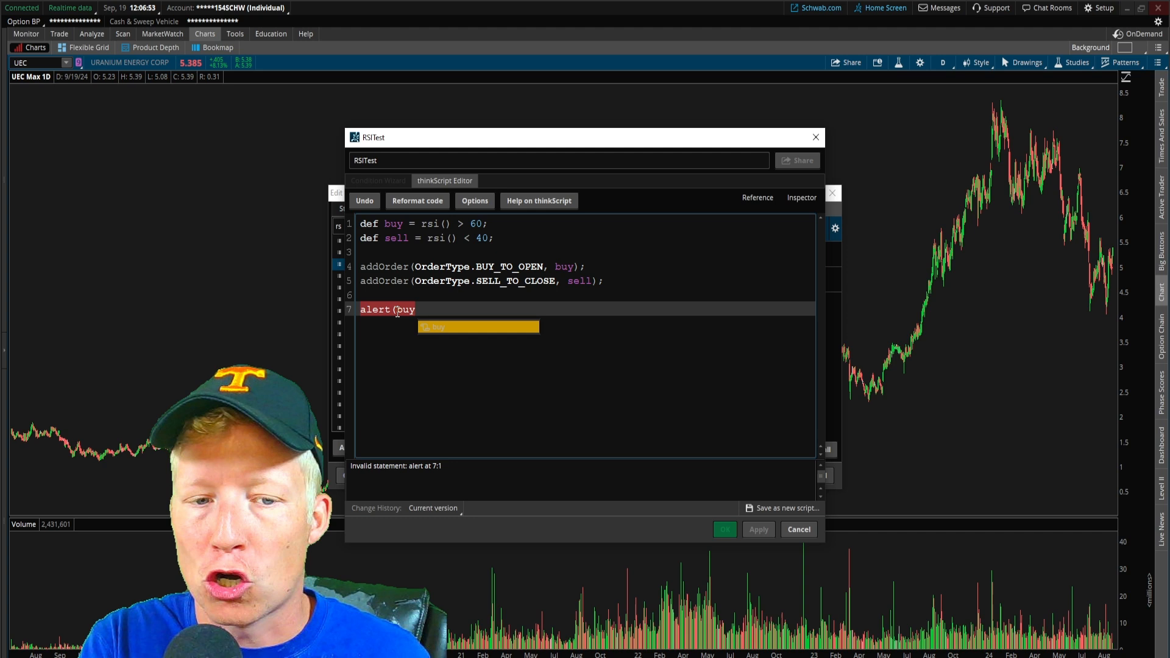
text(,)
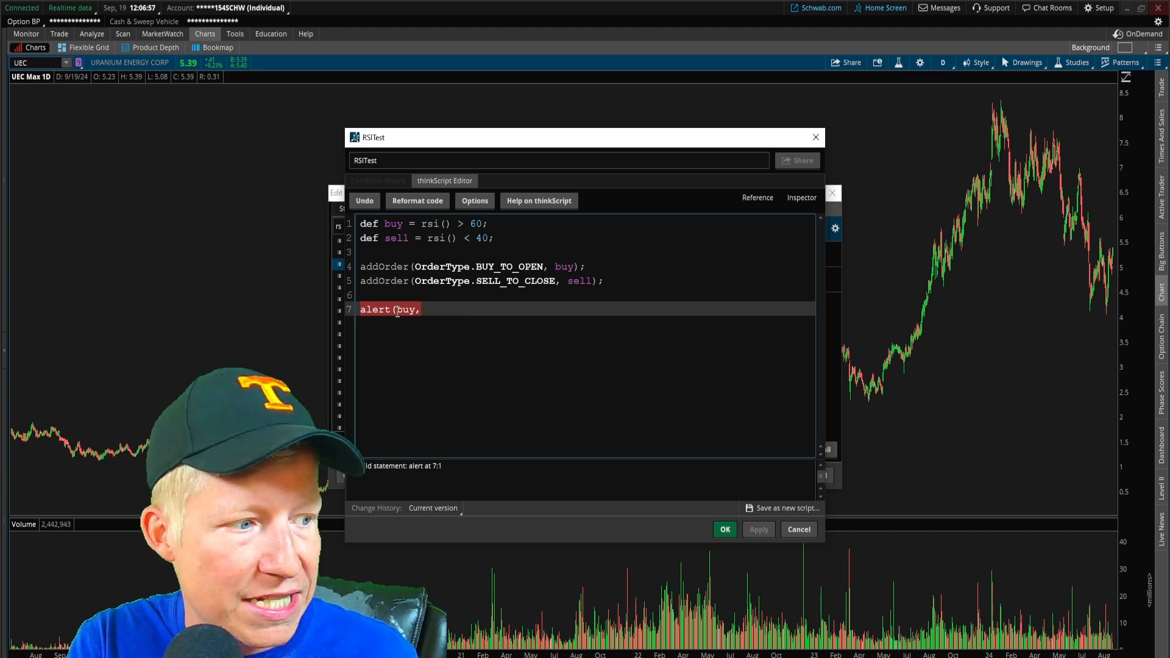
text("buy")
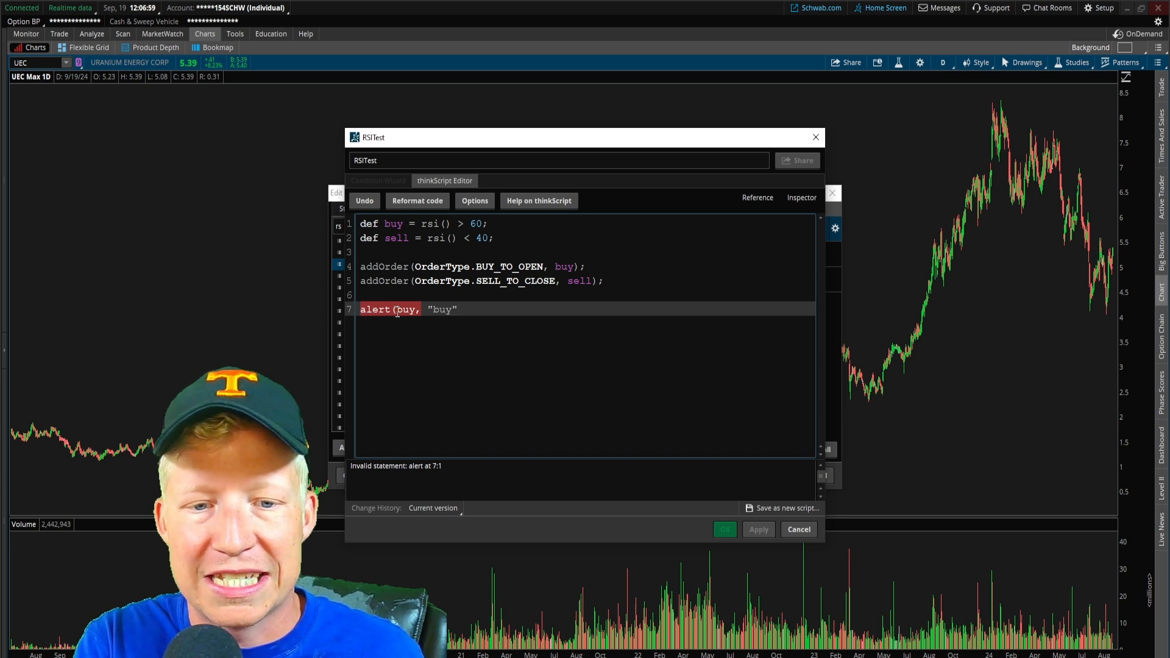
text(, alert.onc)
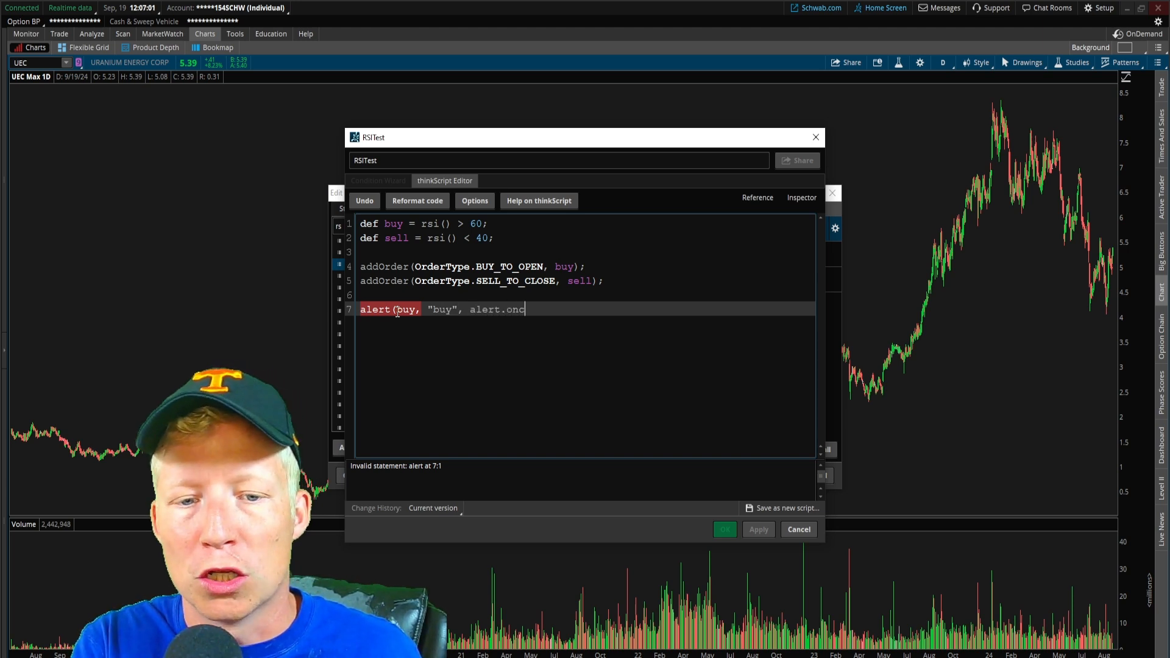
text(, sound.ding);)
text(alert)
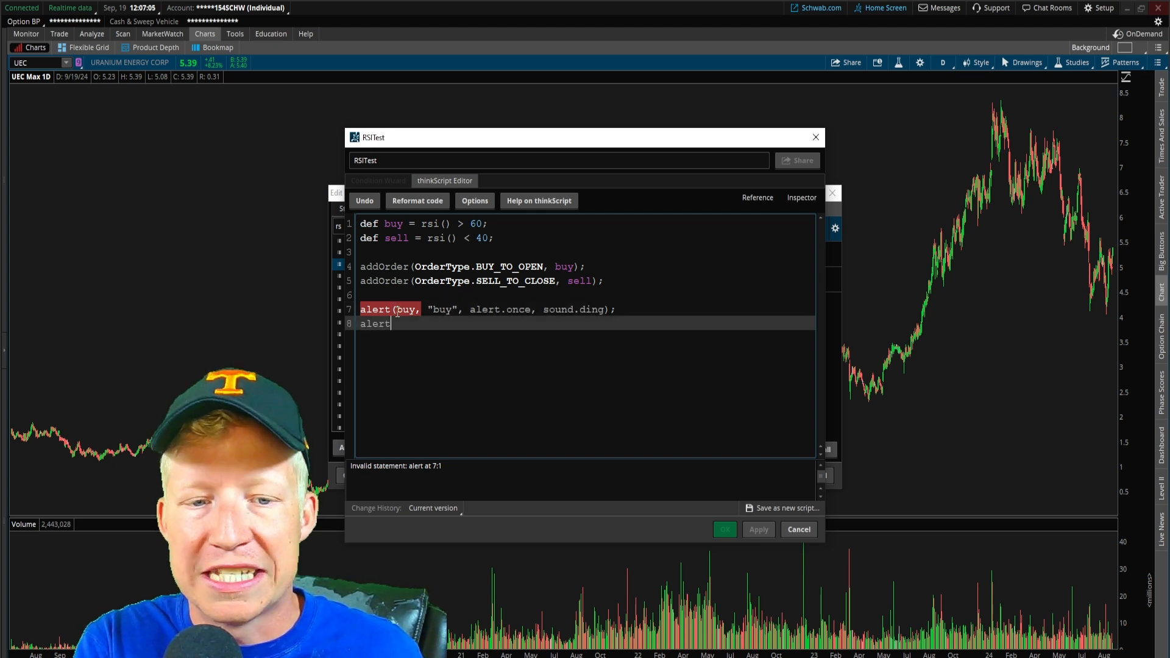
text((sell, "sell)
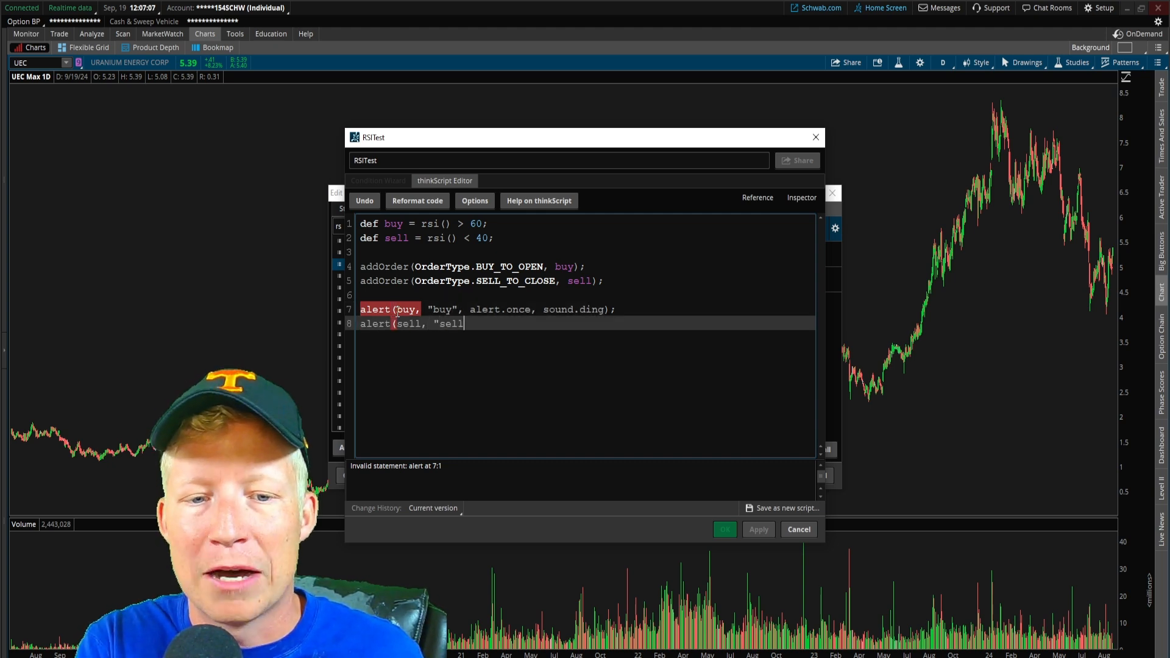
text(", alert.once, sound)
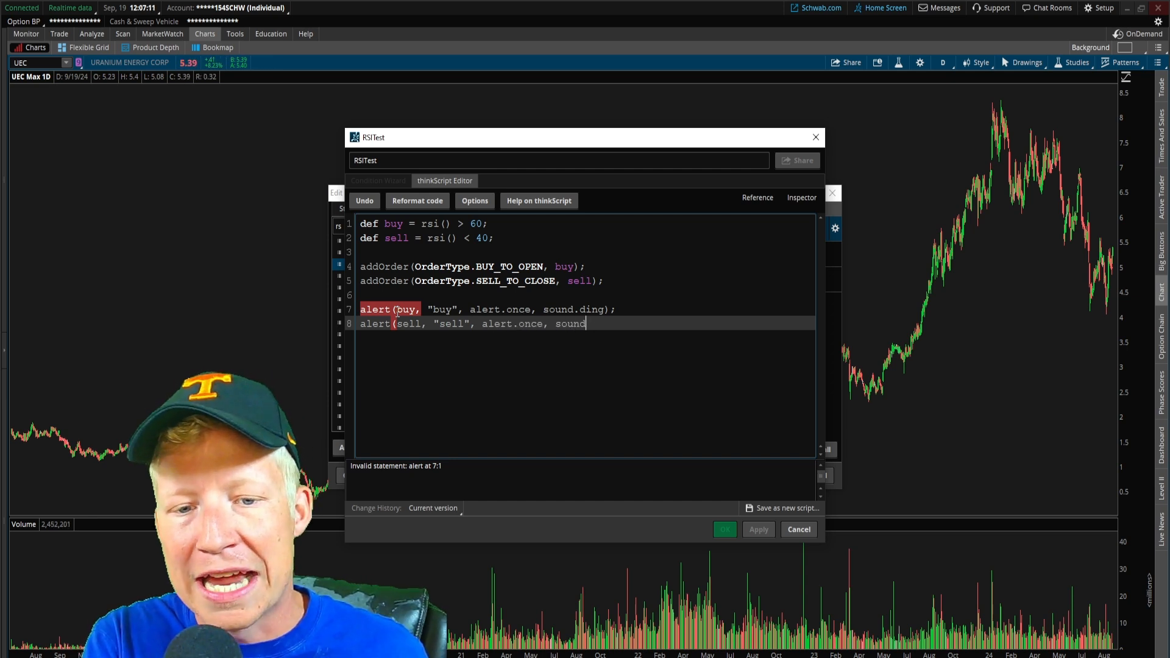
text(.ding);)
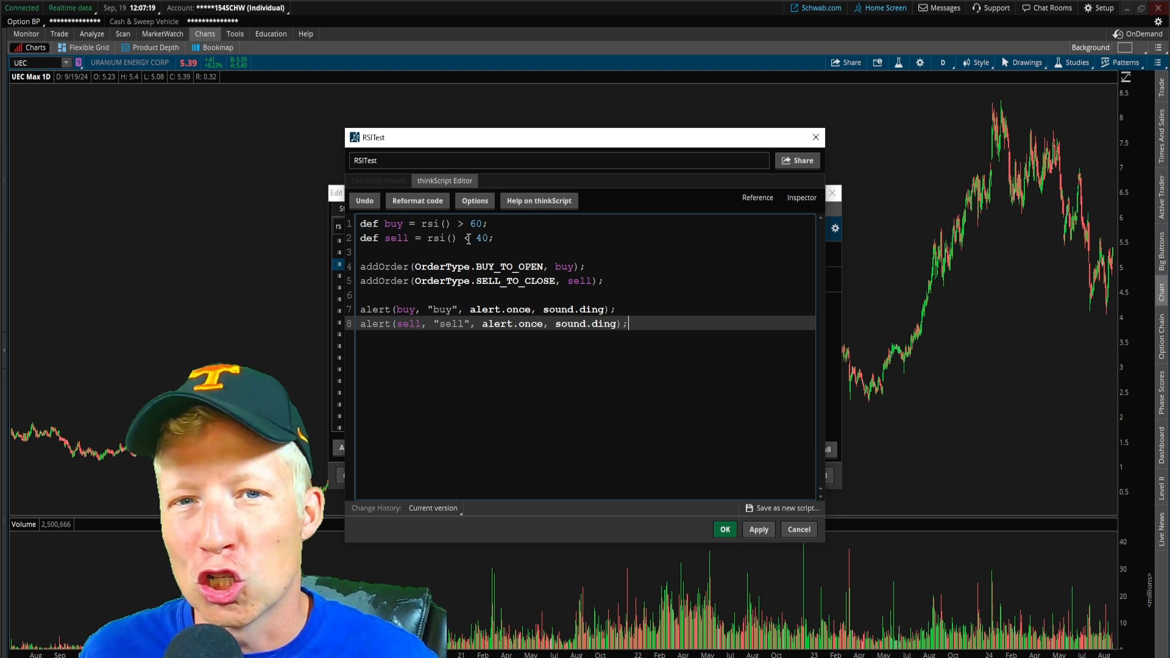
click(122, 34)
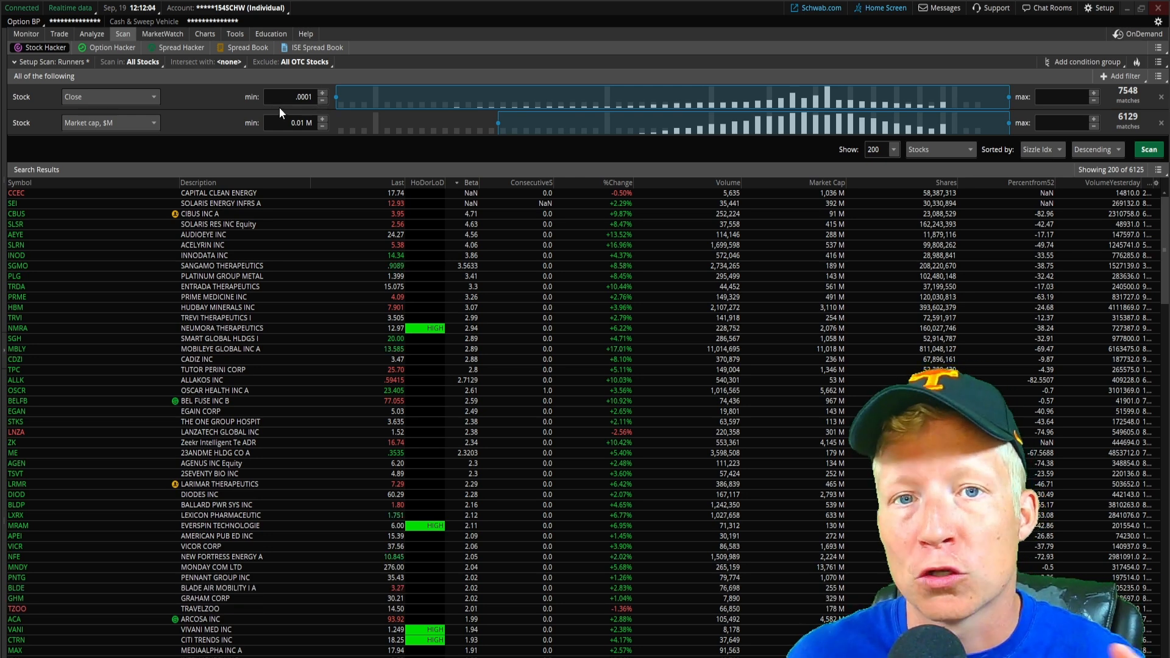
Step: Add a study filter to the stock scan and open it in the Scanner Custom Filter editor
click(1121, 75)
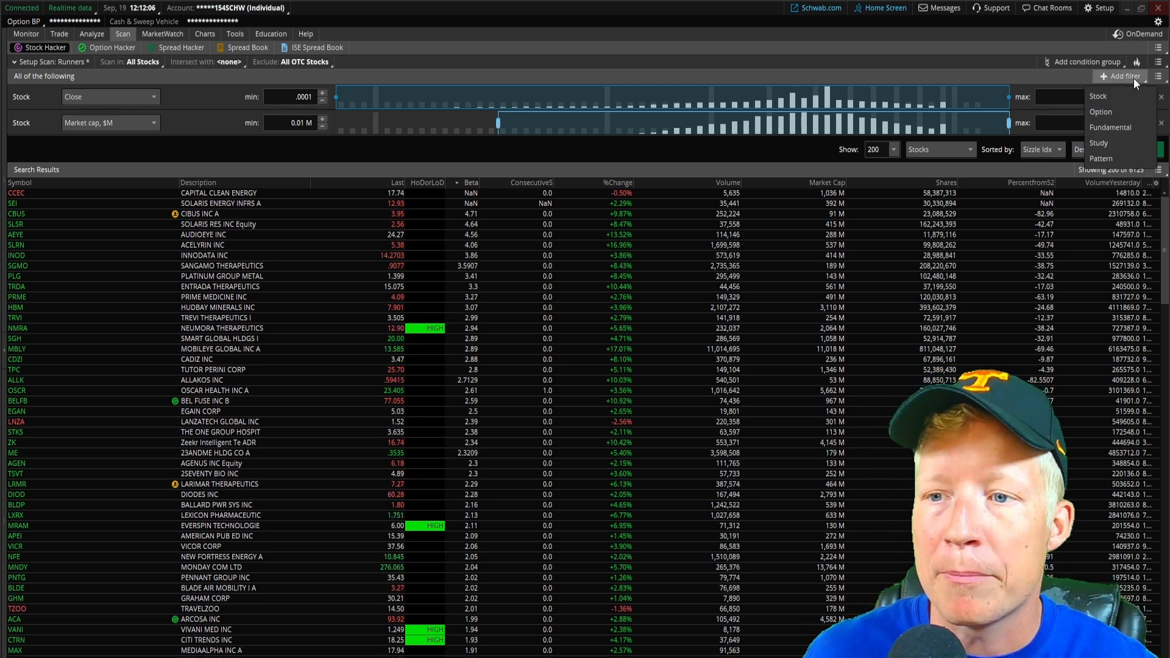
click(1099, 143)
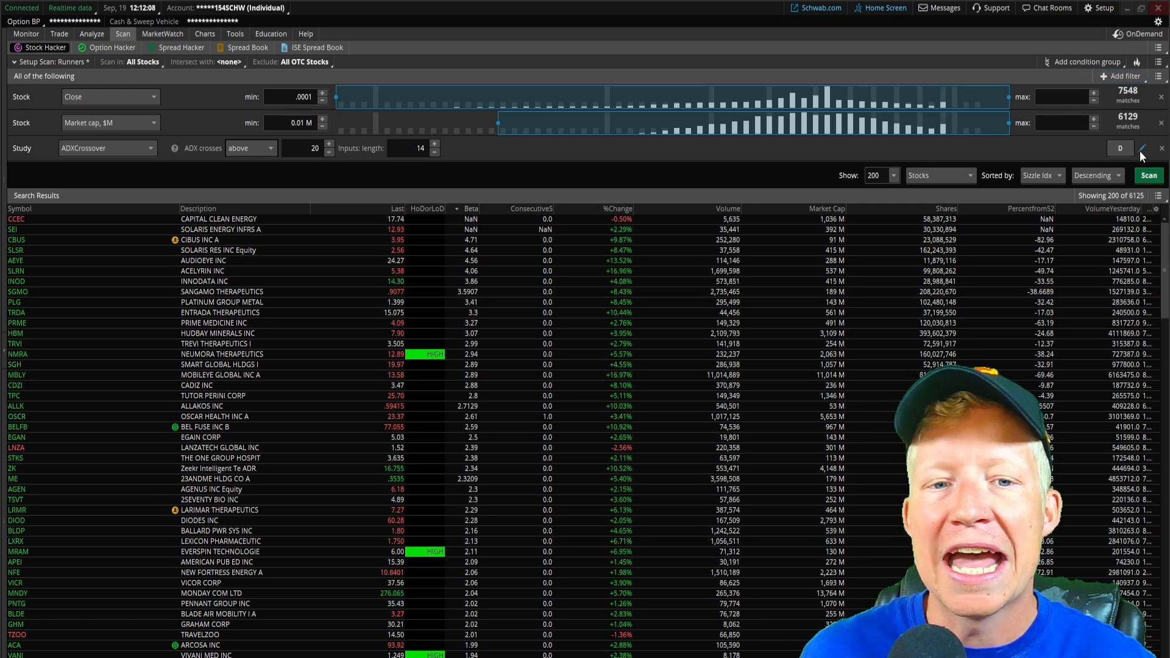
click(1138, 147)
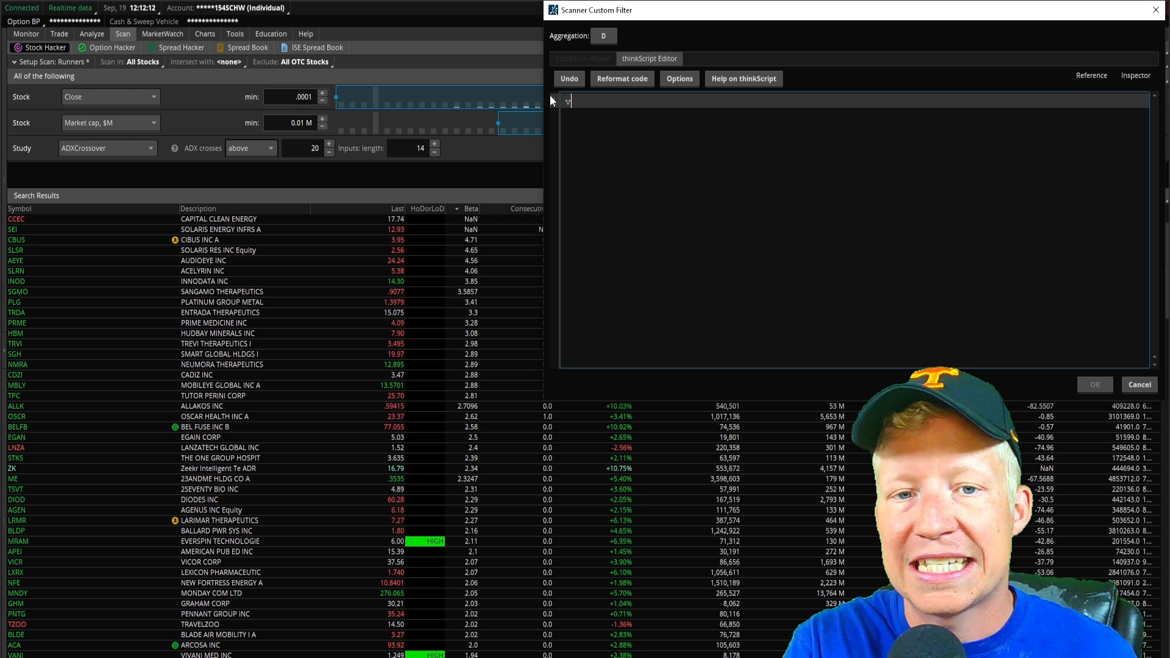
Step: Set the filter to average(close,50) crosses above average(close,200) and run the scan
text(average(close, 50)
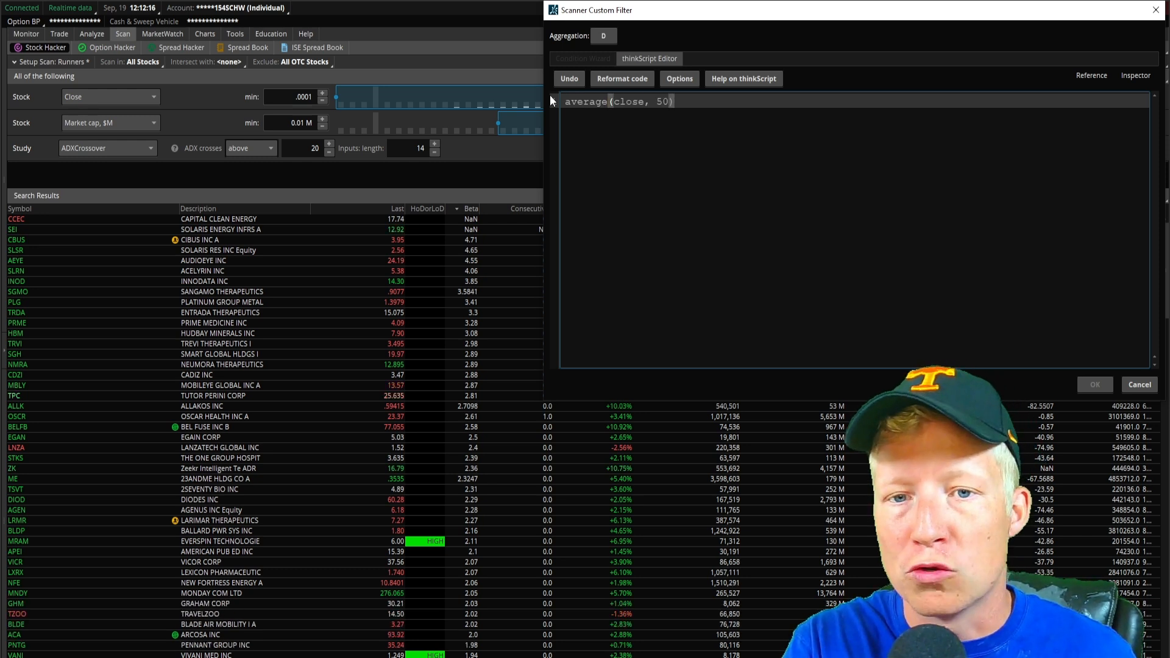
text(crosses abvo)
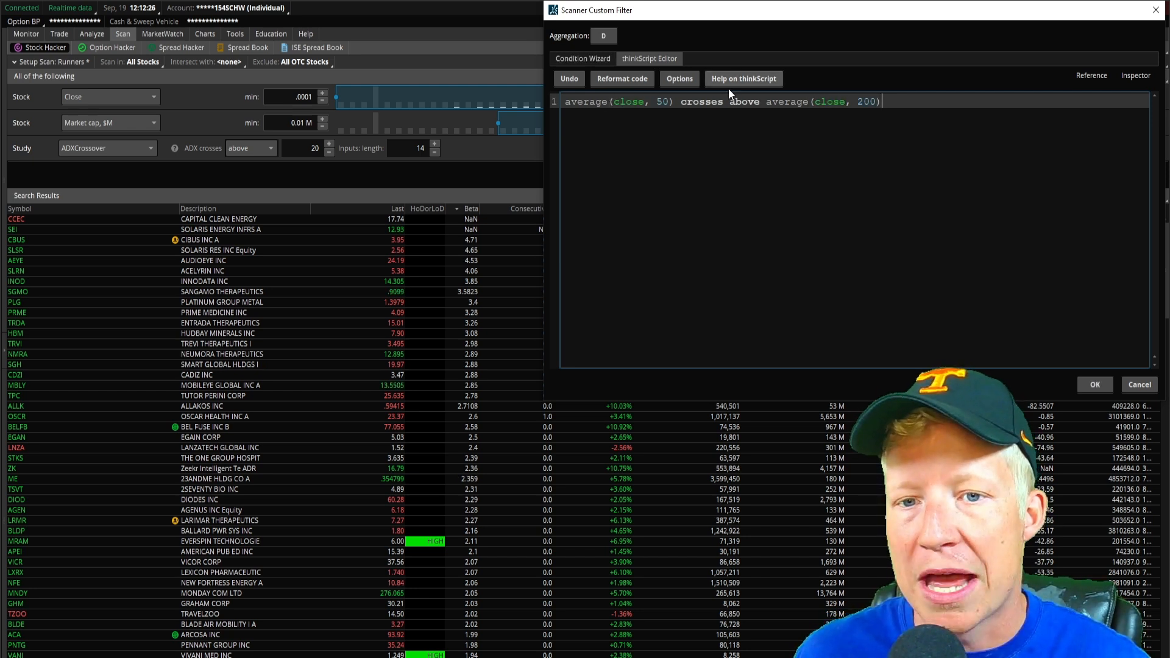
click(1095, 384)
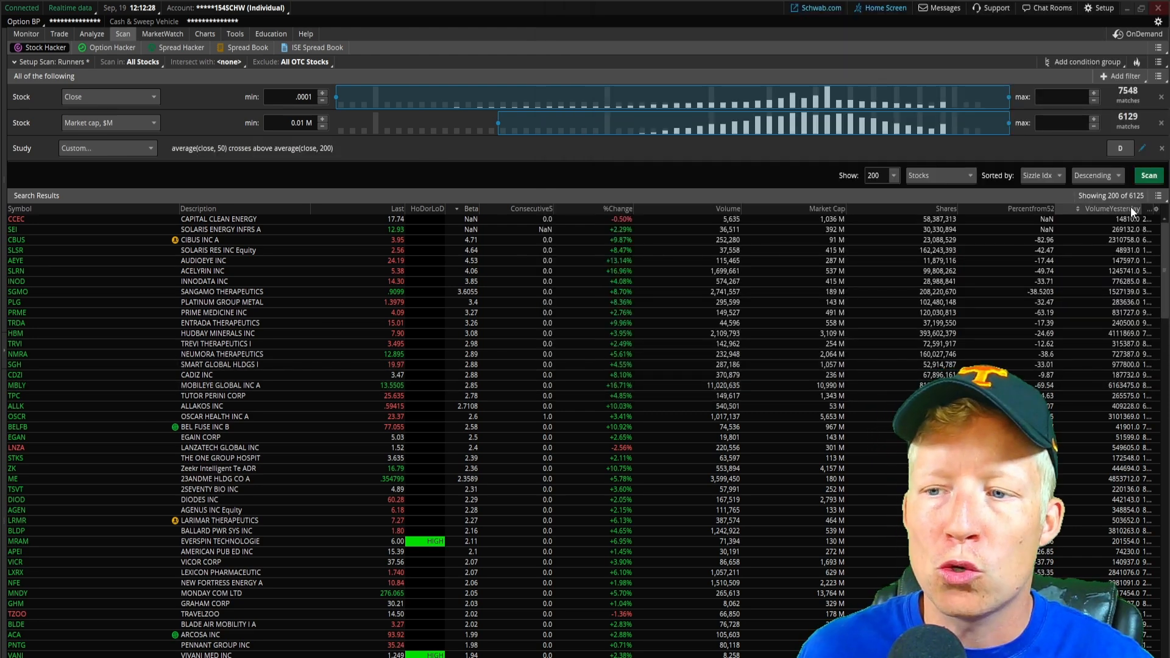
click(1149, 174)
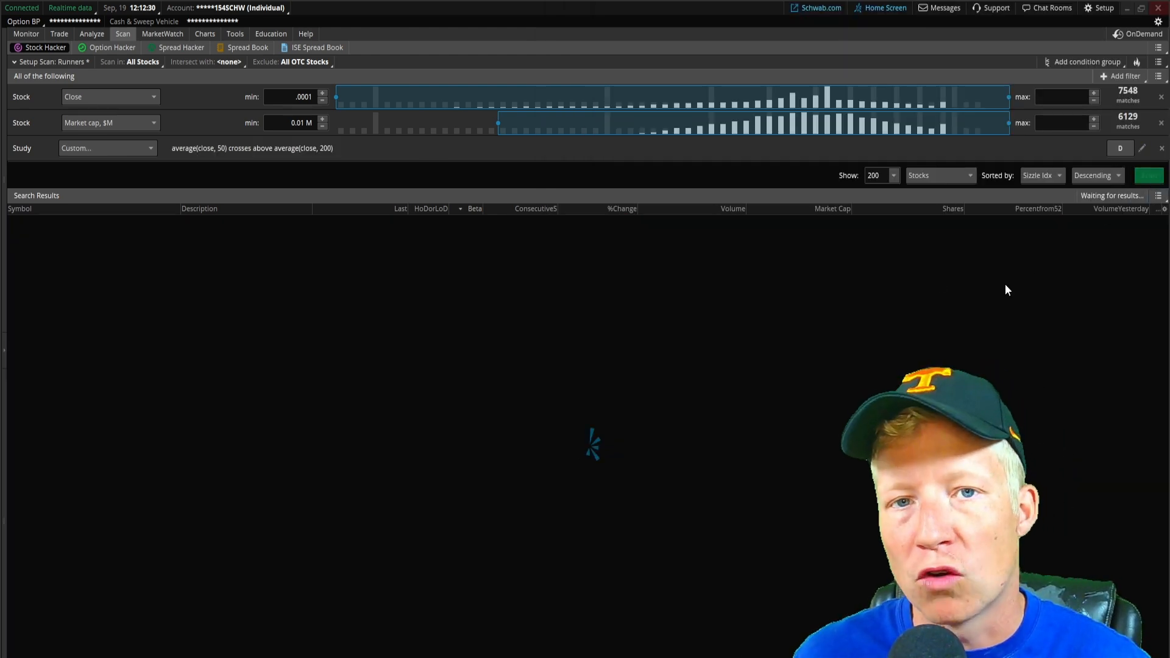
mouse_move(433, 378)
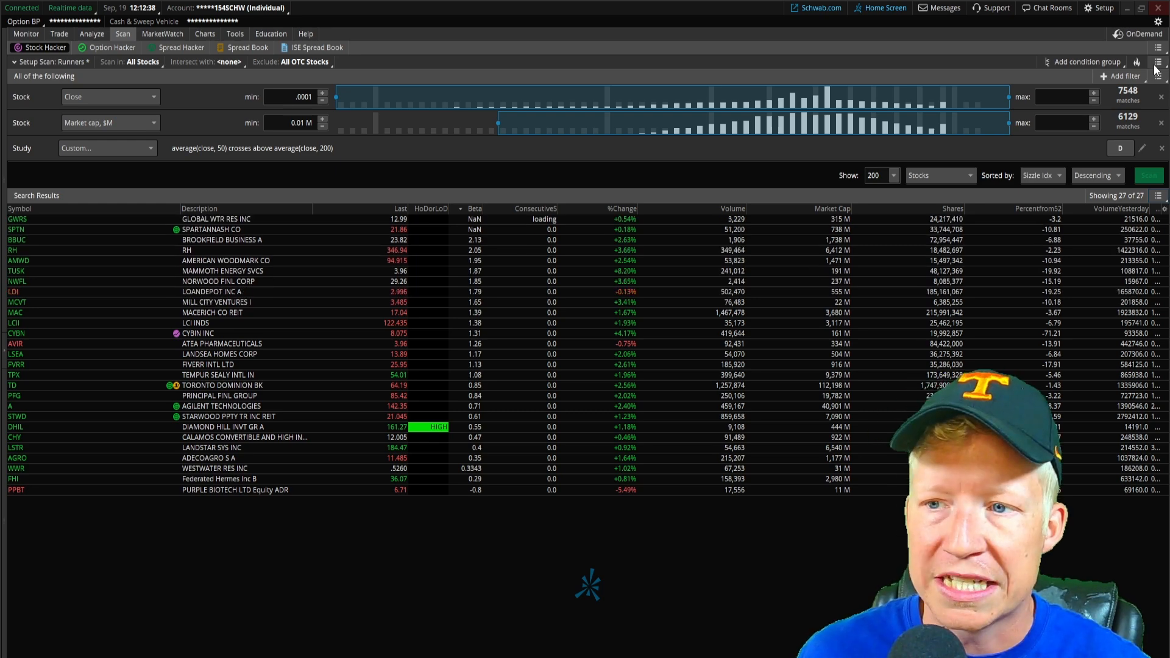
Step: Save the crossover scan query under the name 50200SMAcross
click(1159, 62)
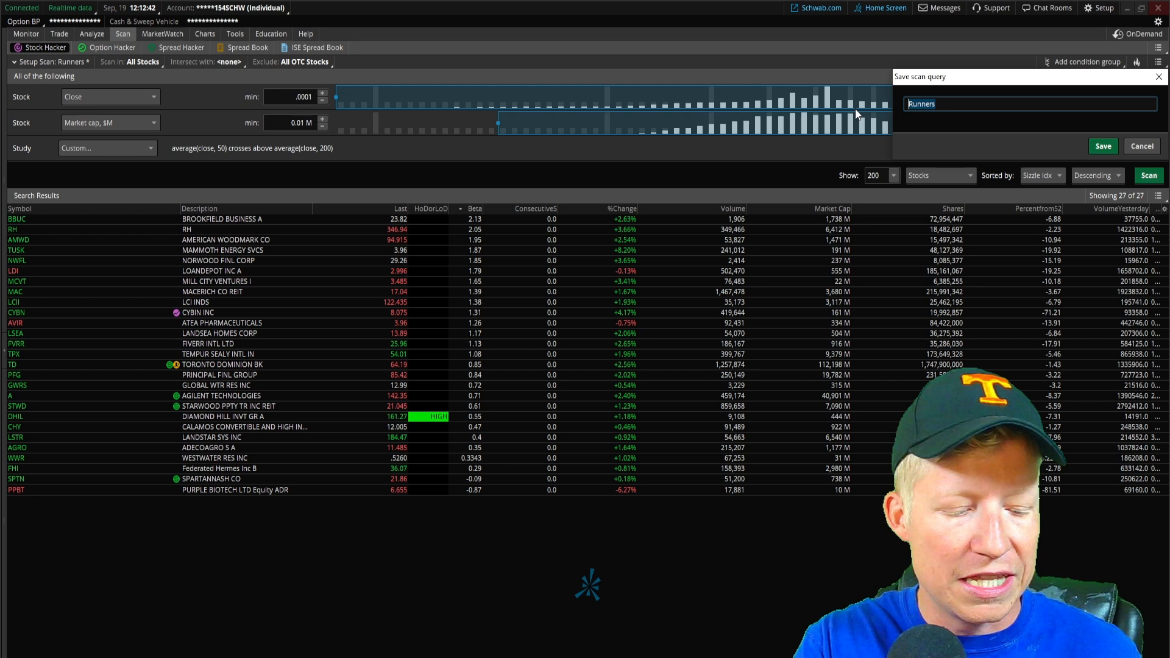
text(502005)
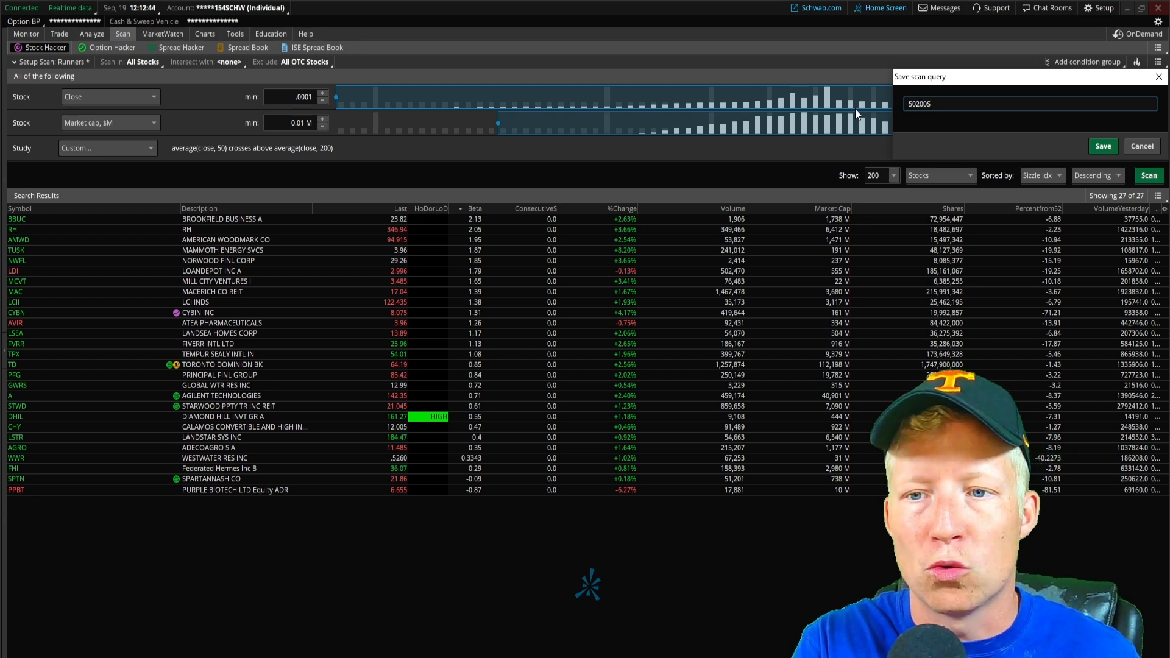
text(MAcross)
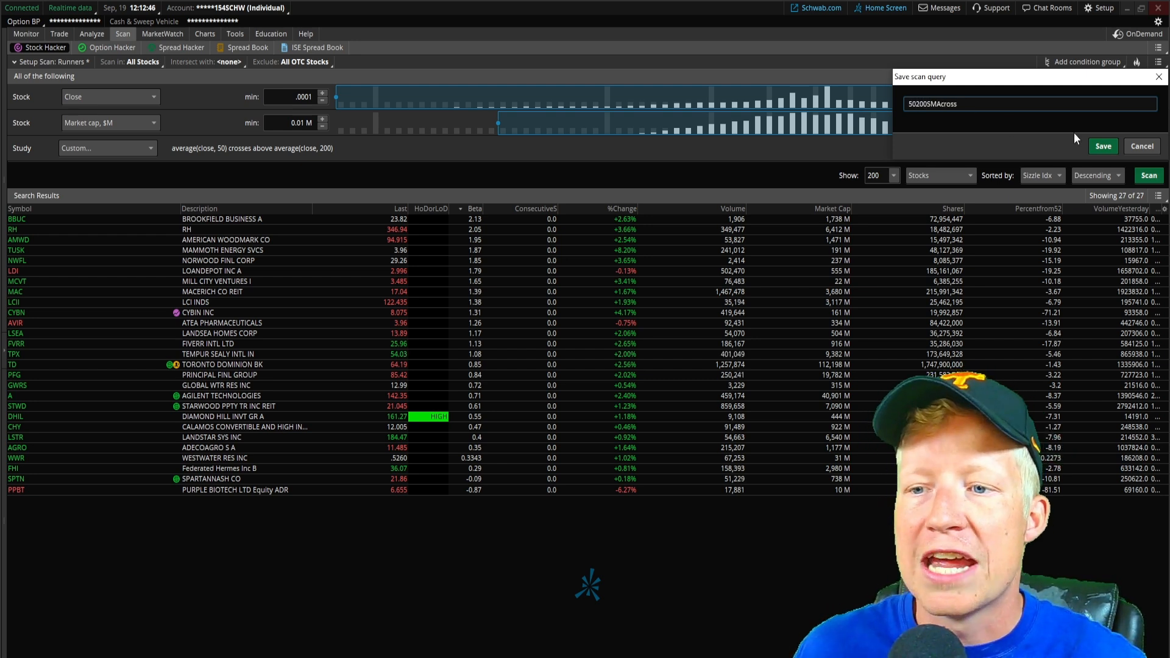
click(204, 34)
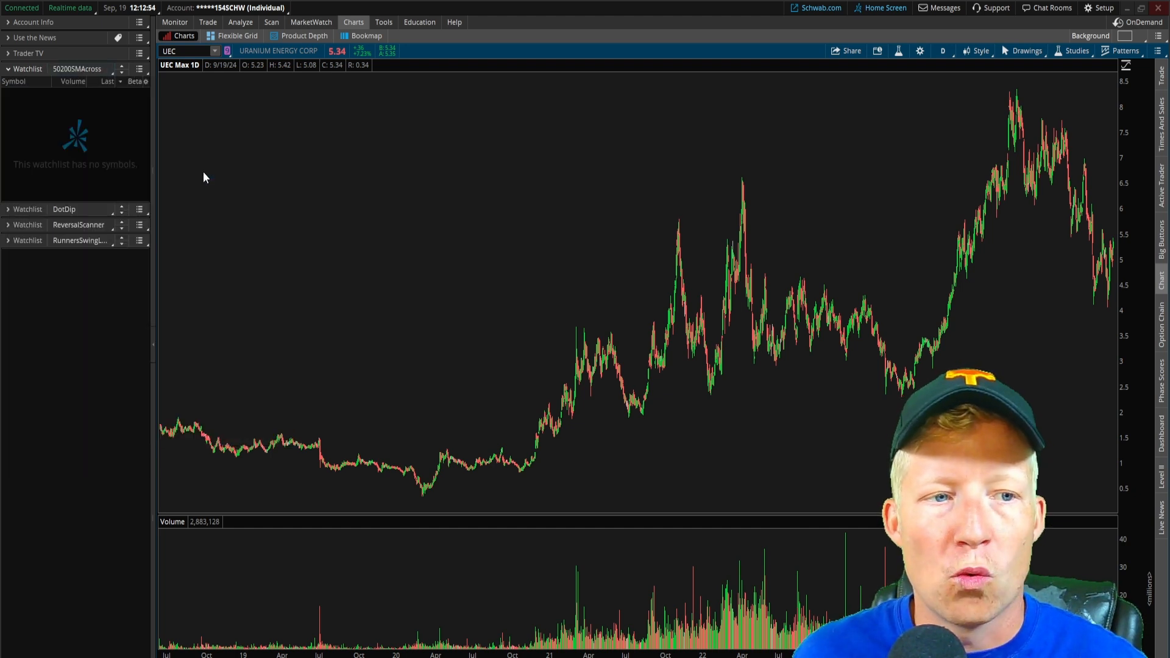
mouse_move(1073, 61)
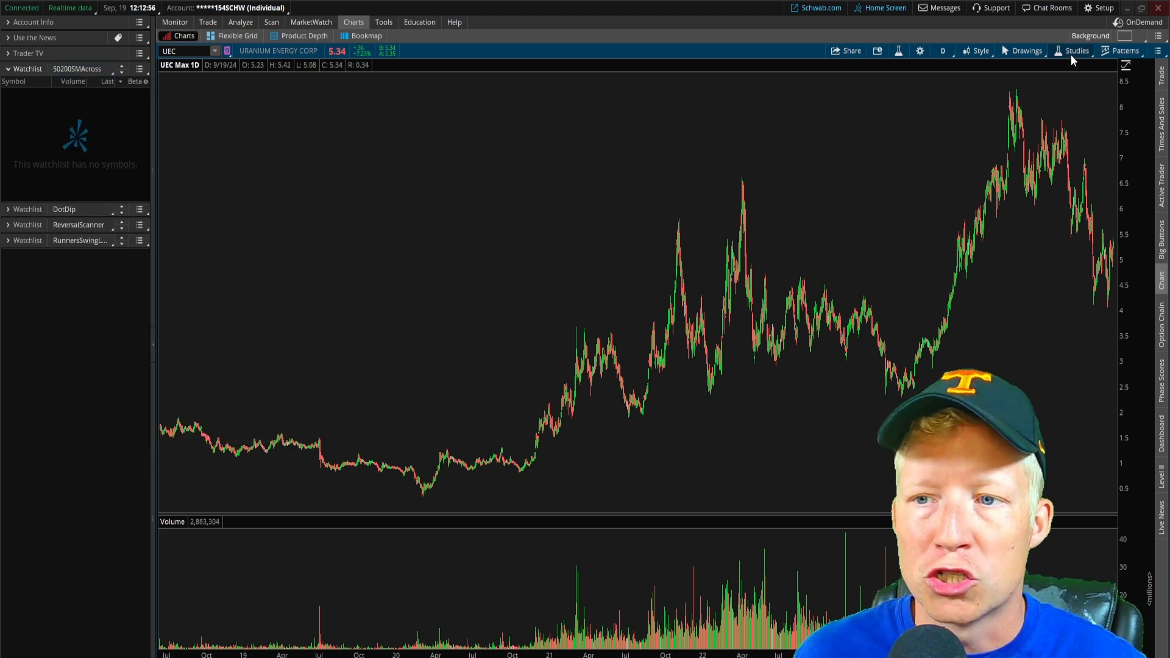
Step: Add a second SimpleMovingAvg with length 200 alongside the 50 and apply both to the chart
click(1076, 51)
text(simple)
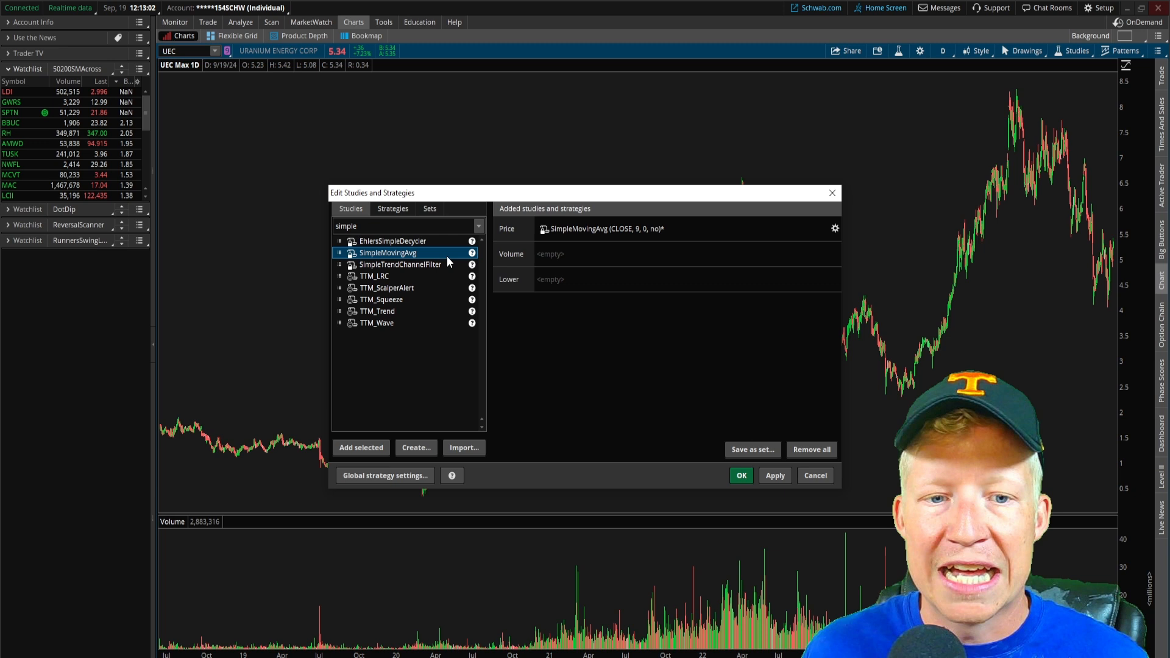
click(835, 228)
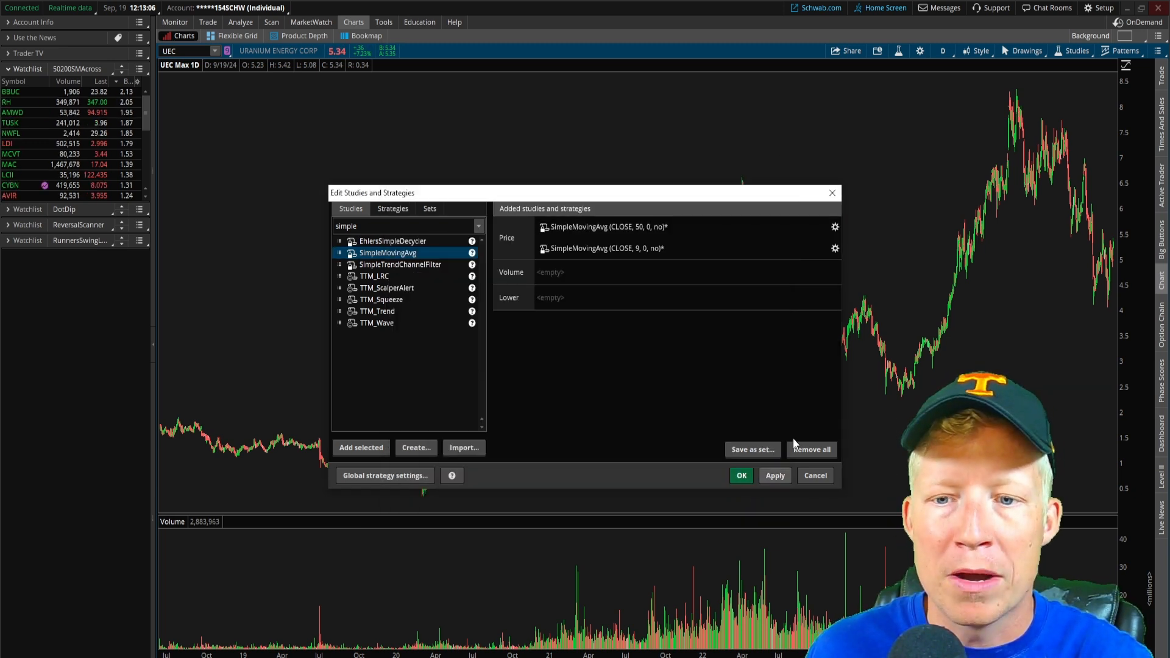
click(834, 249)
text(200)
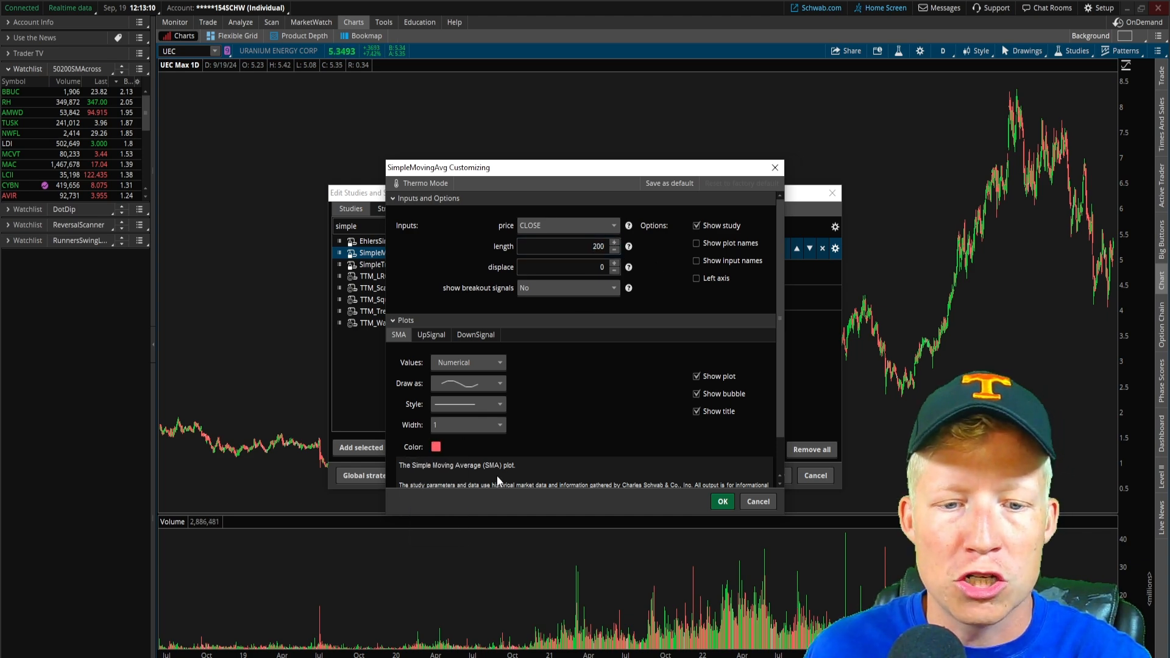
click(720, 501)
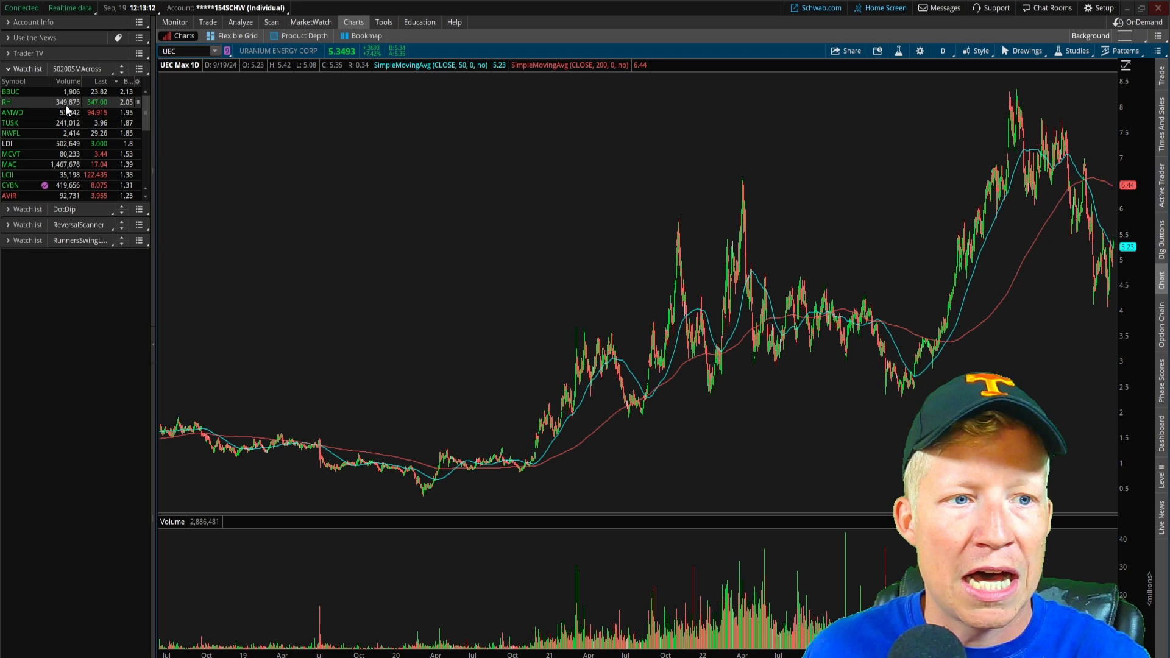
click(11, 92)
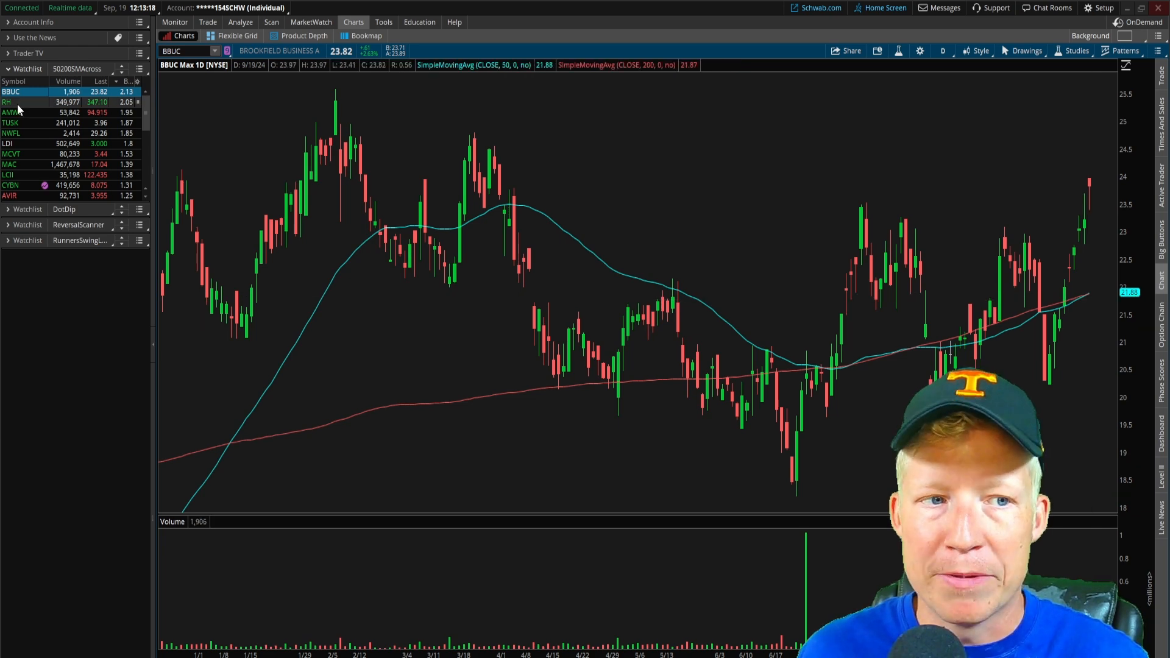
Step: Load the RH and then AMWD charts from the 50200SMAcross watchlist
click(7, 103)
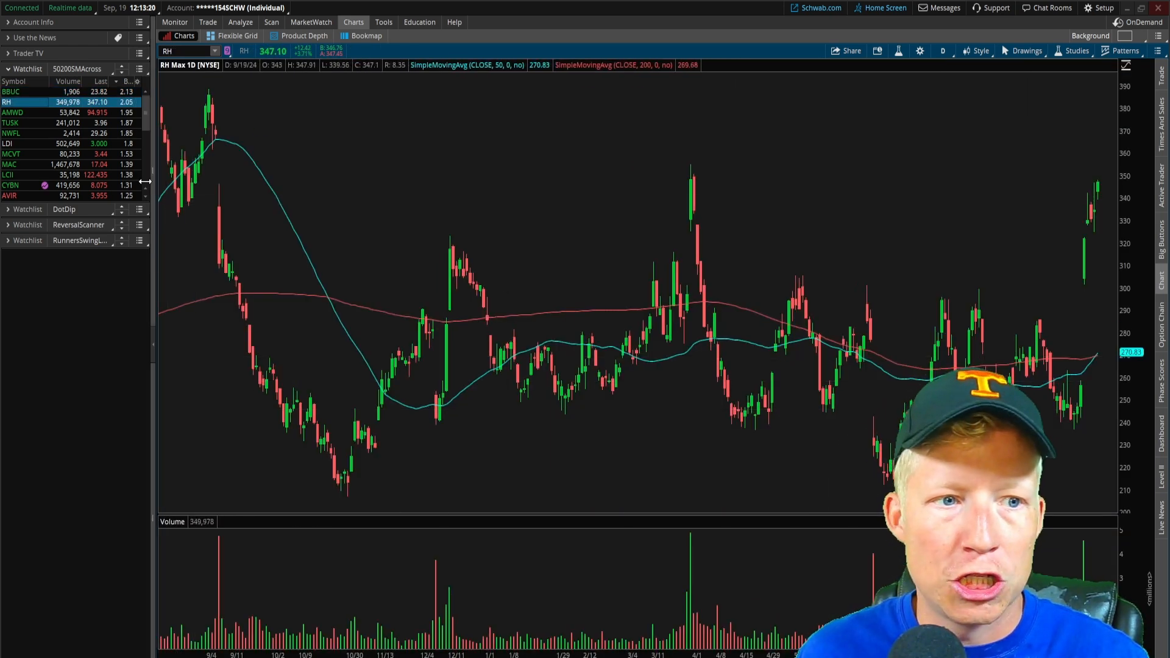
click(12, 112)
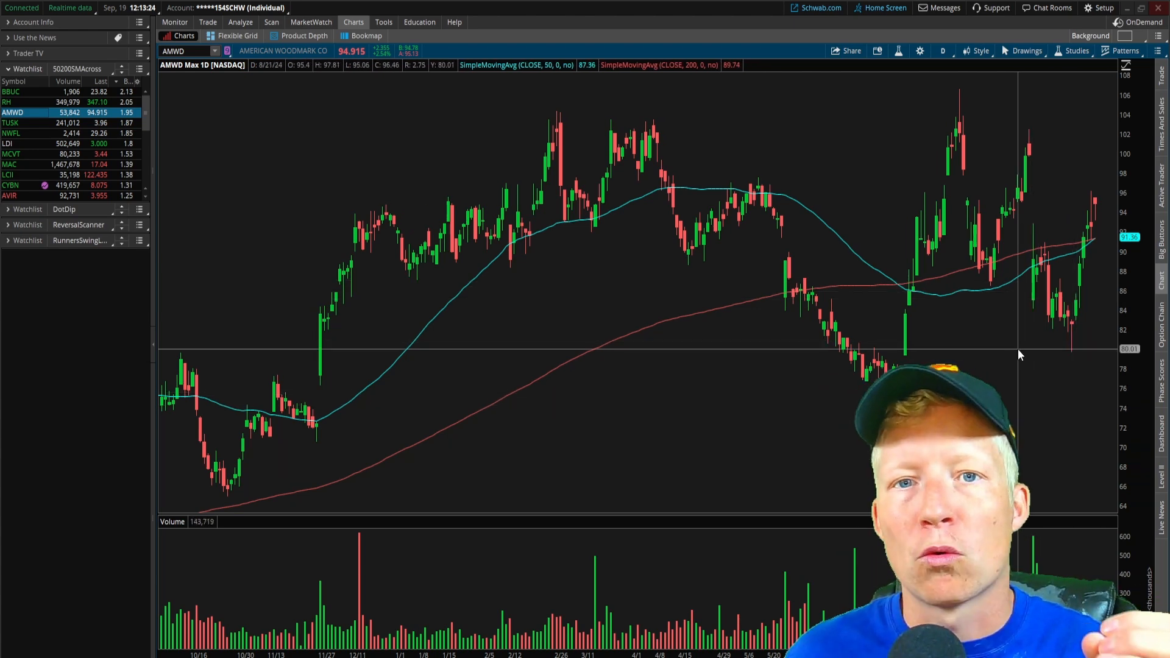
mouse_move(1090, 294)
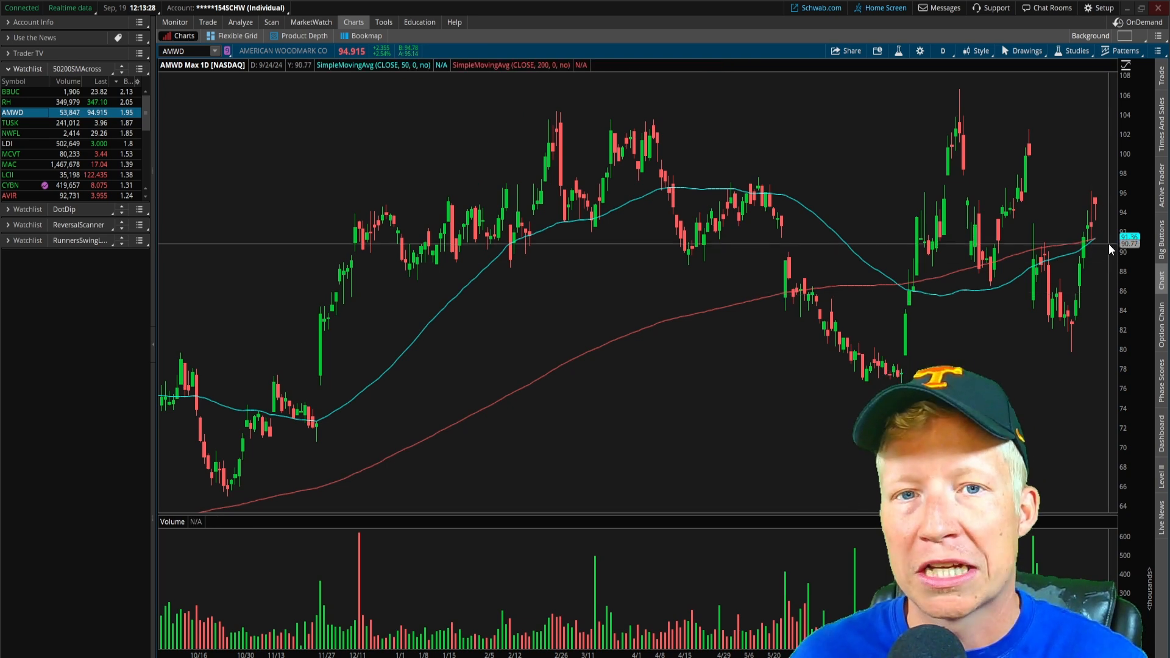
mouse_move(1078, 291)
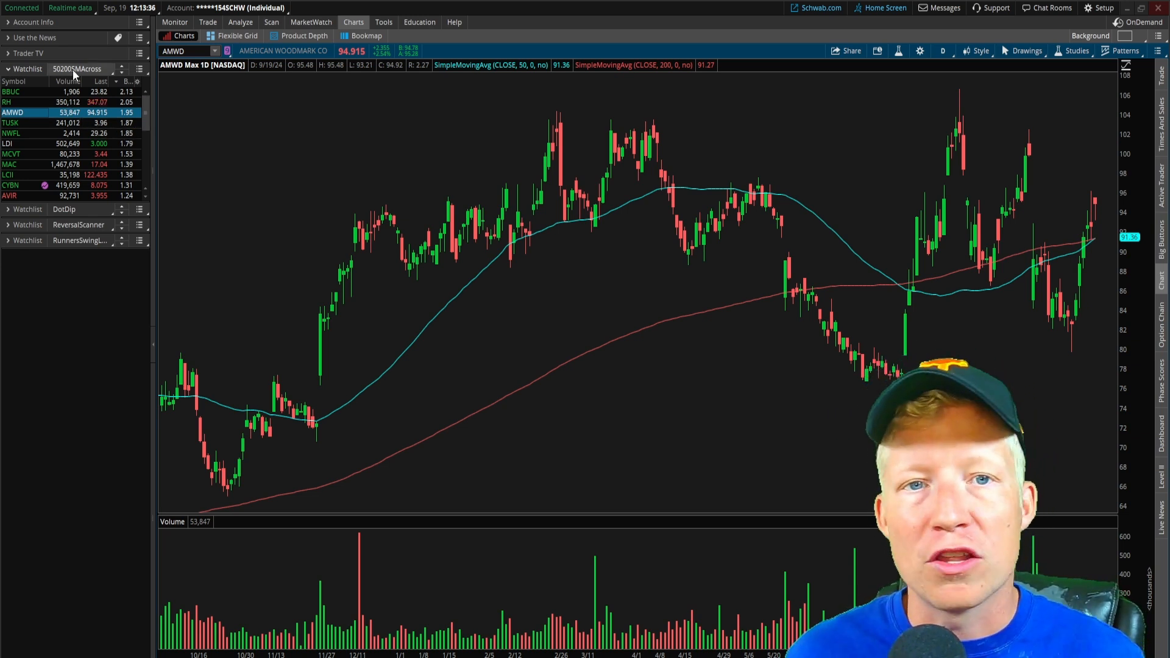
click(76, 69)
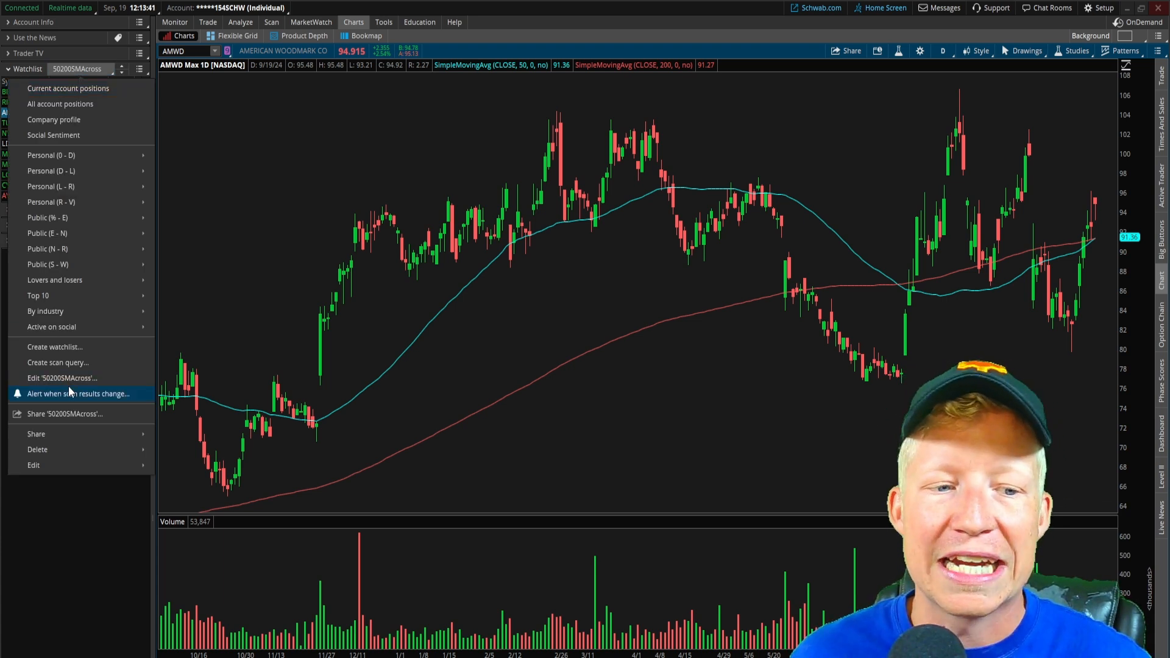
Step: Create an alert for when a symbol is added to the 50200SMAcross scan results
click(78, 394)
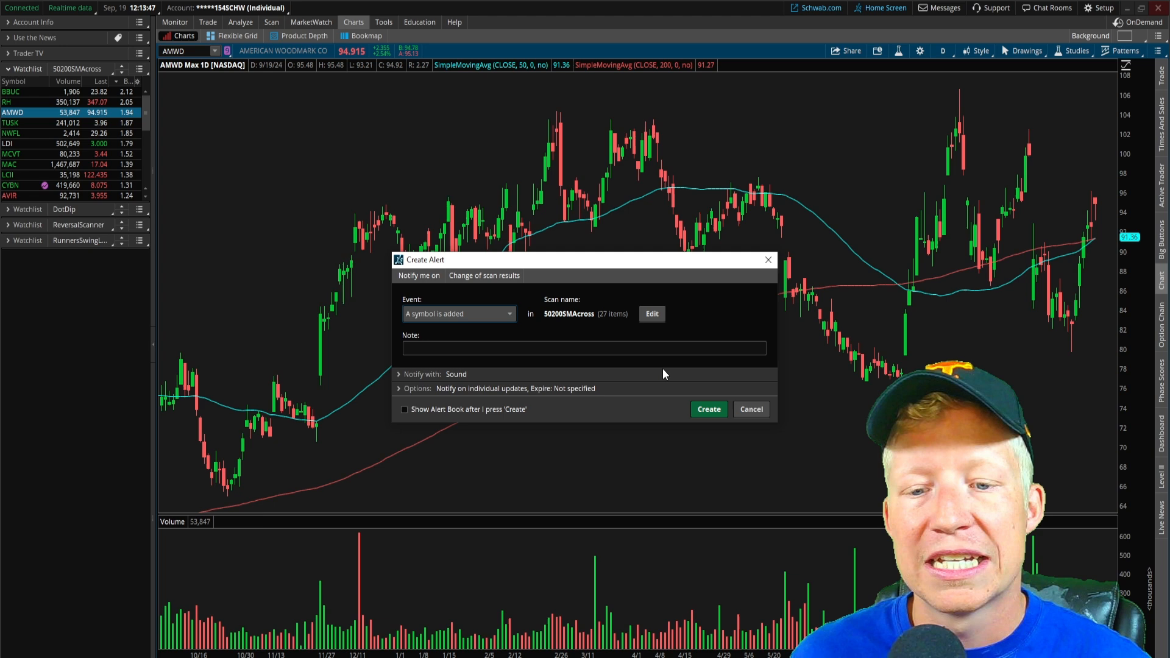
click(751, 409)
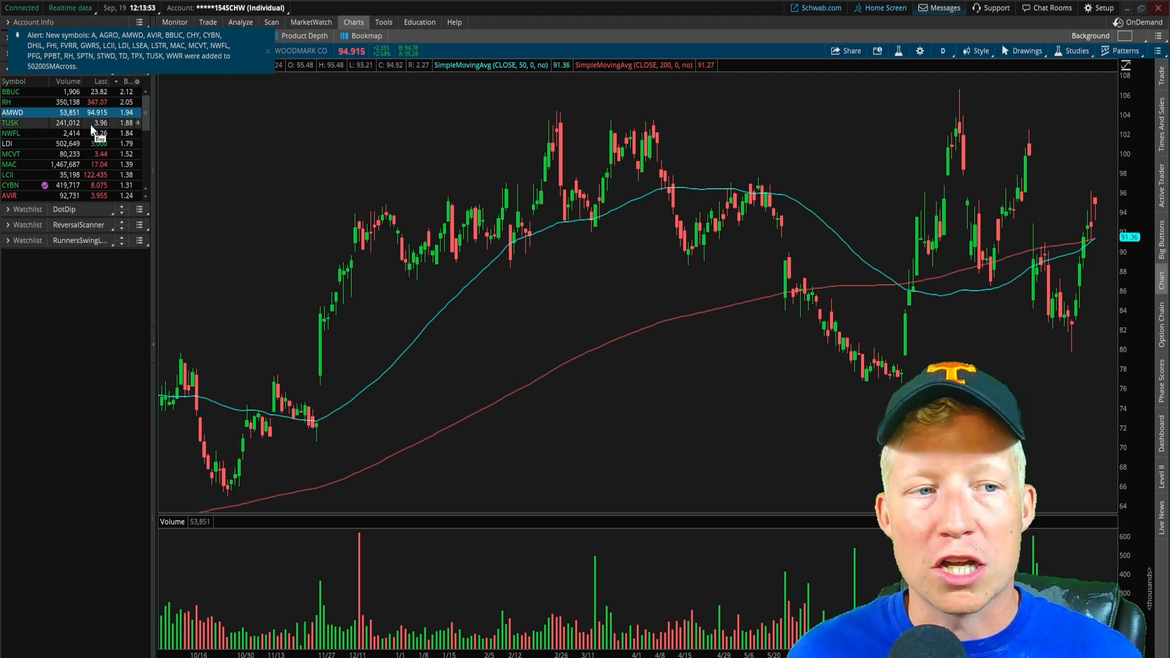
mouse_move(1093, 247)
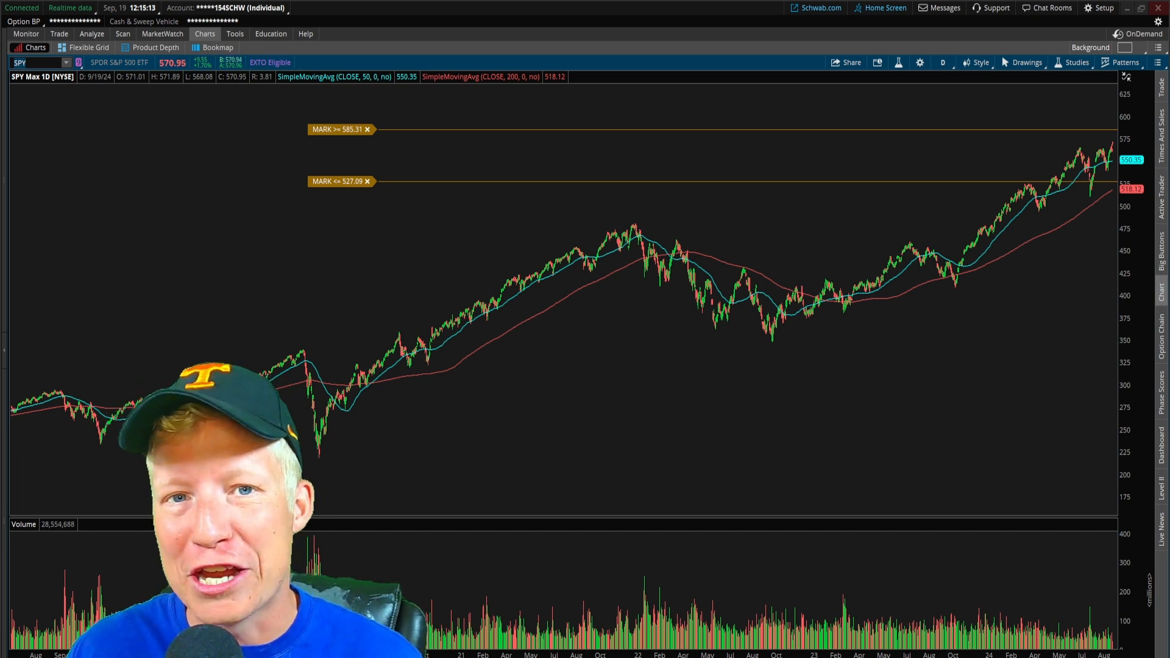
mouse_move(588, 394)
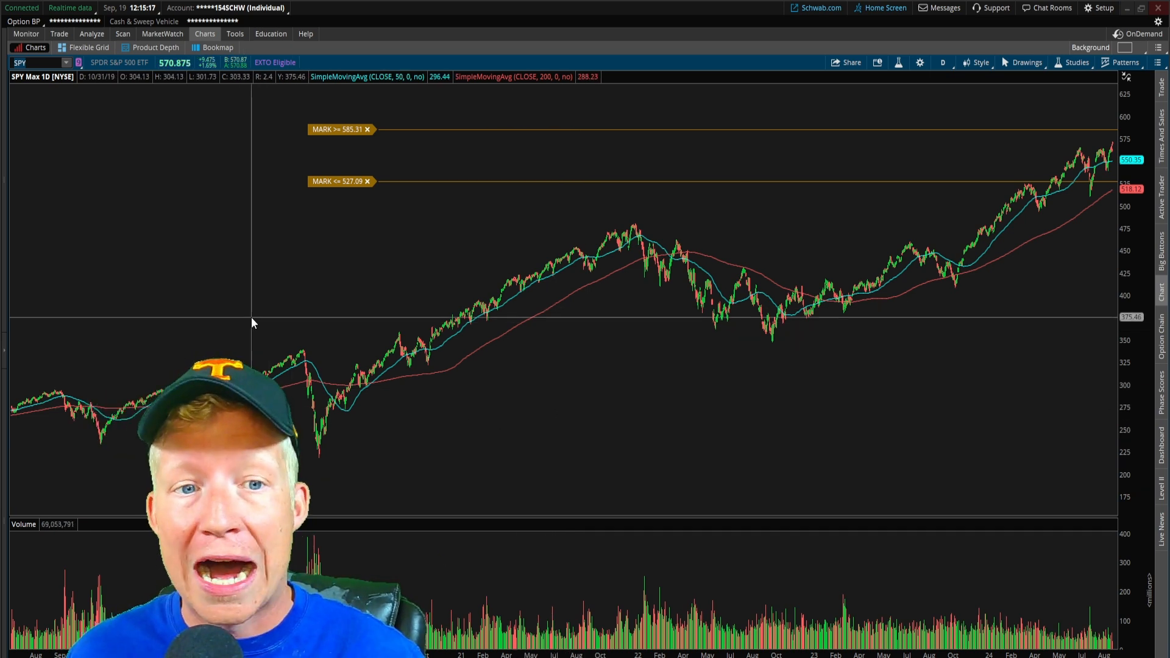
mouse_move(162, 263)
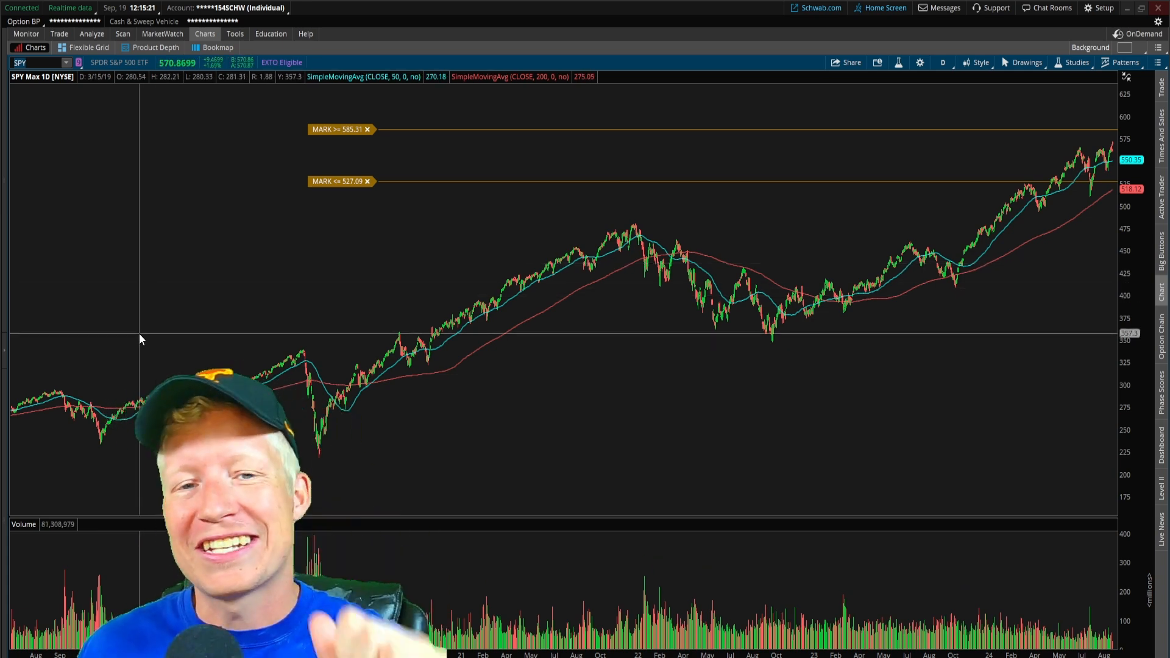
mouse_move(142, 317)
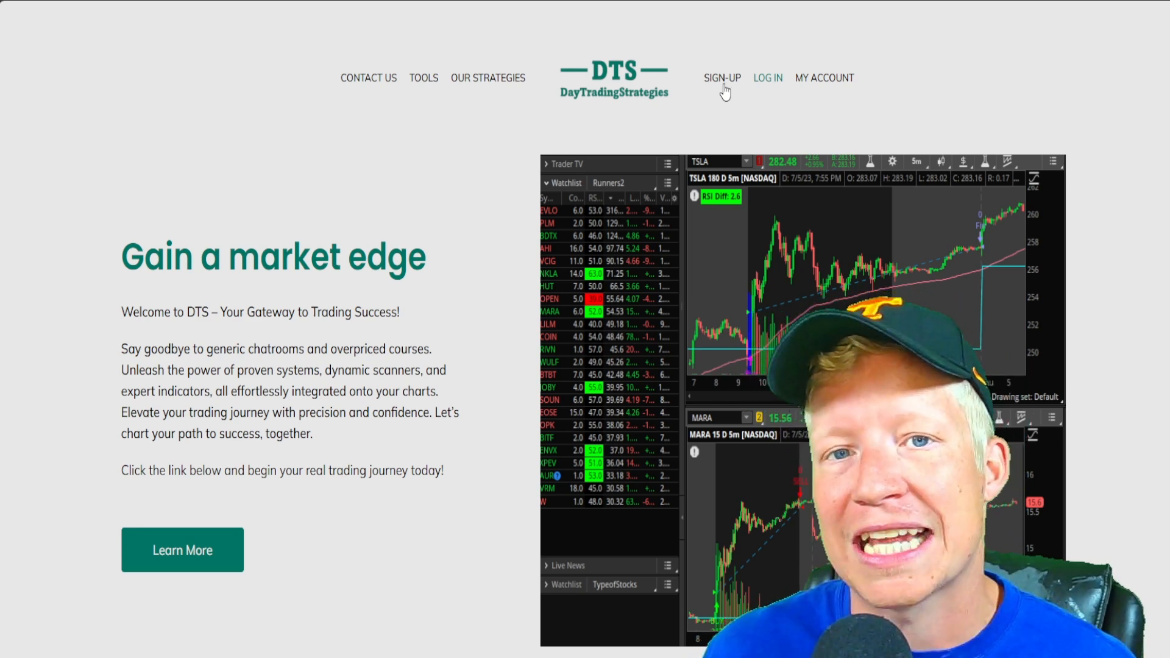
Step: Preview the $24.99-per-month subscription sign-up page, then return to the DayTradingStrategies home page
click(721, 78)
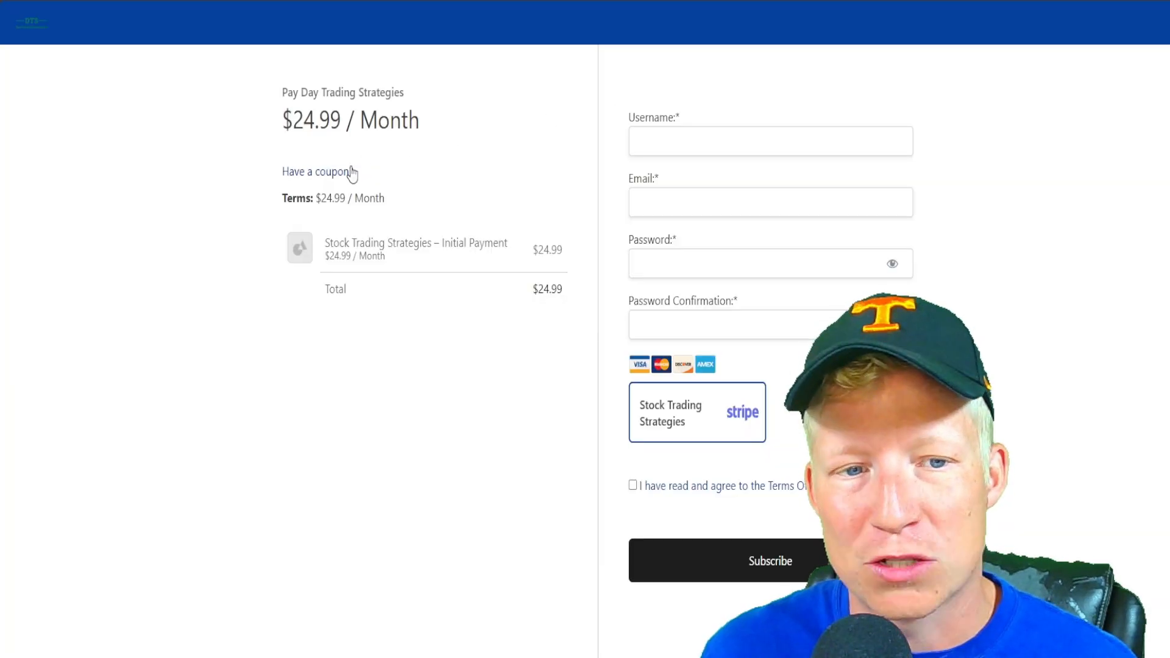
text(en)
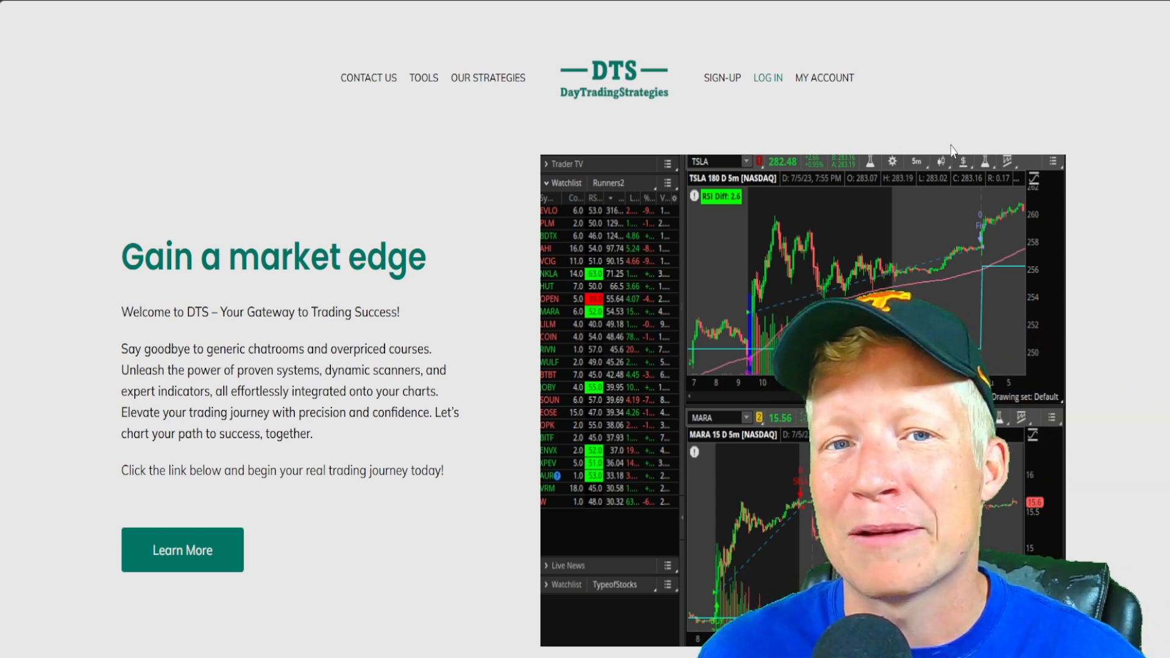
mouse_move(1054, 179)
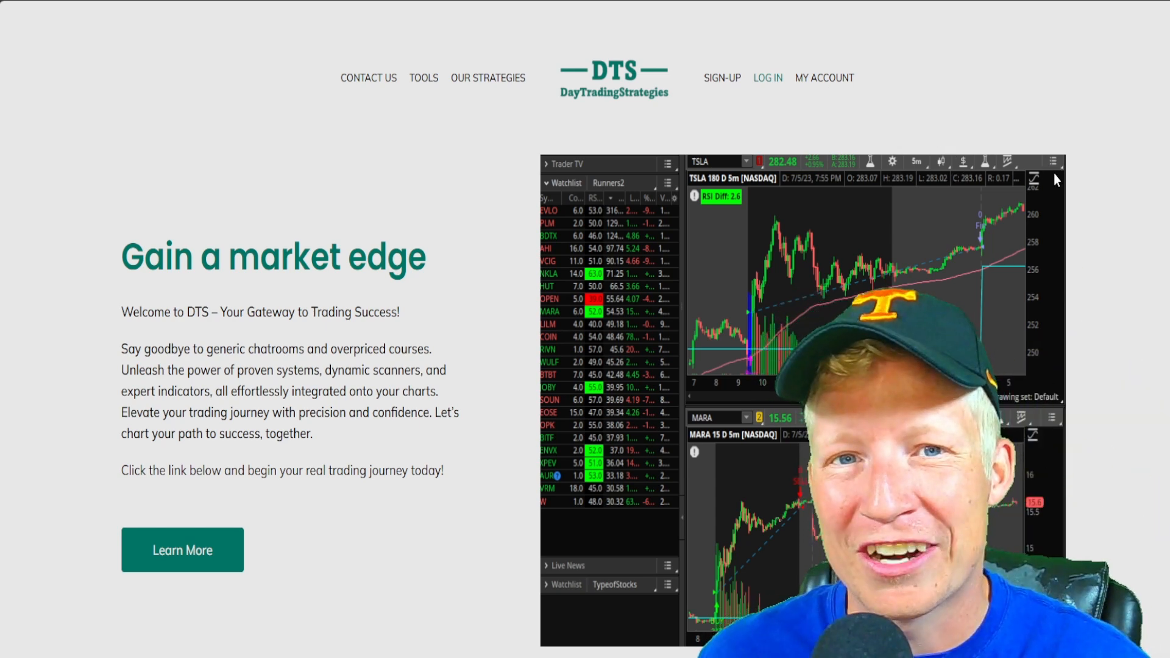